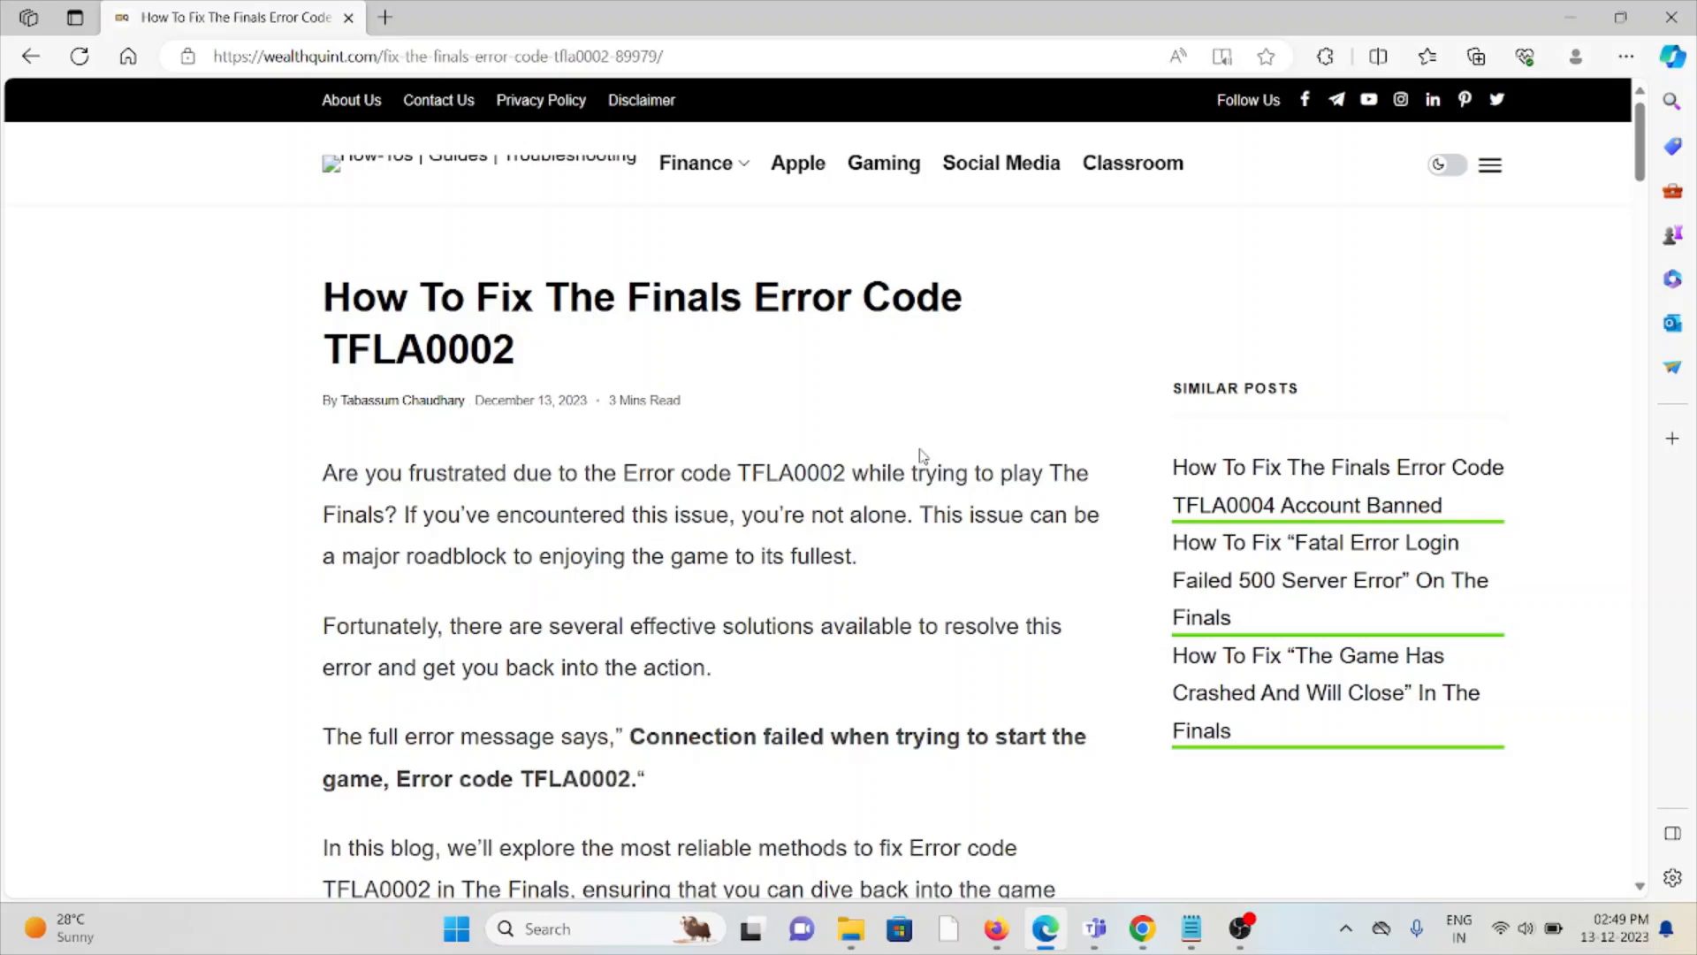
mouse_move(923, 591)
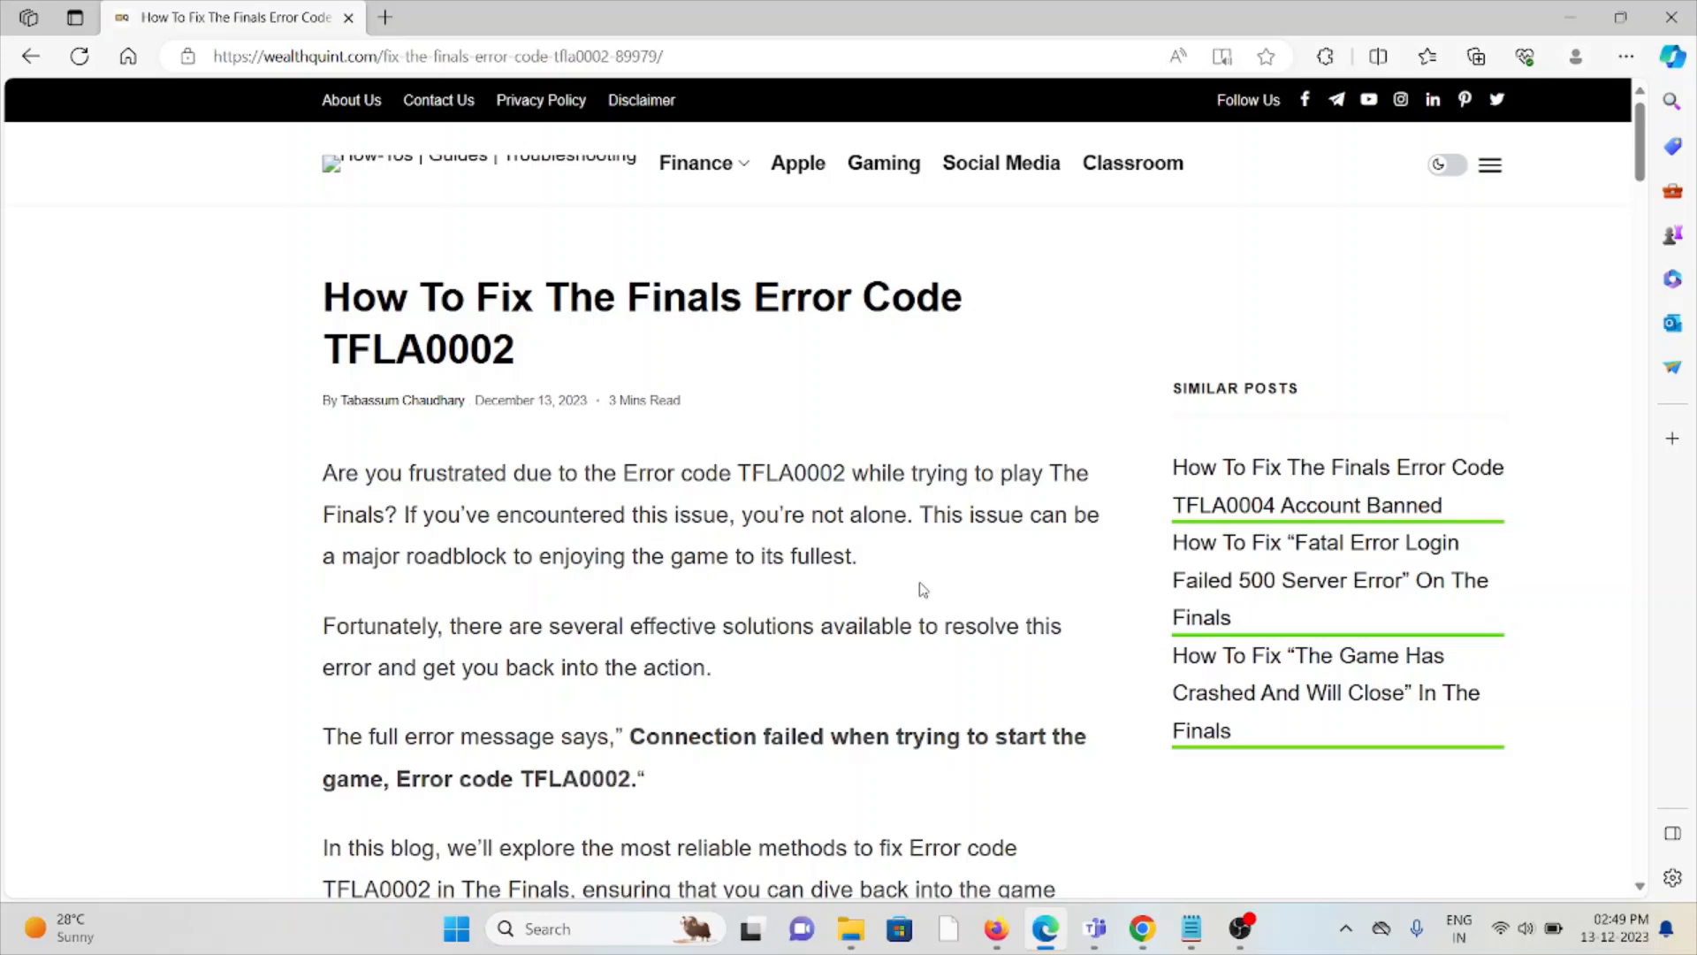
Scroll past the intro to the 'How To Fix' heading and its Steam discussion screenshot.
scroll("down", 3)
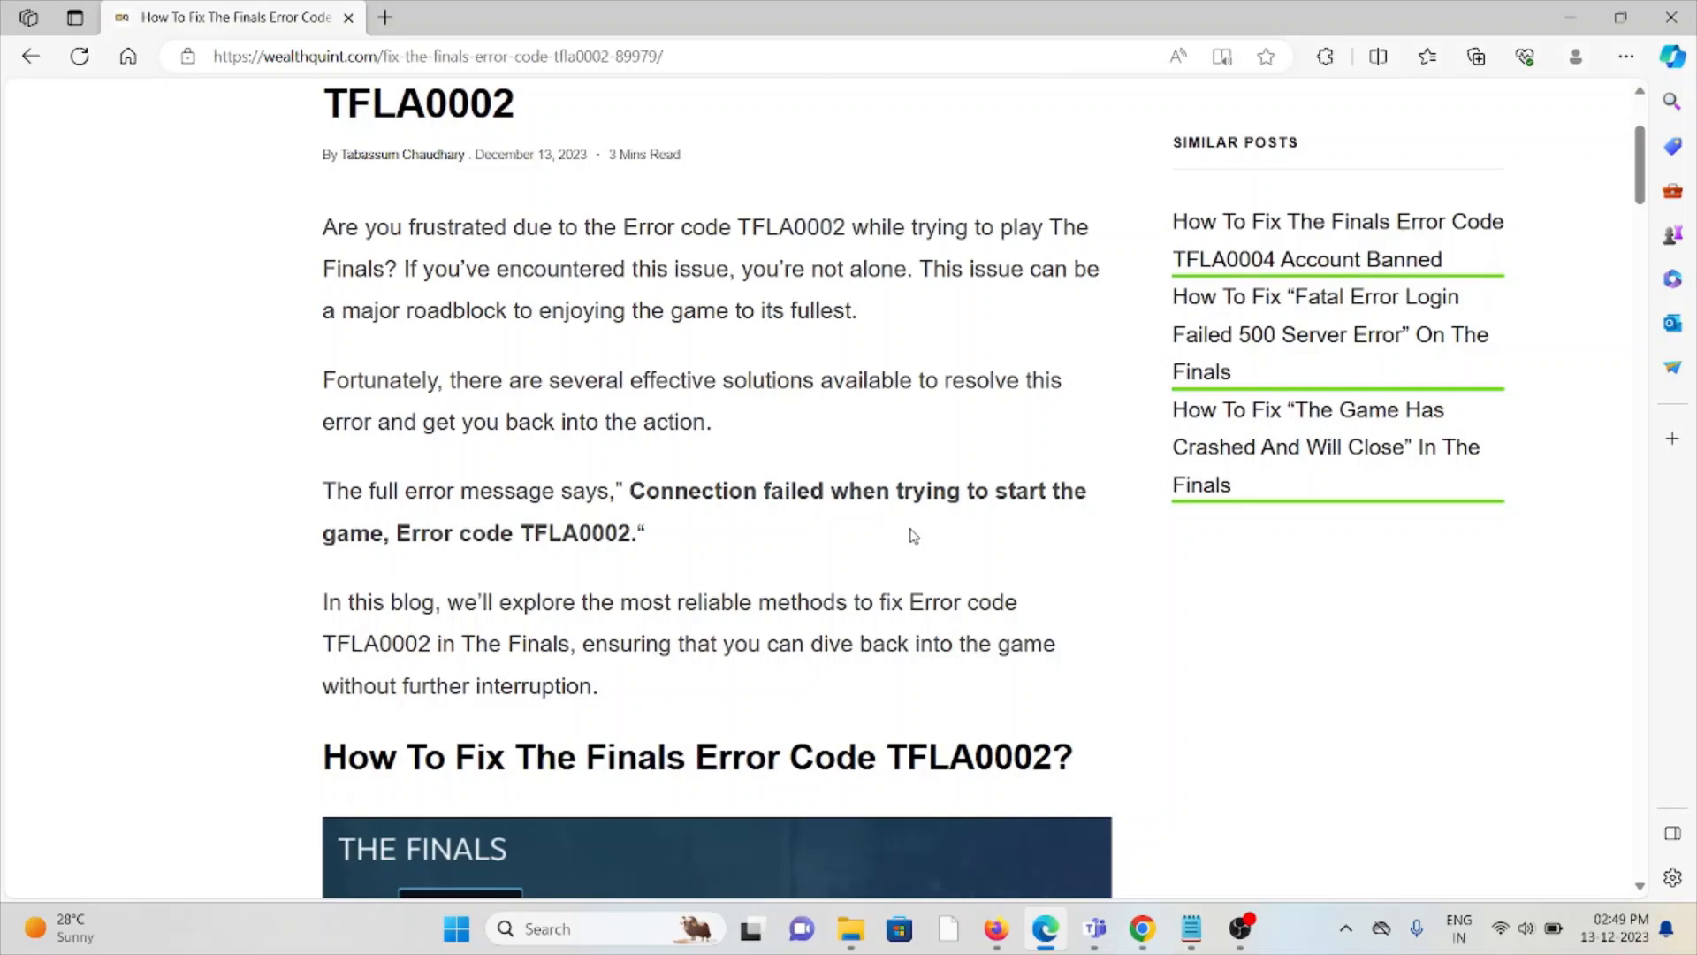
mouse_move(921, 557)
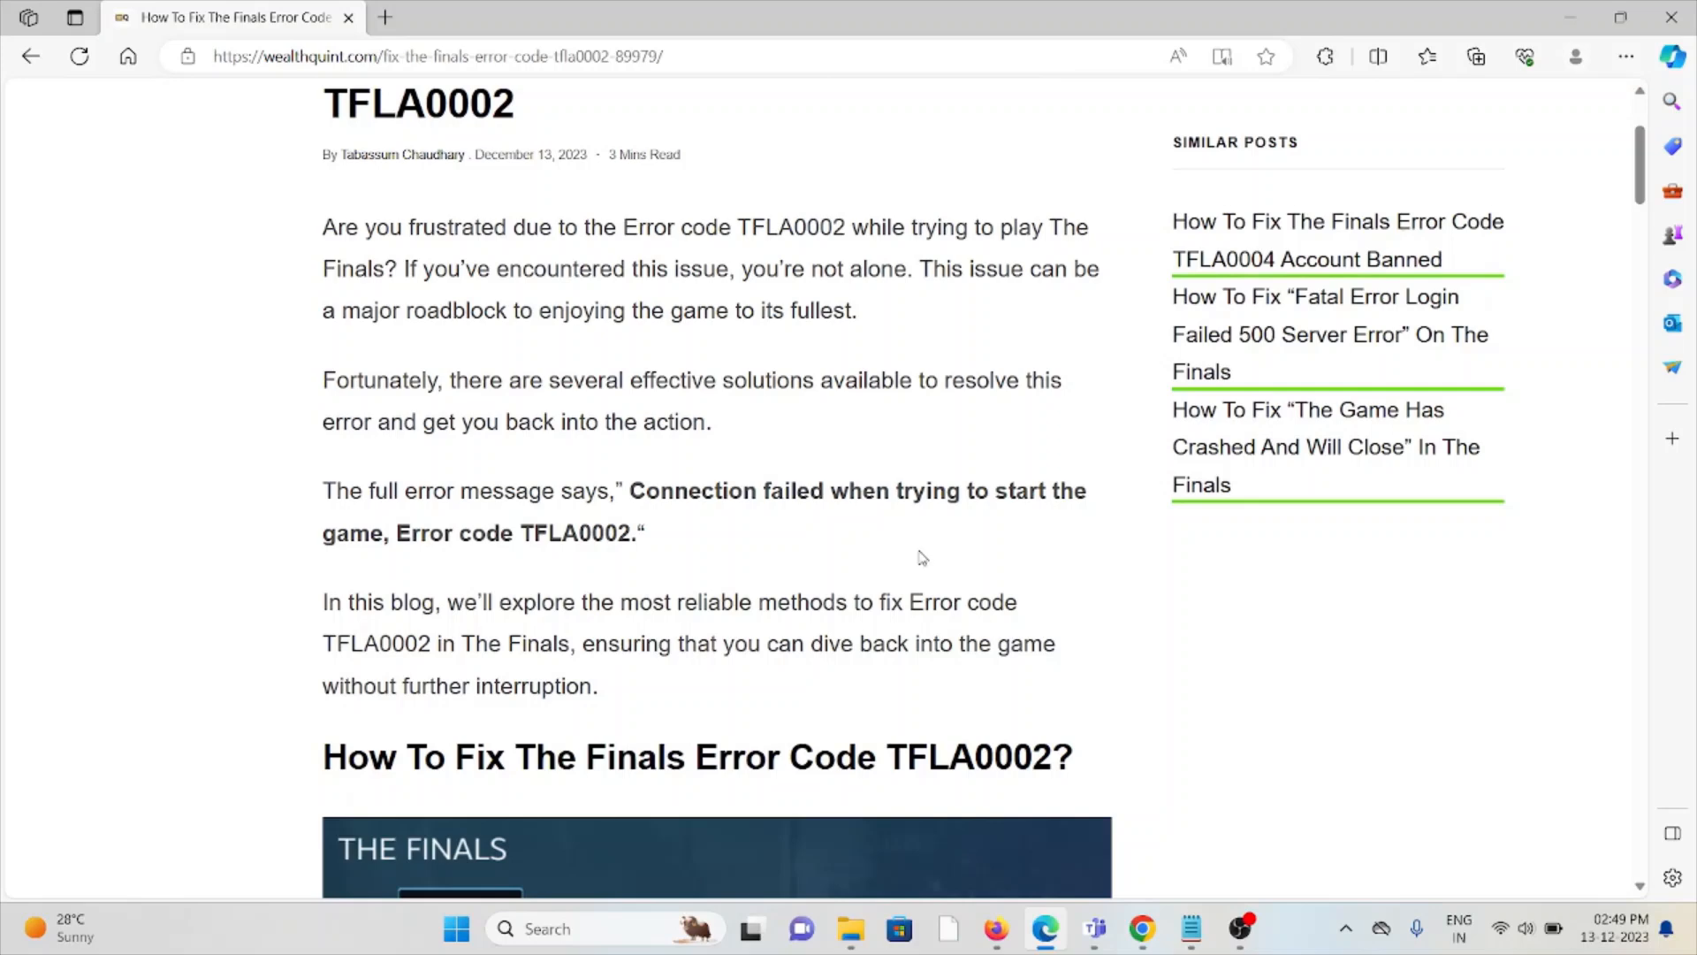
scroll("down", 3)
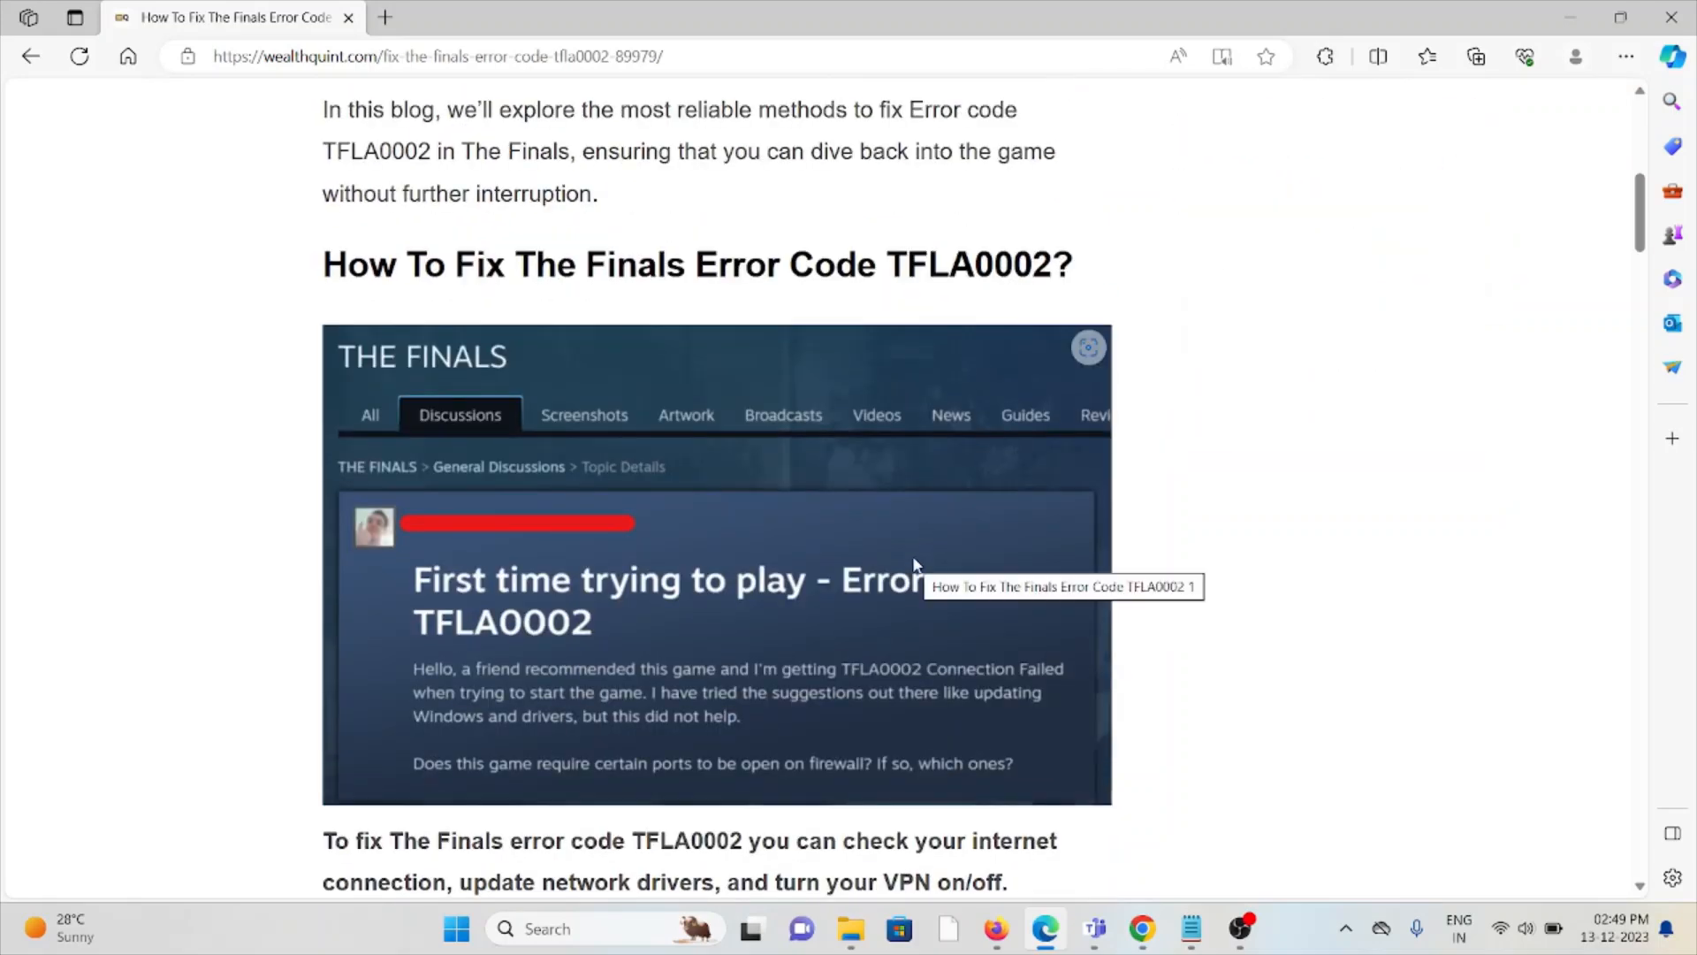
mouse_move(745, 626)
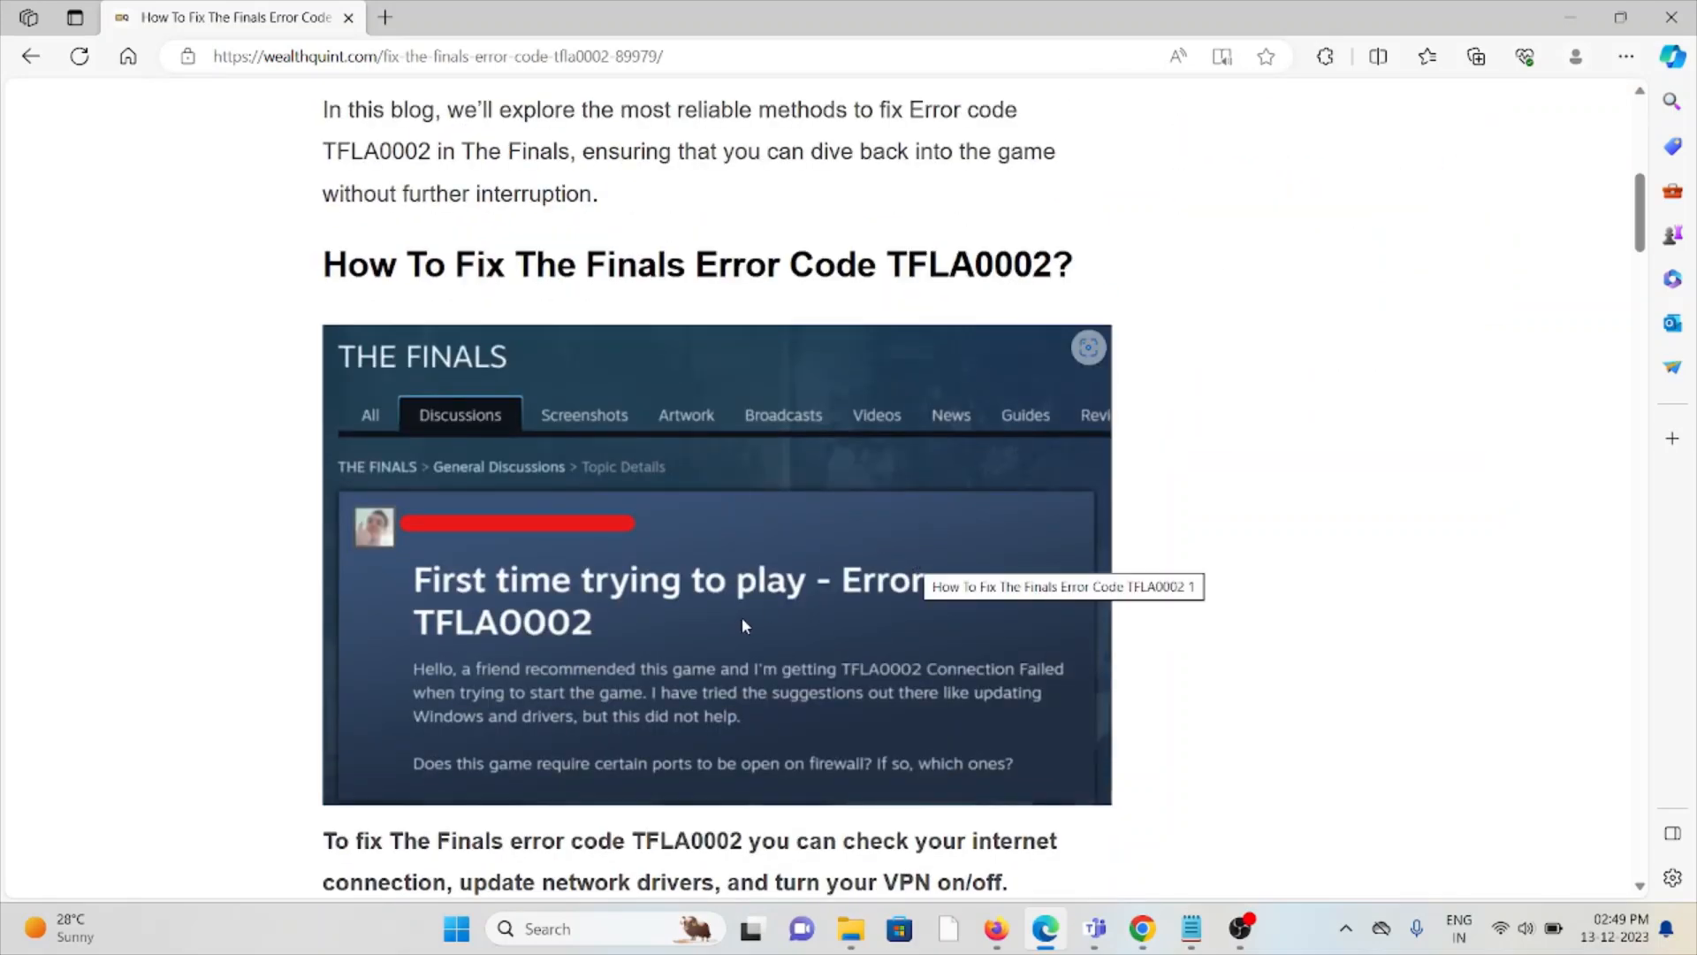
Scroll through '1. Check Your Internet Connection' until '2. Update Network Drivers' appears.
scroll("down", 3)
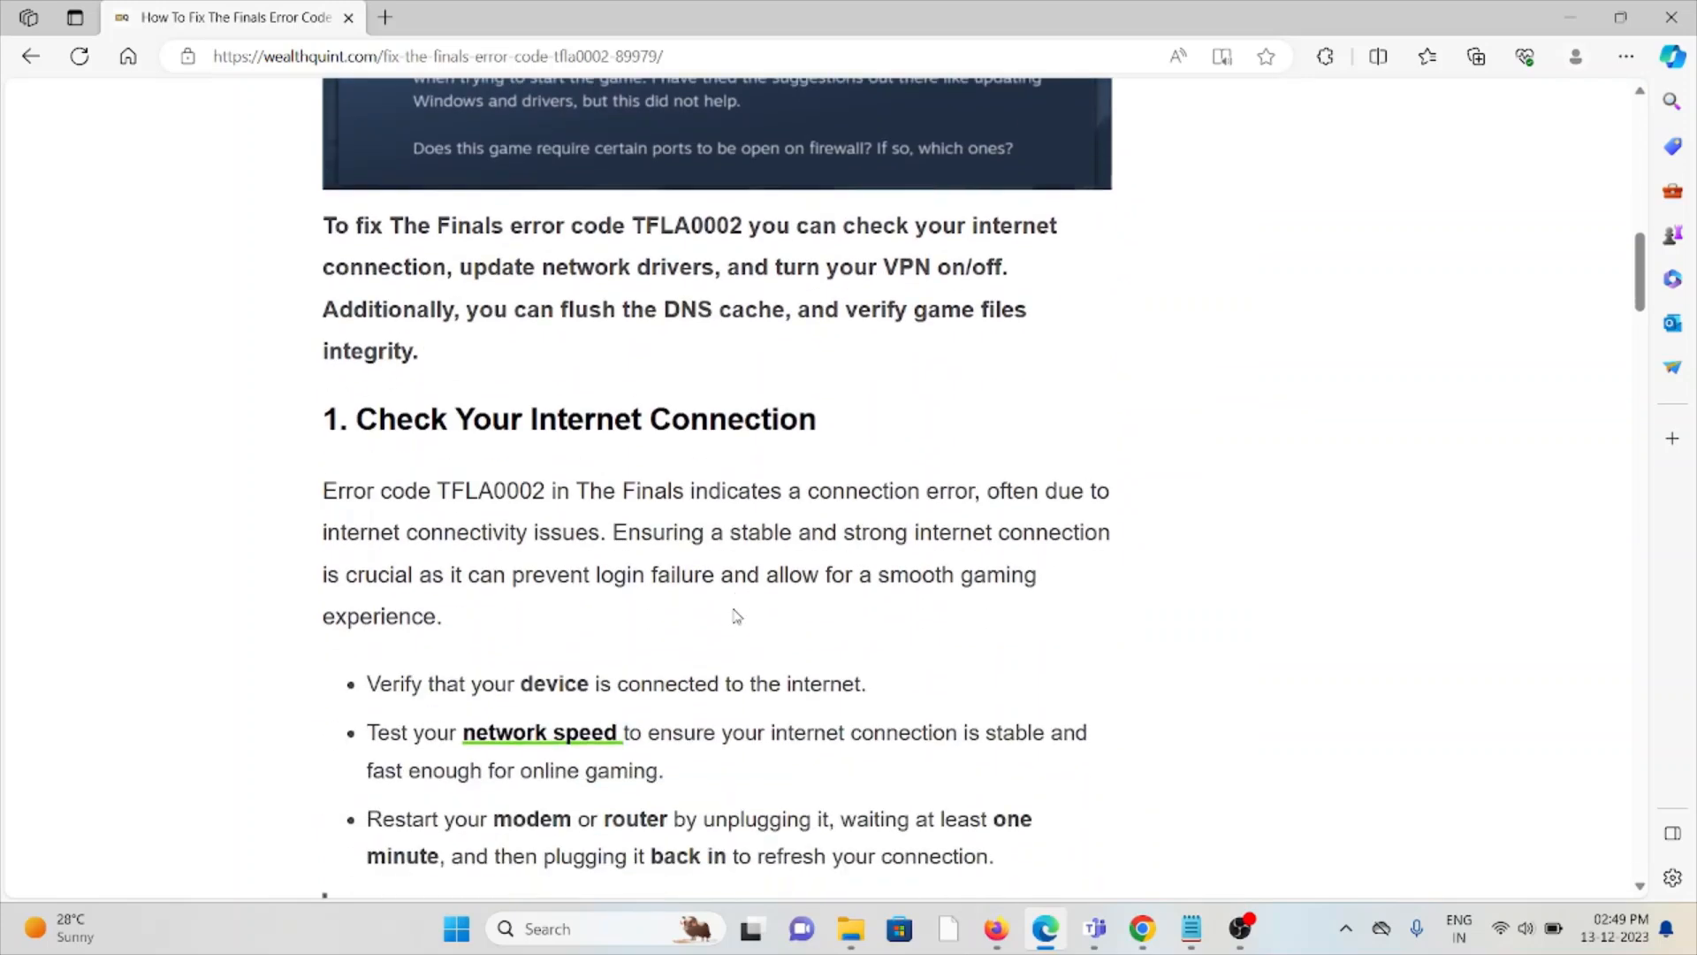
scroll("down", 3)
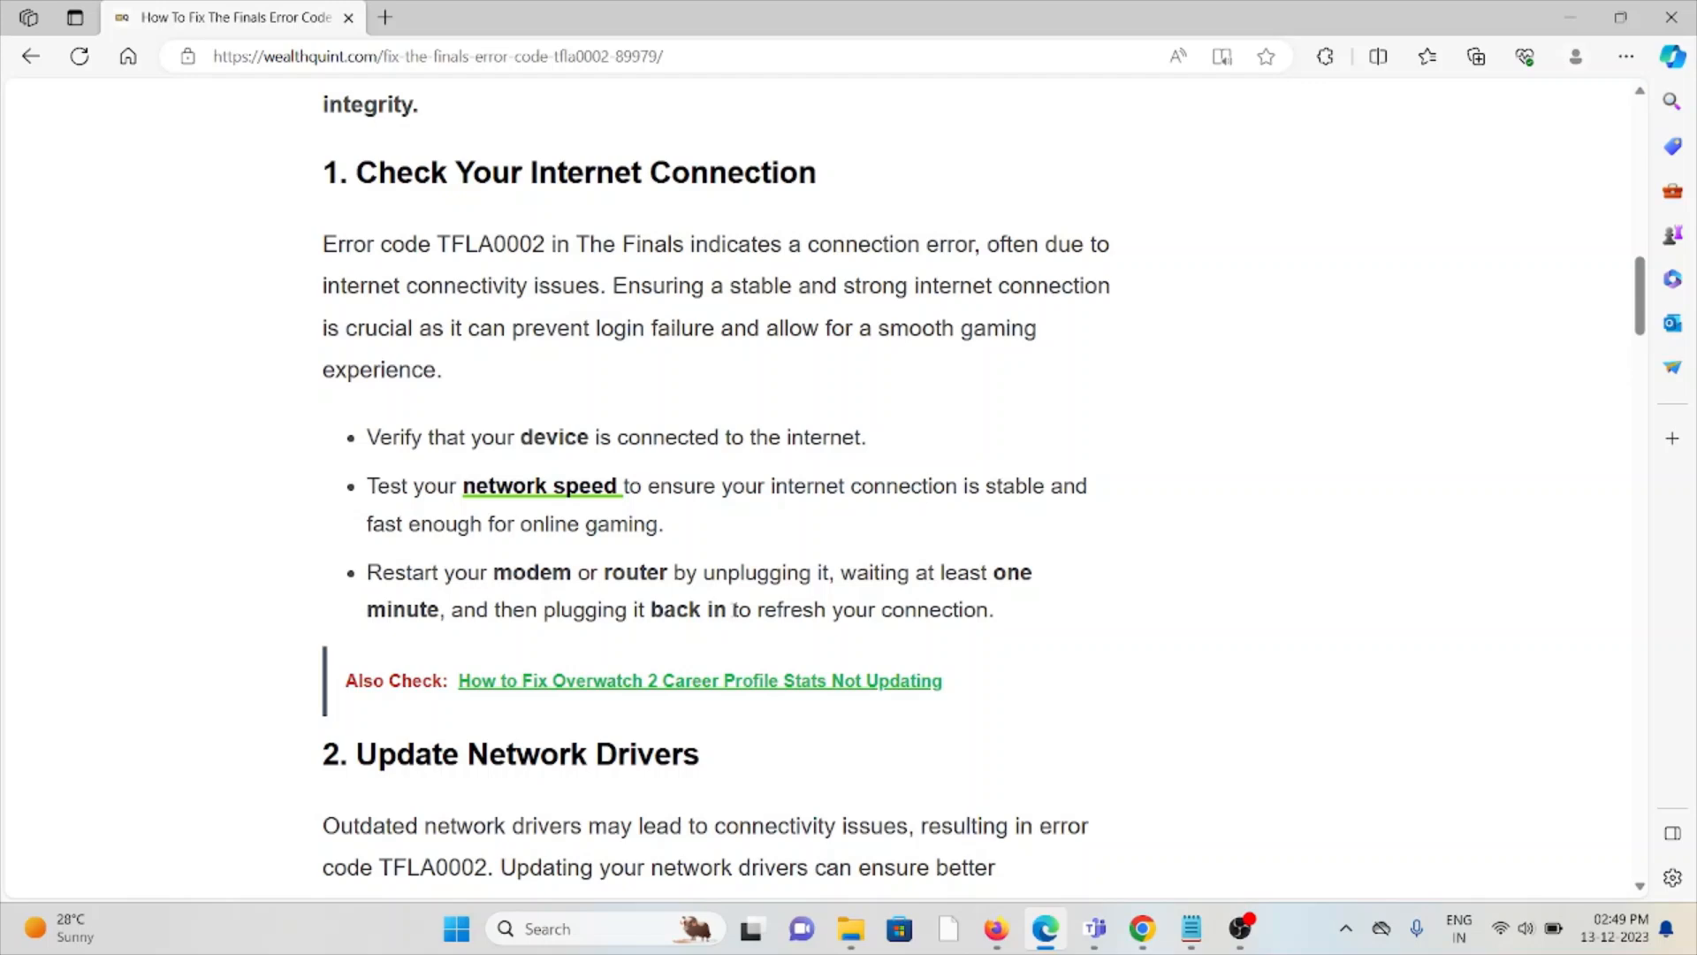
left_click(541, 486)
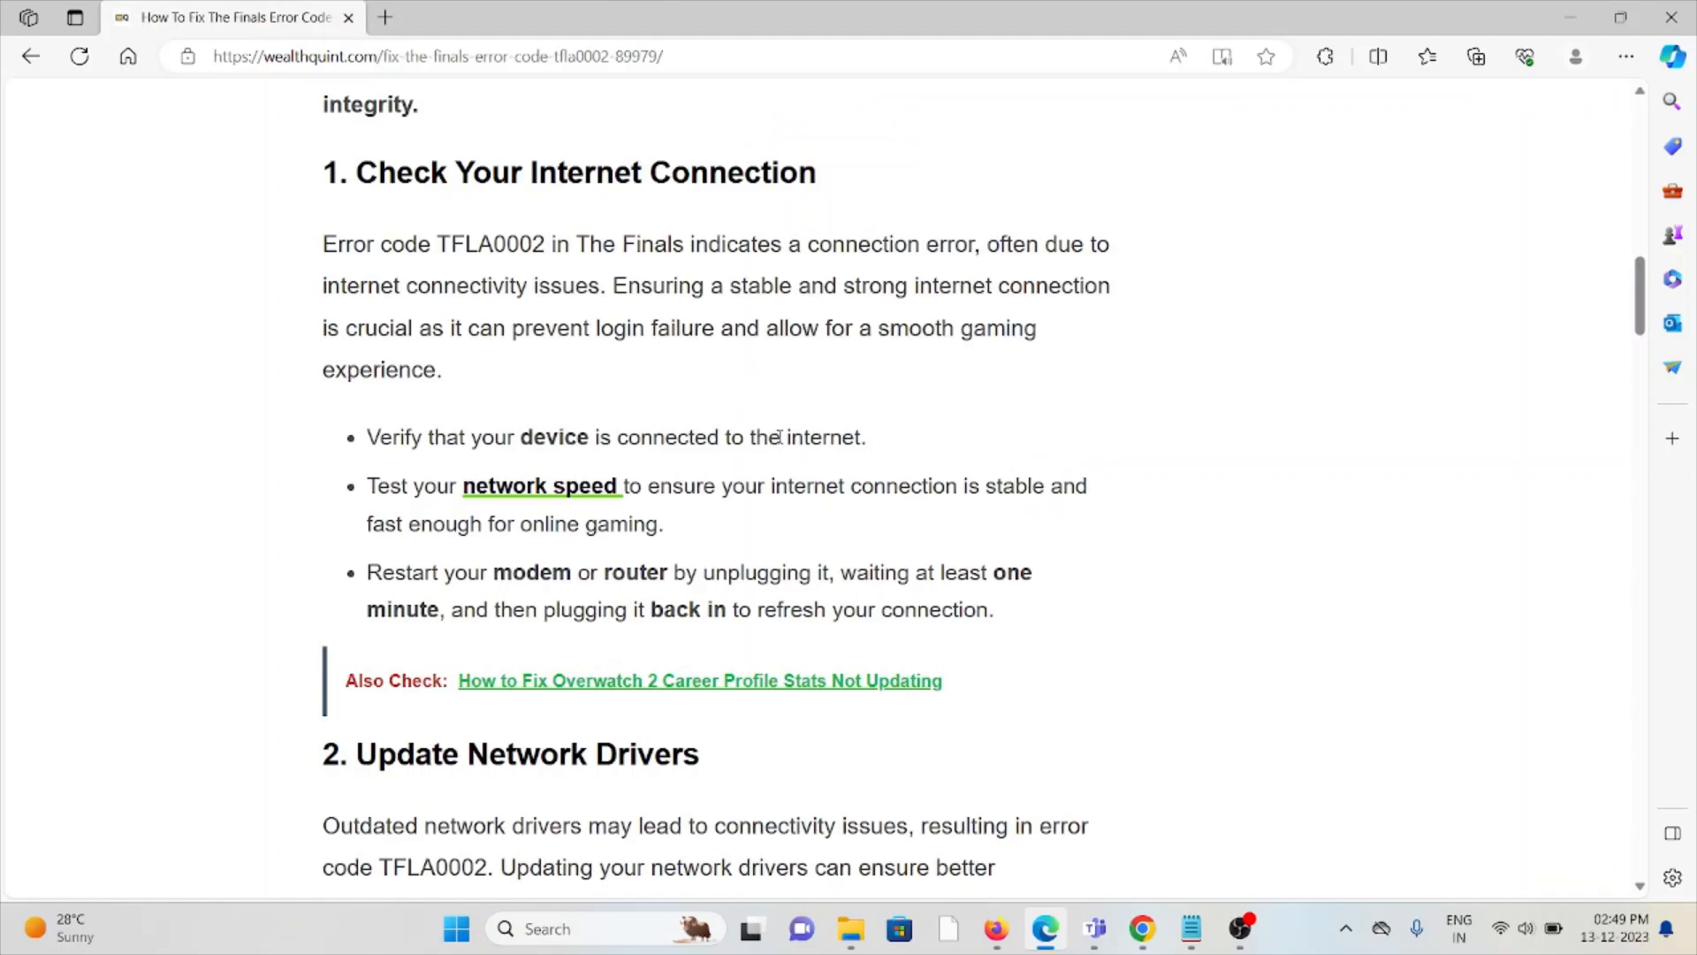
Scroll to the network driver update steps and the '3. Turn Your VPN On/Off' heading.
scroll("down", 3)
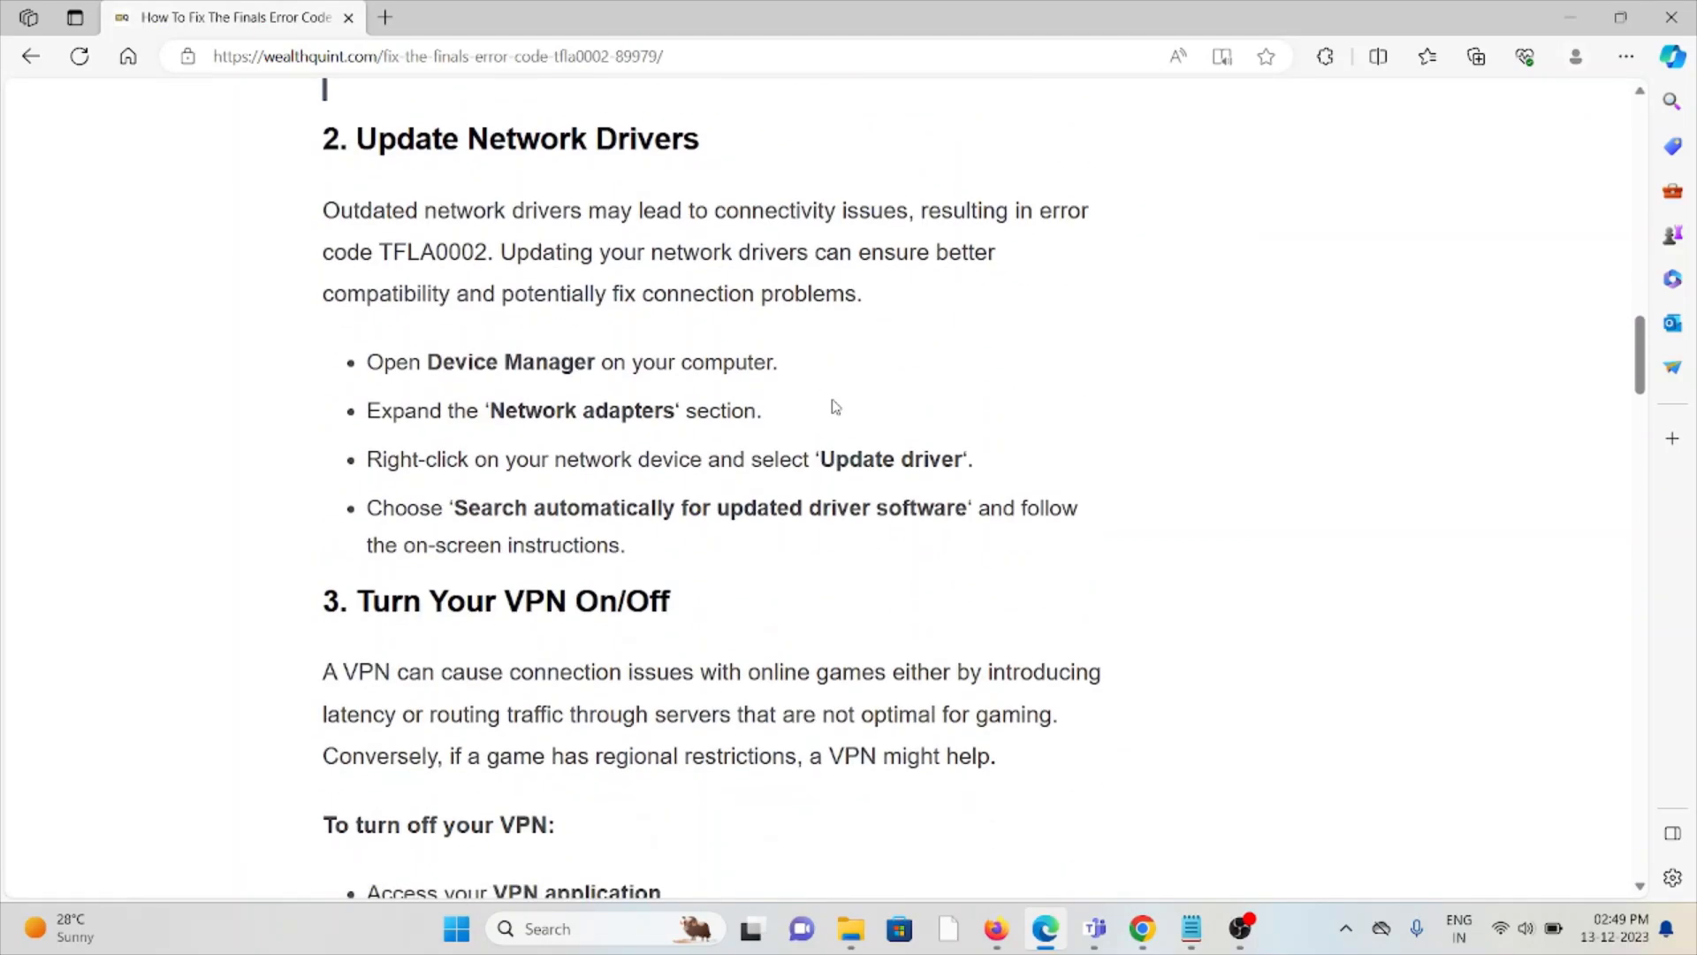
mouse_move(829, 407)
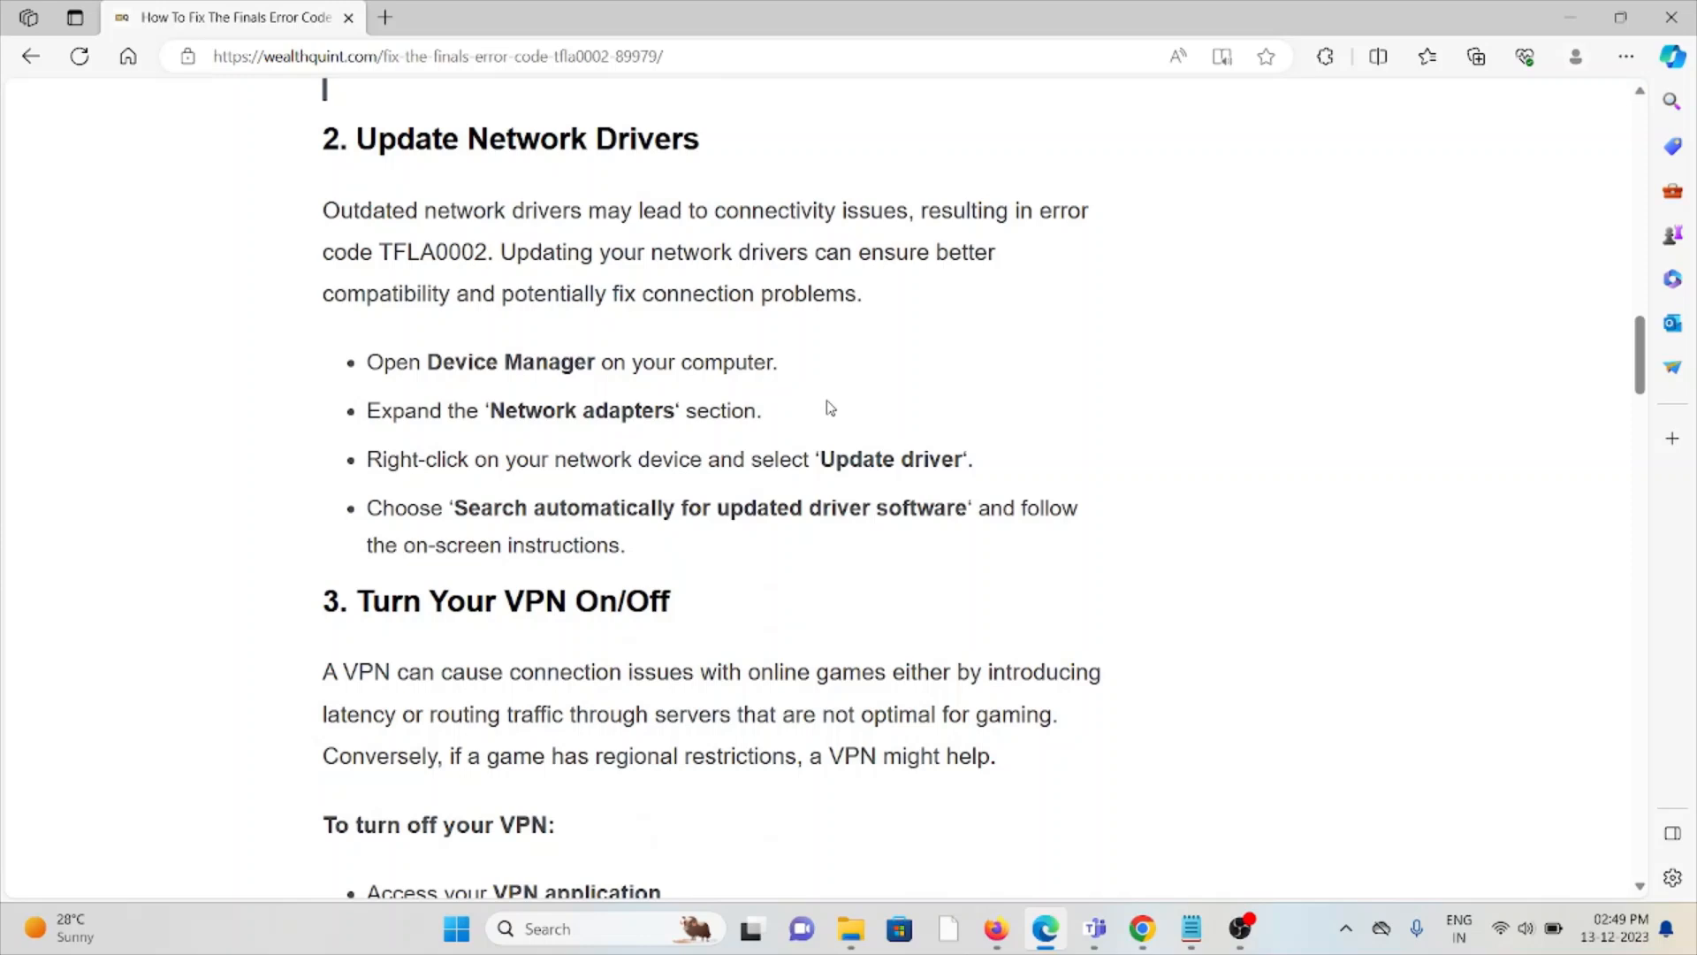
mouse_move(824, 403)
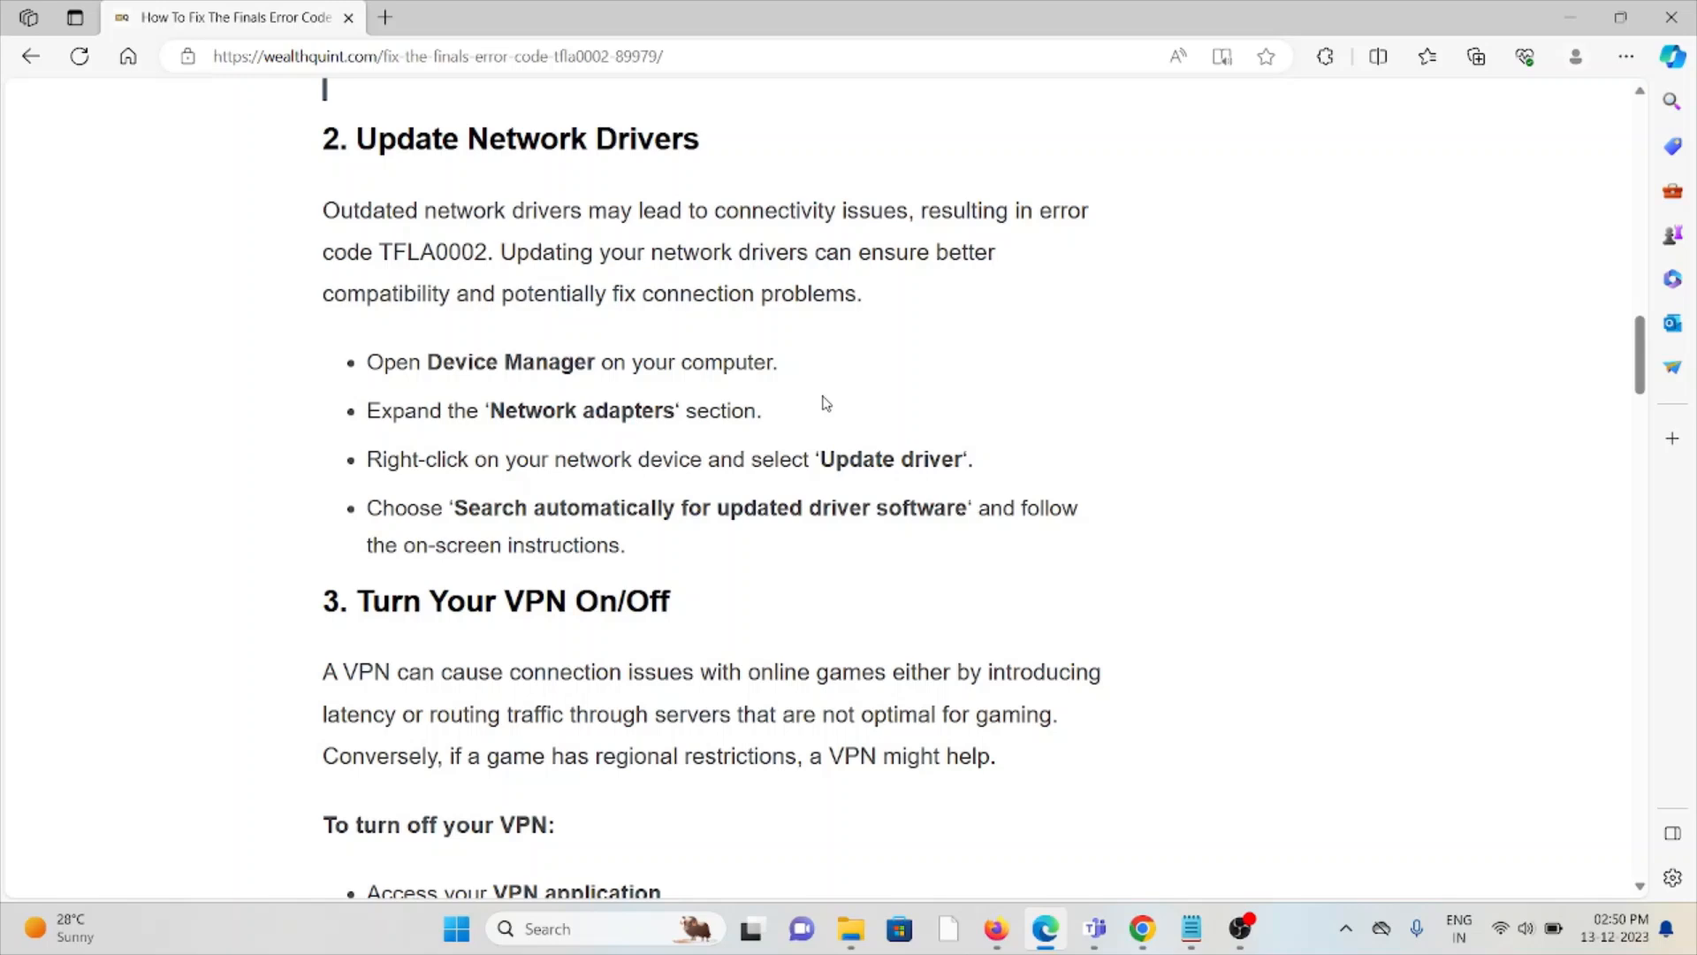
Scroll through the VPN turn-off and turn-on lists to the '4. Flush DNS Cache' heading.
scroll("down", 3)
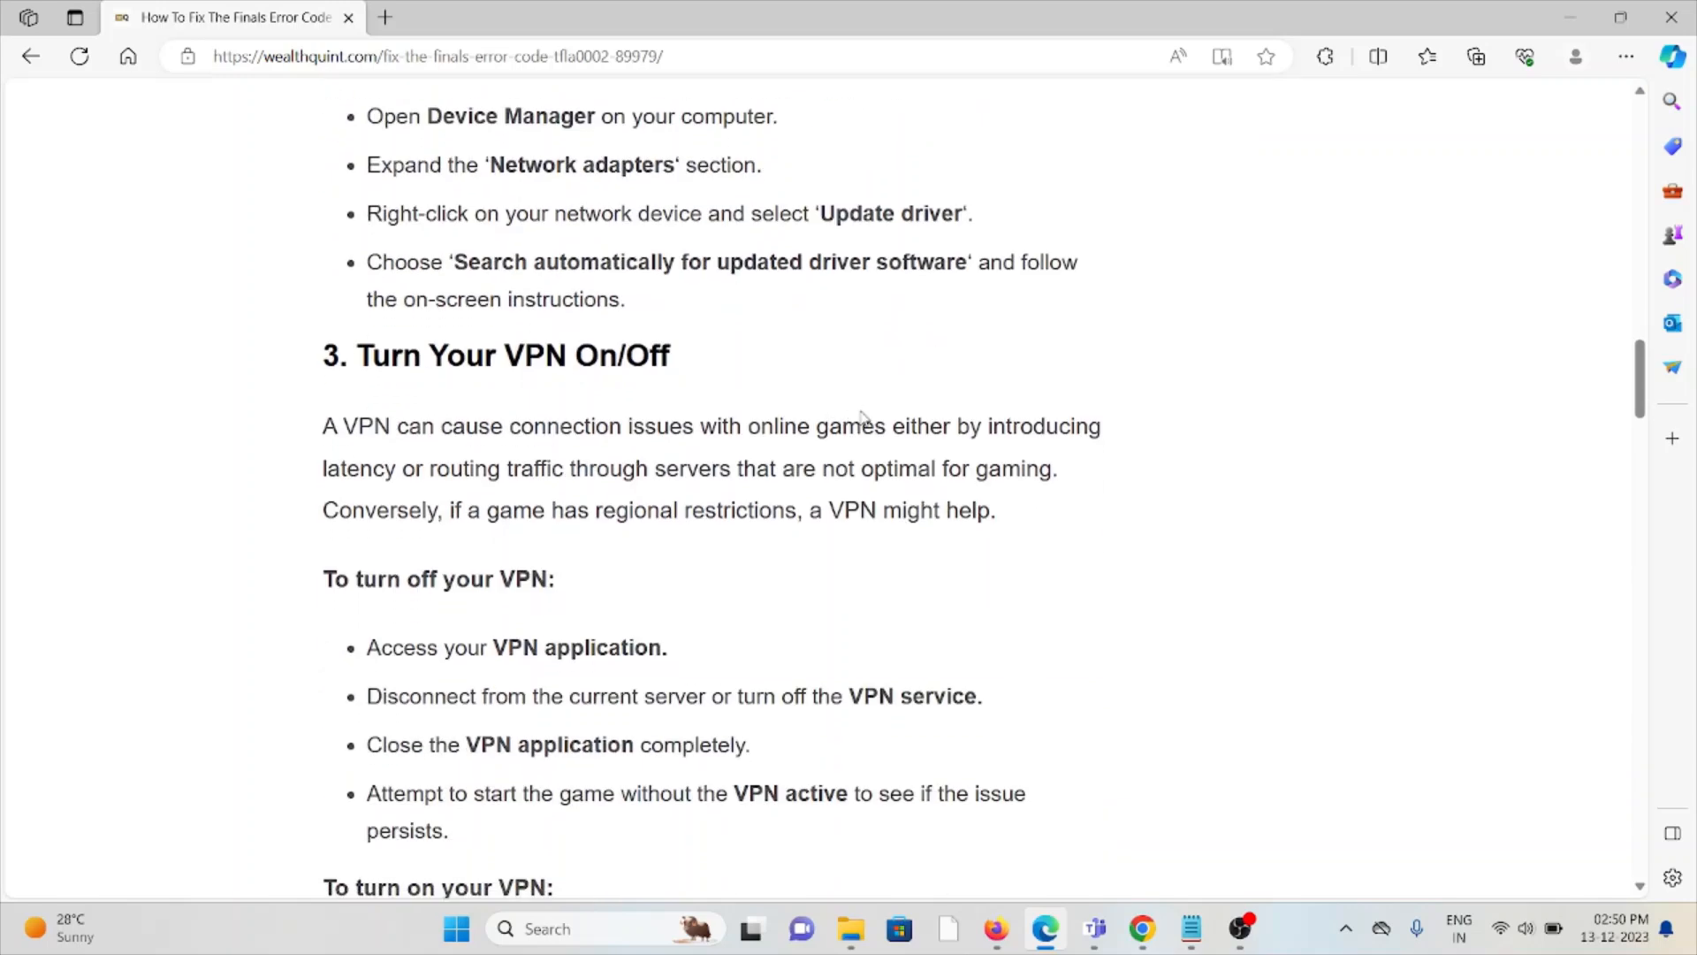
mouse_move(870, 410)
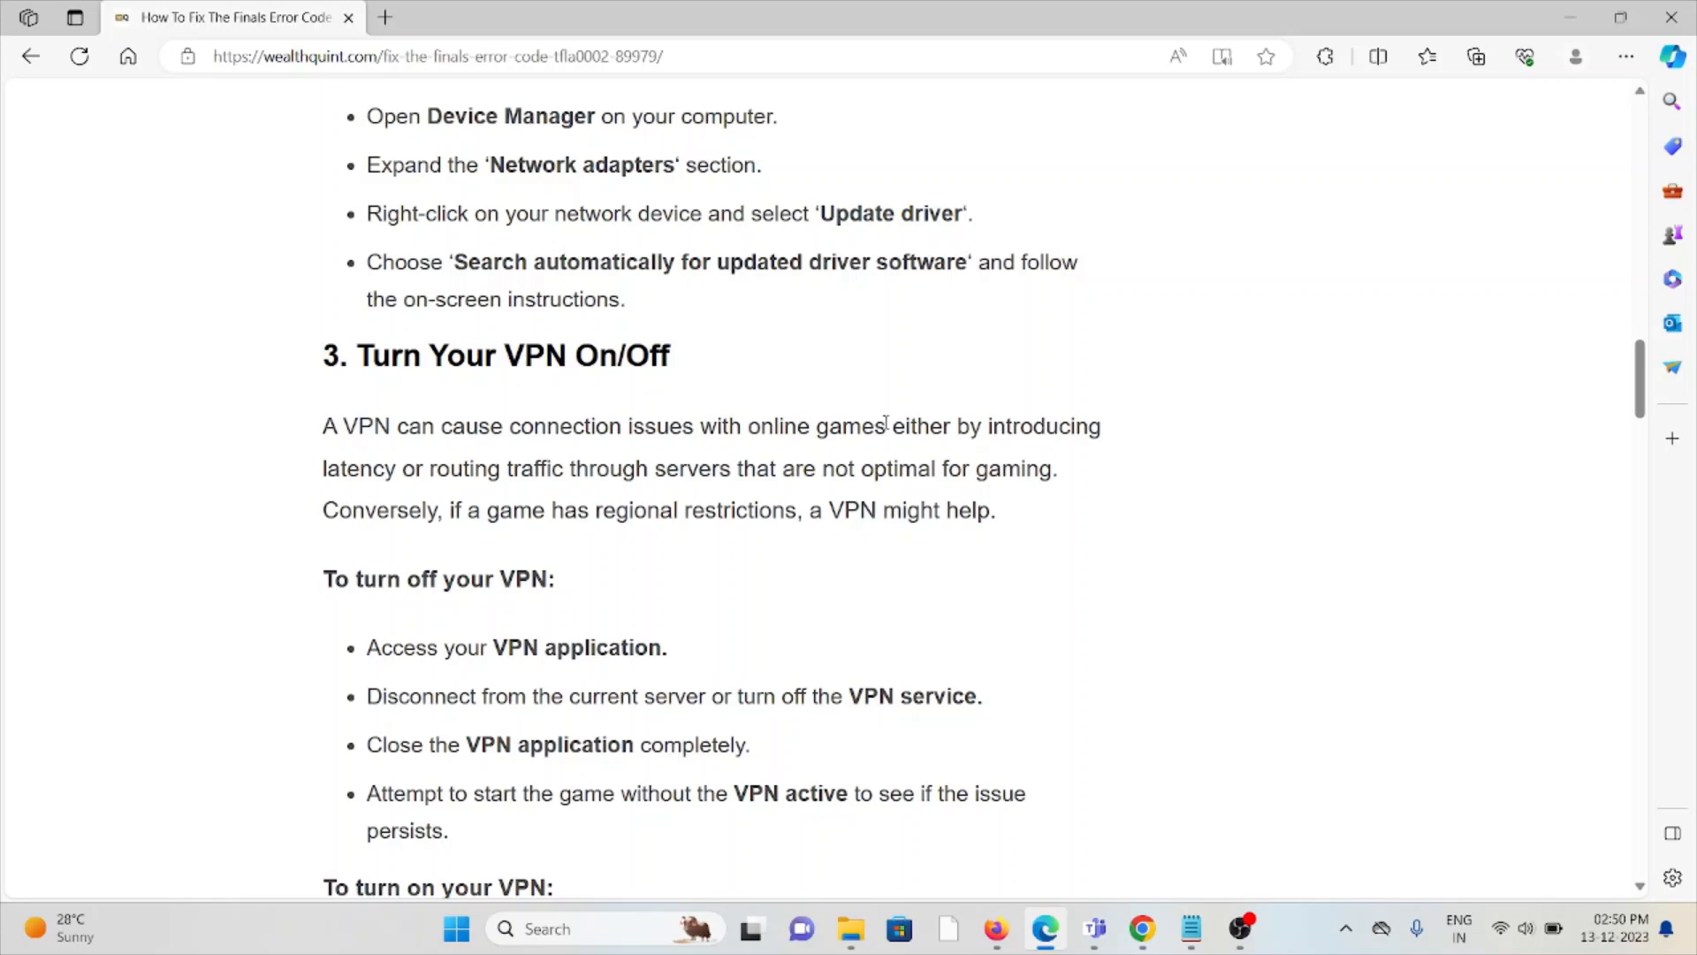
mouse_move(946, 329)
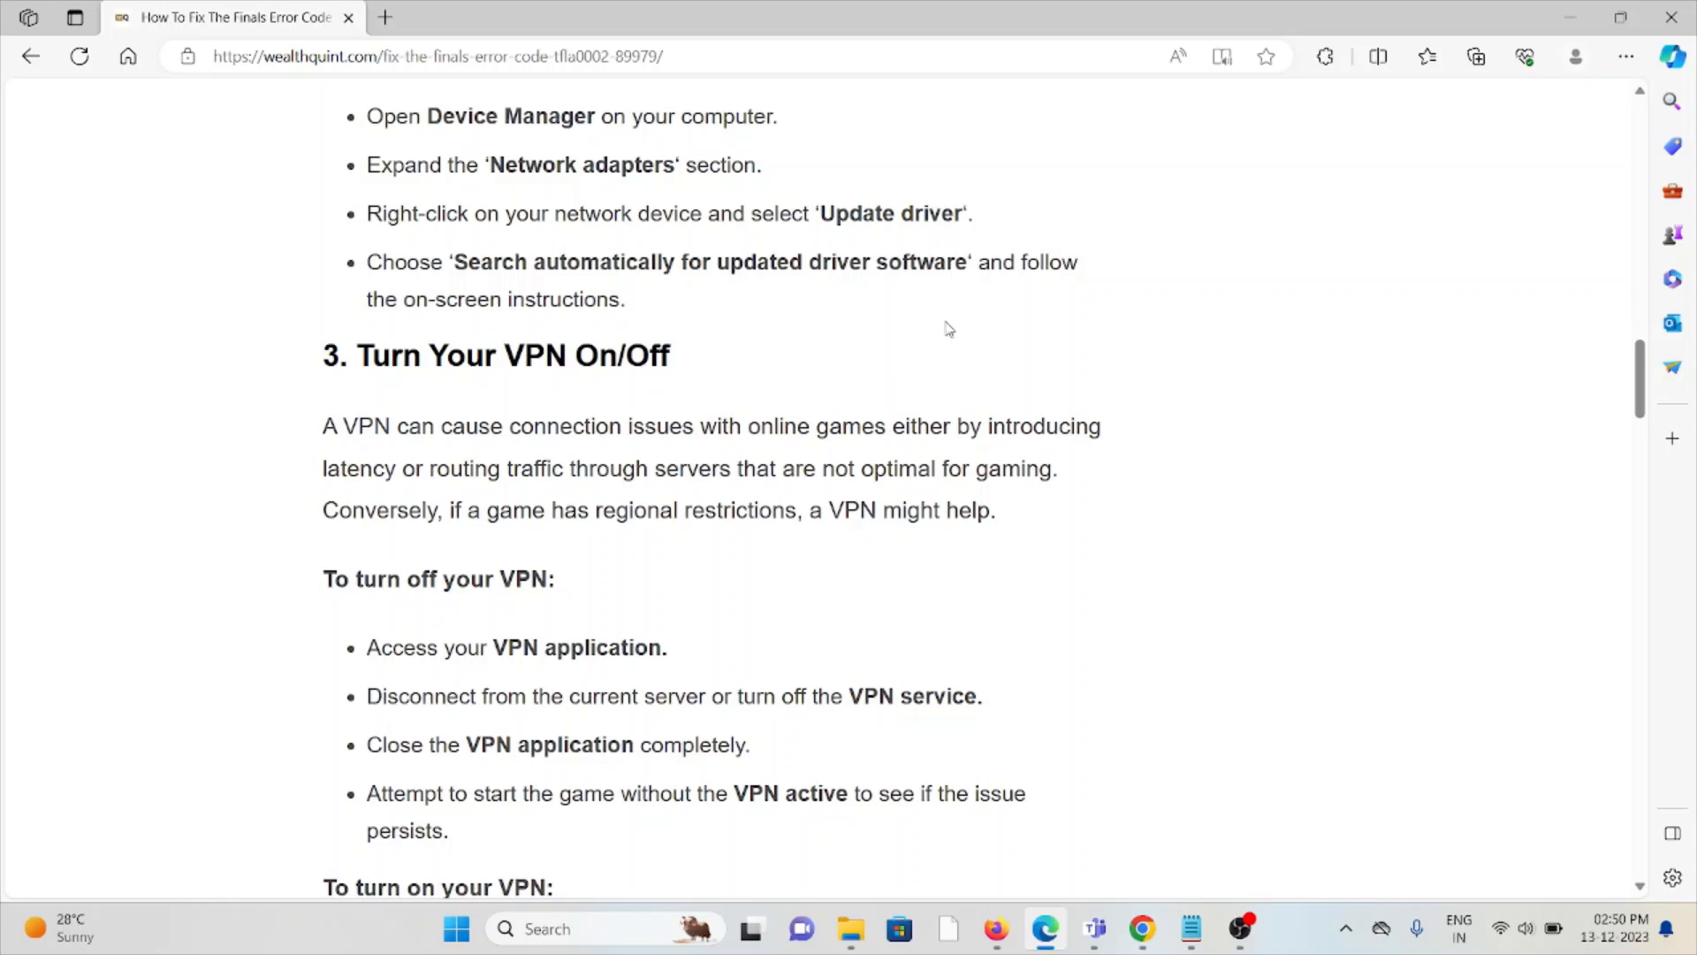
mouse_move(957, 308)
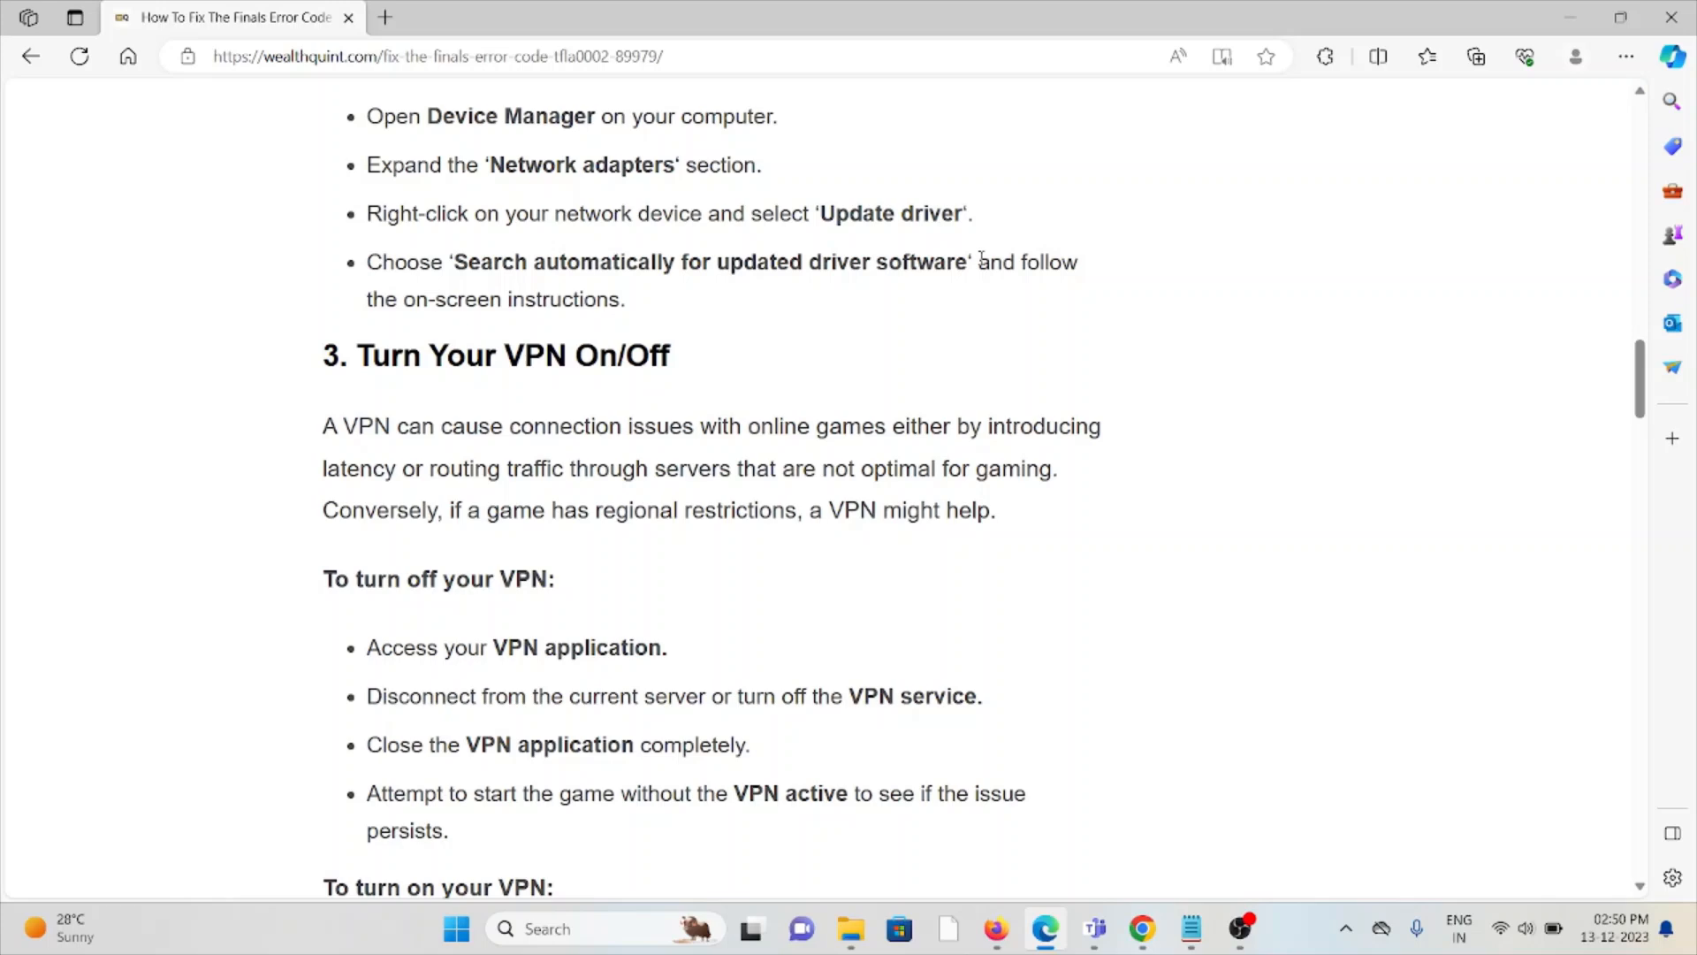
scroll("down", 3)
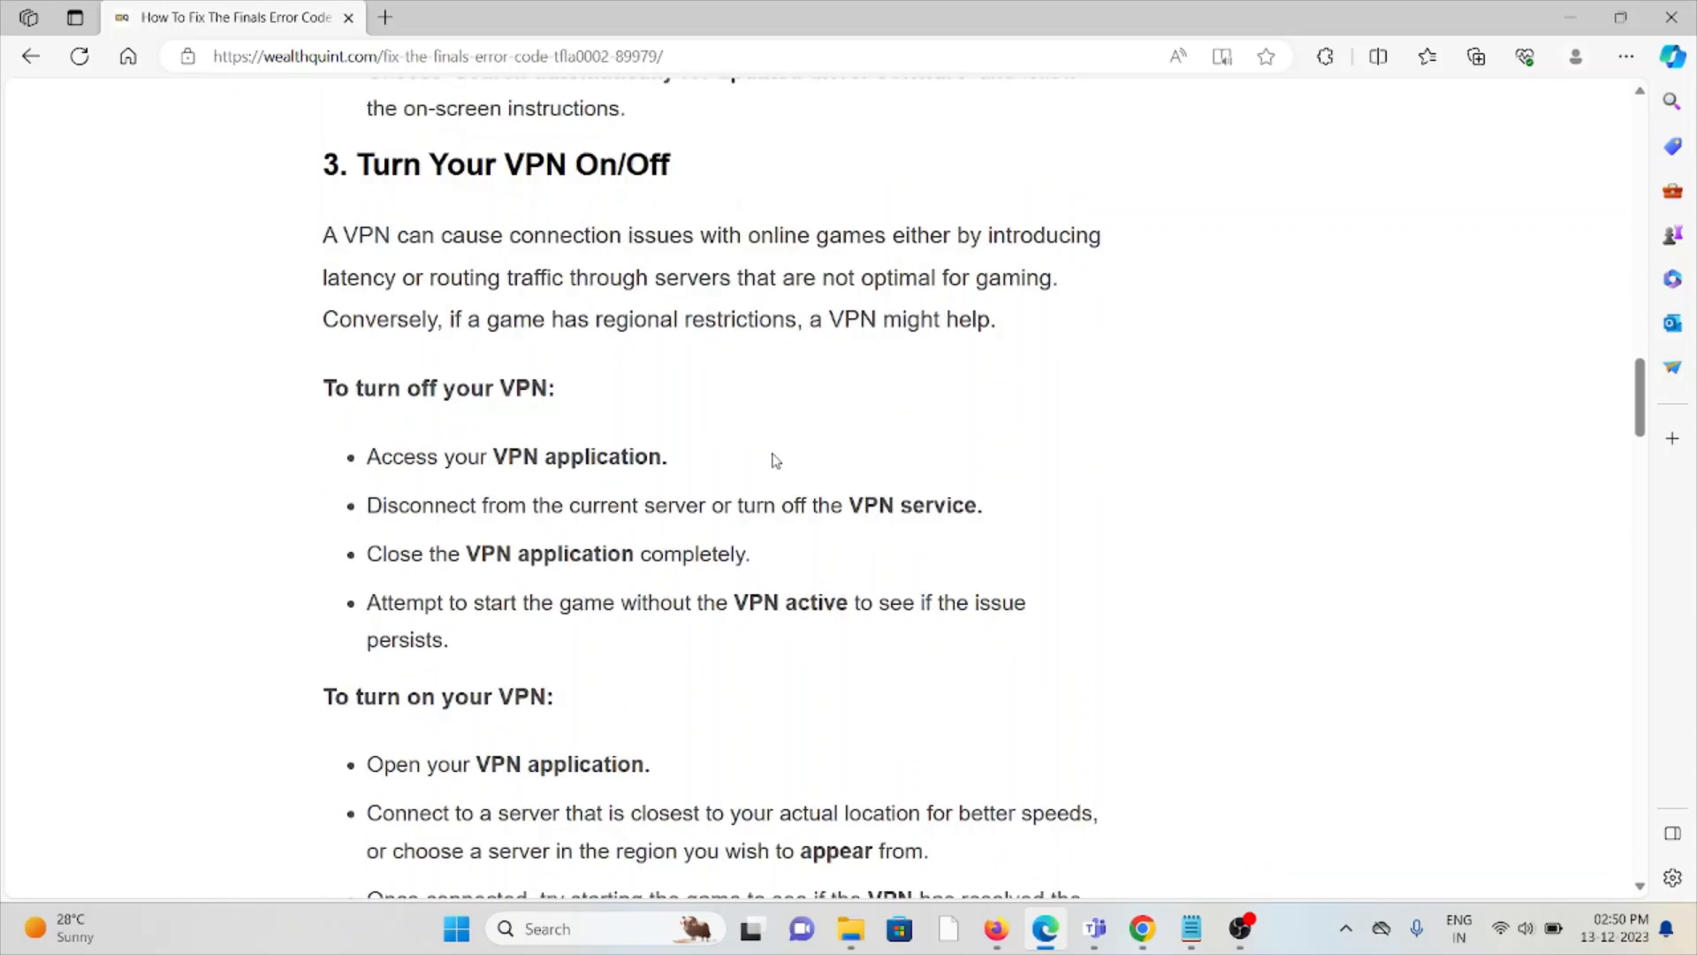
scroll("down", 3)
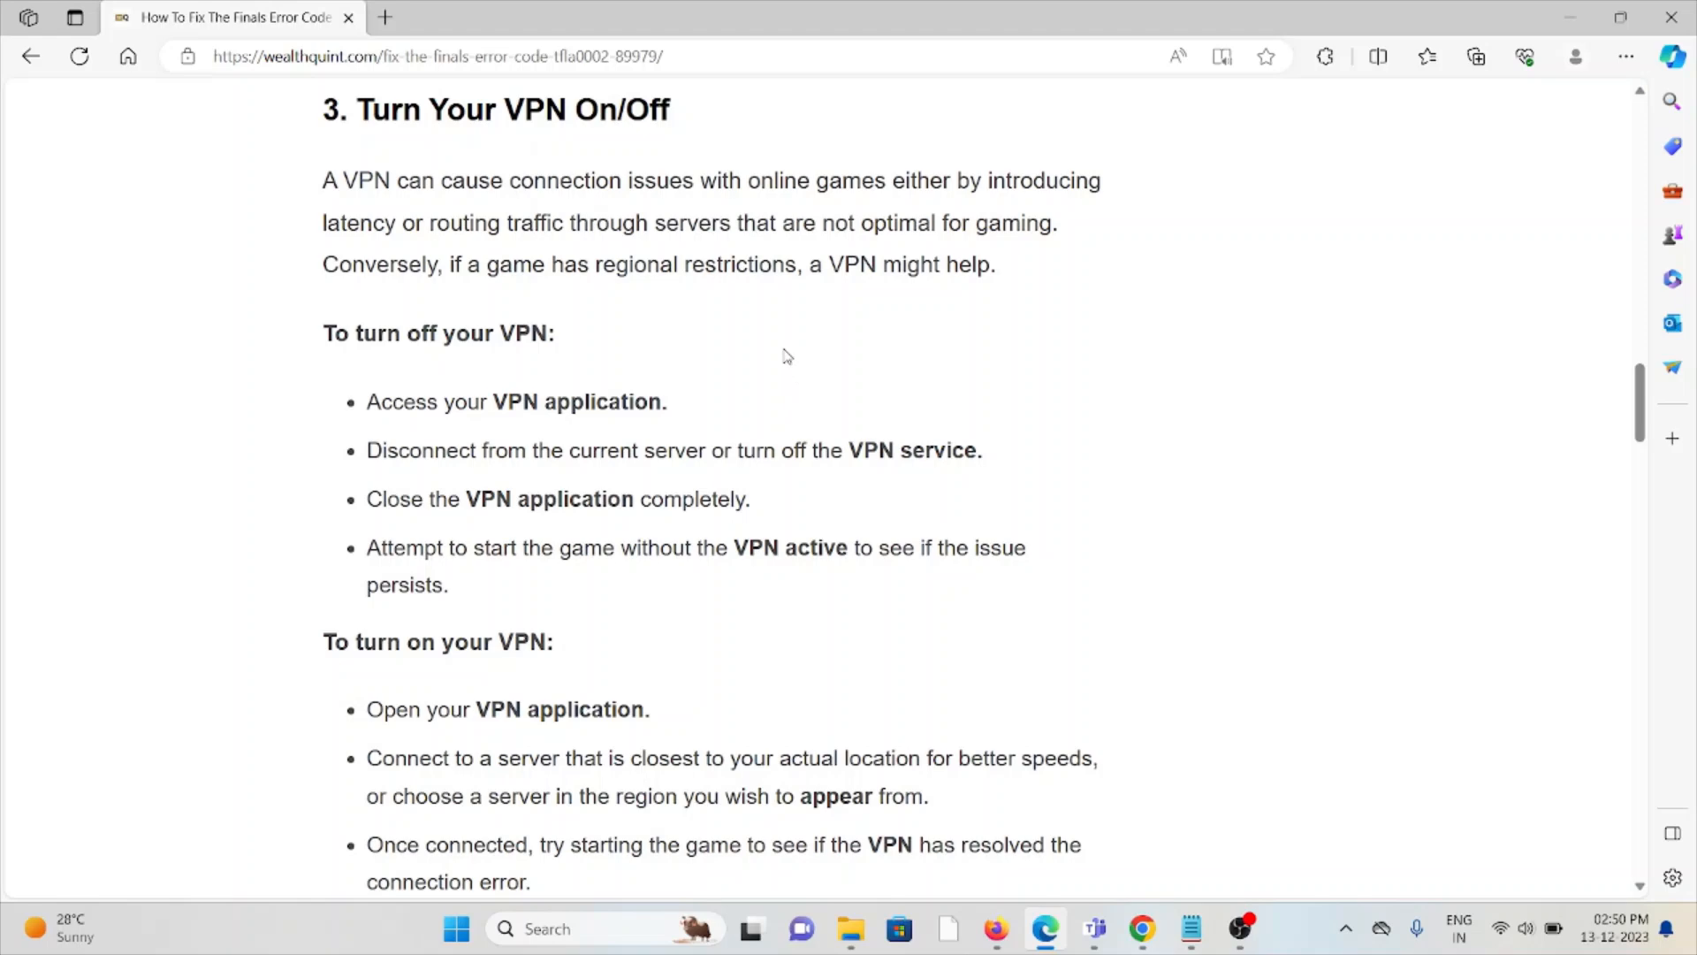
mouse_move(801, 325)
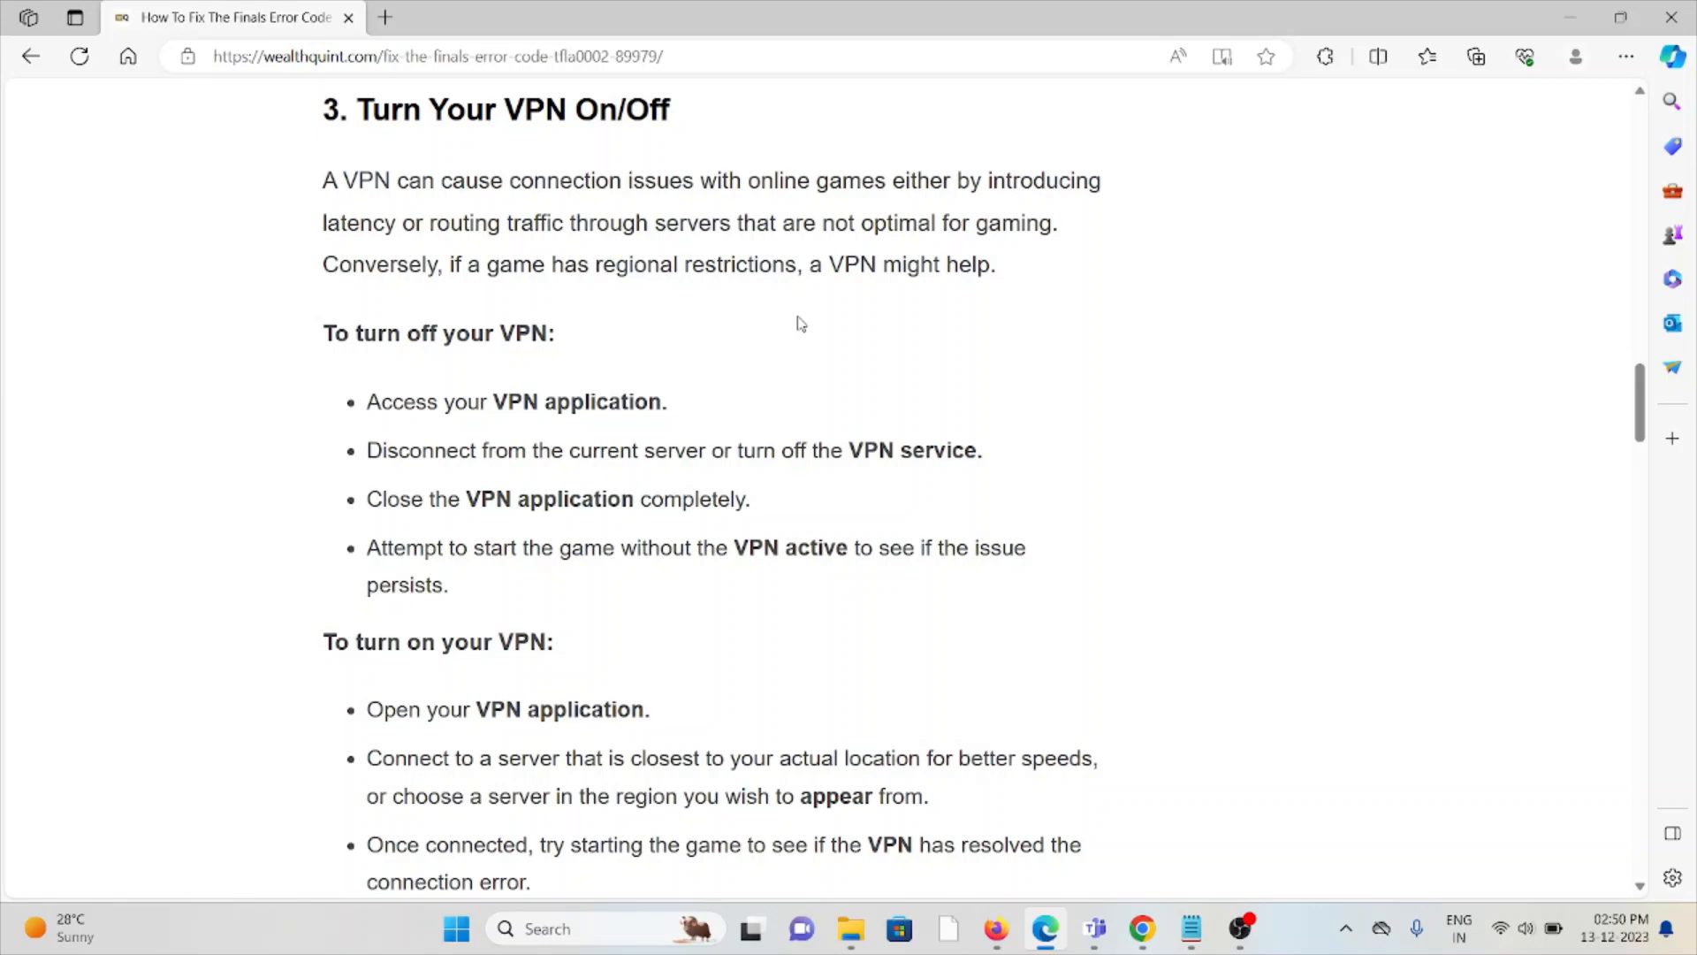
mouse_move(814, 305)
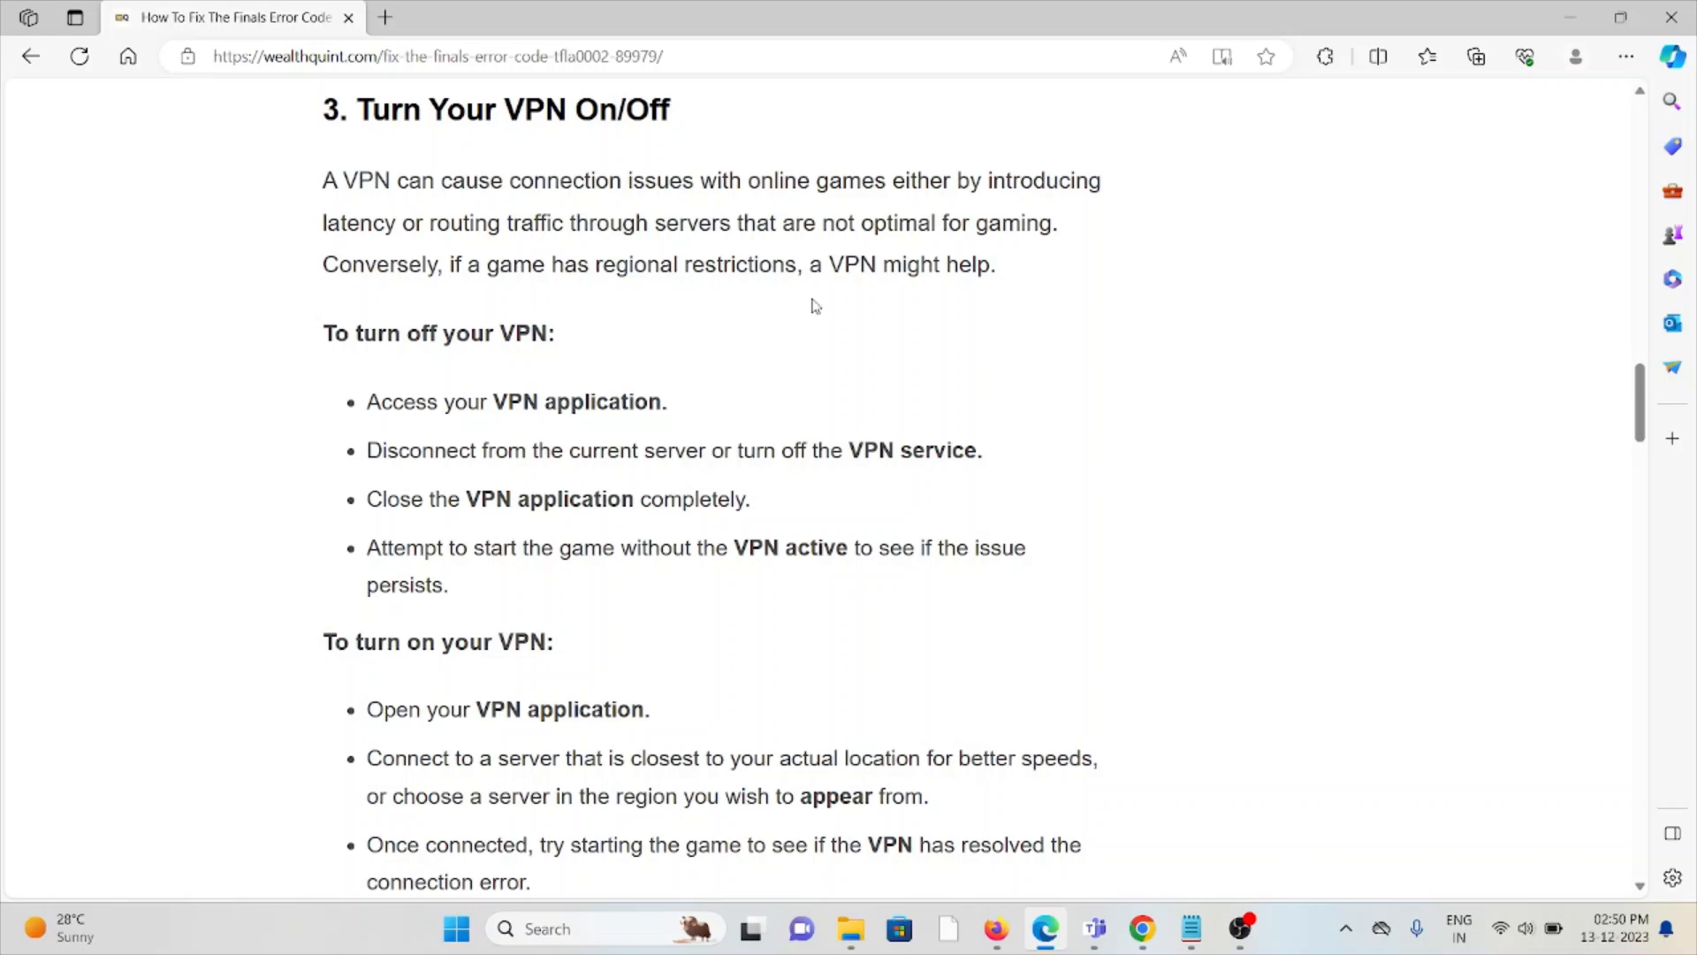
mouse_move(828, 265)
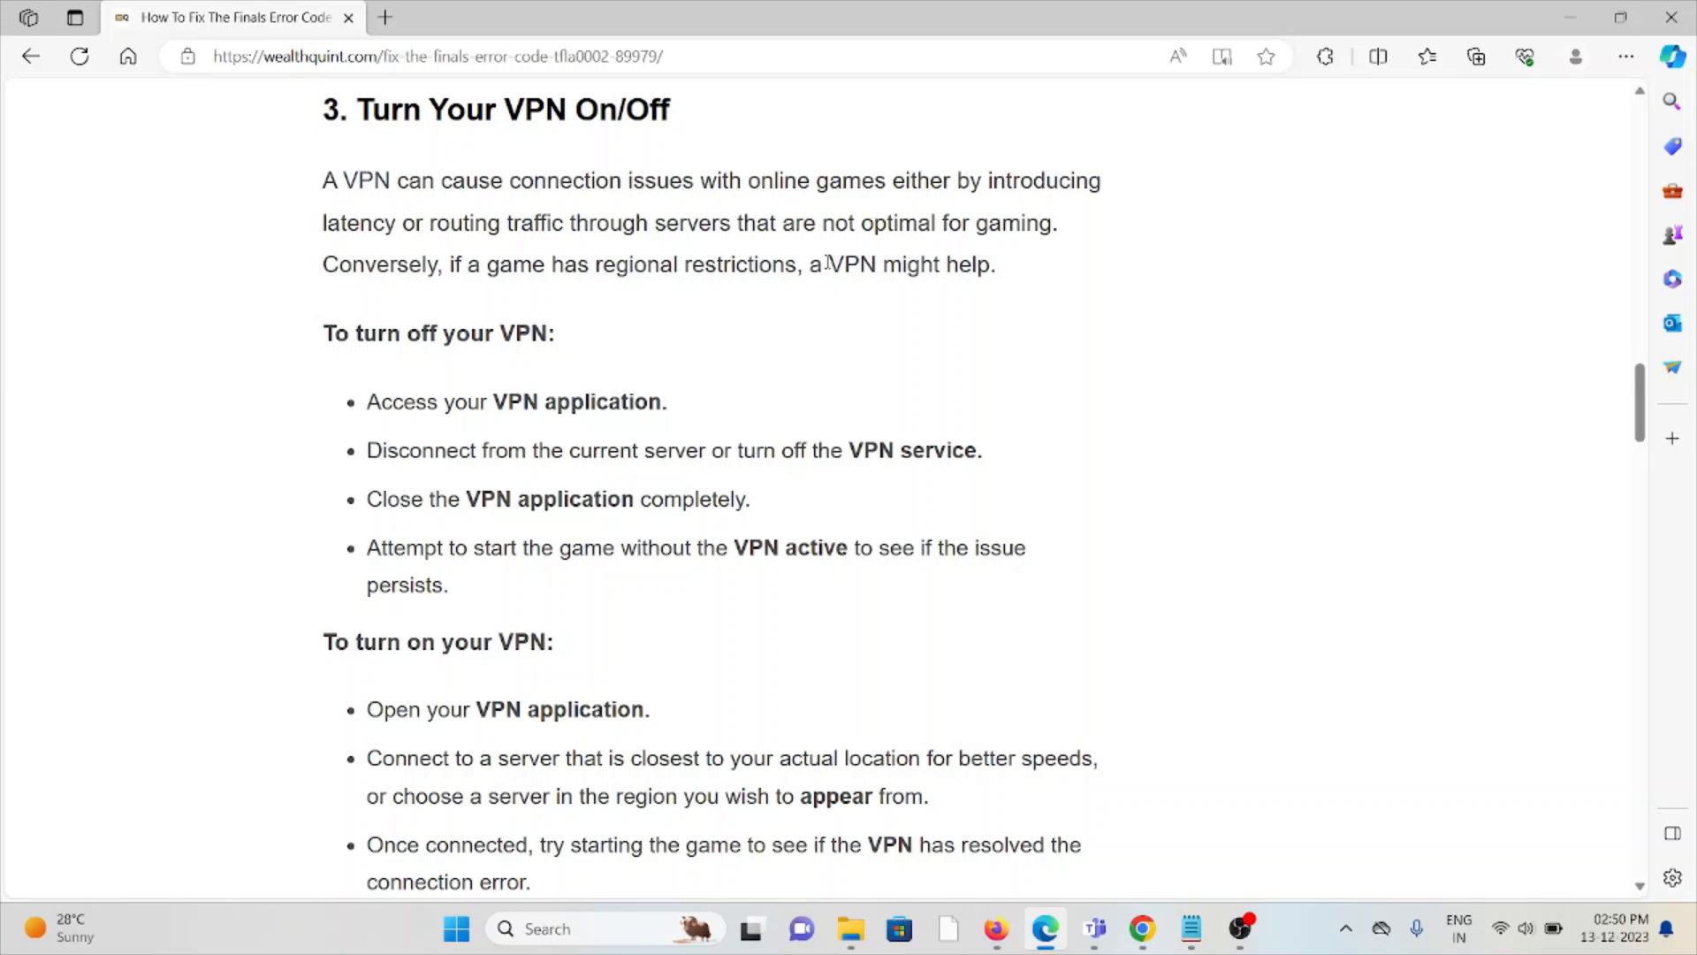
scroll("down", 3)
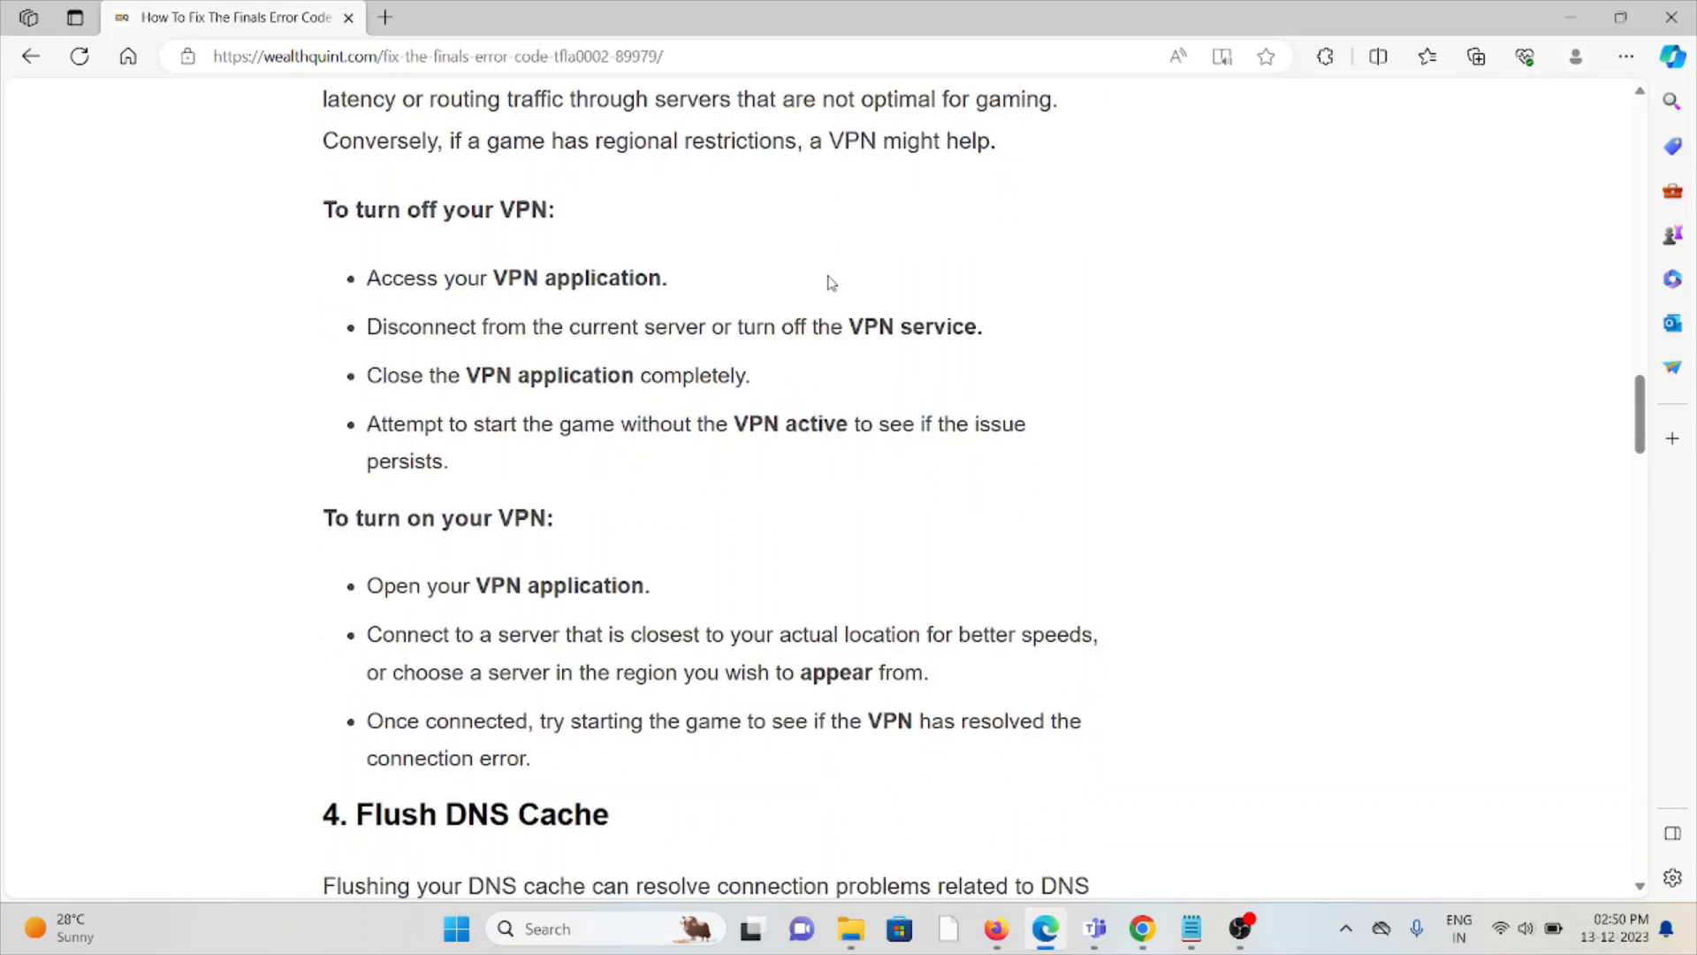
Scroll until the Flush DNS Cache command steps and fix five's heading are visible.
scroll("down", 3)
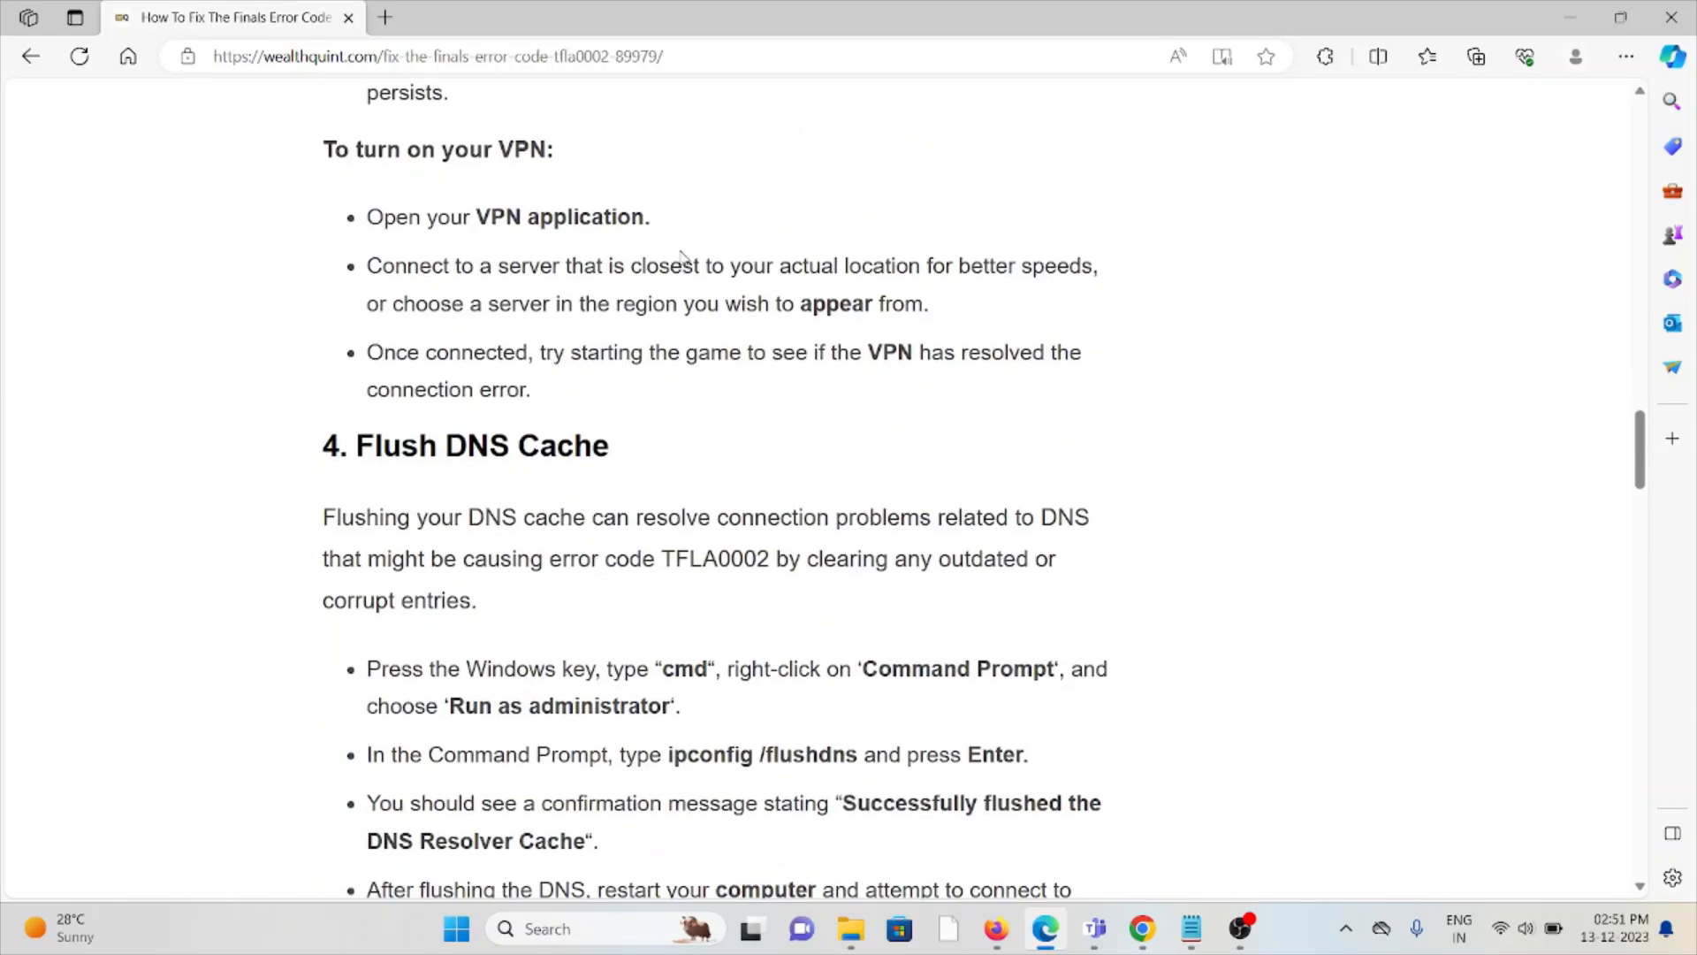
mouse_move(638, 256)
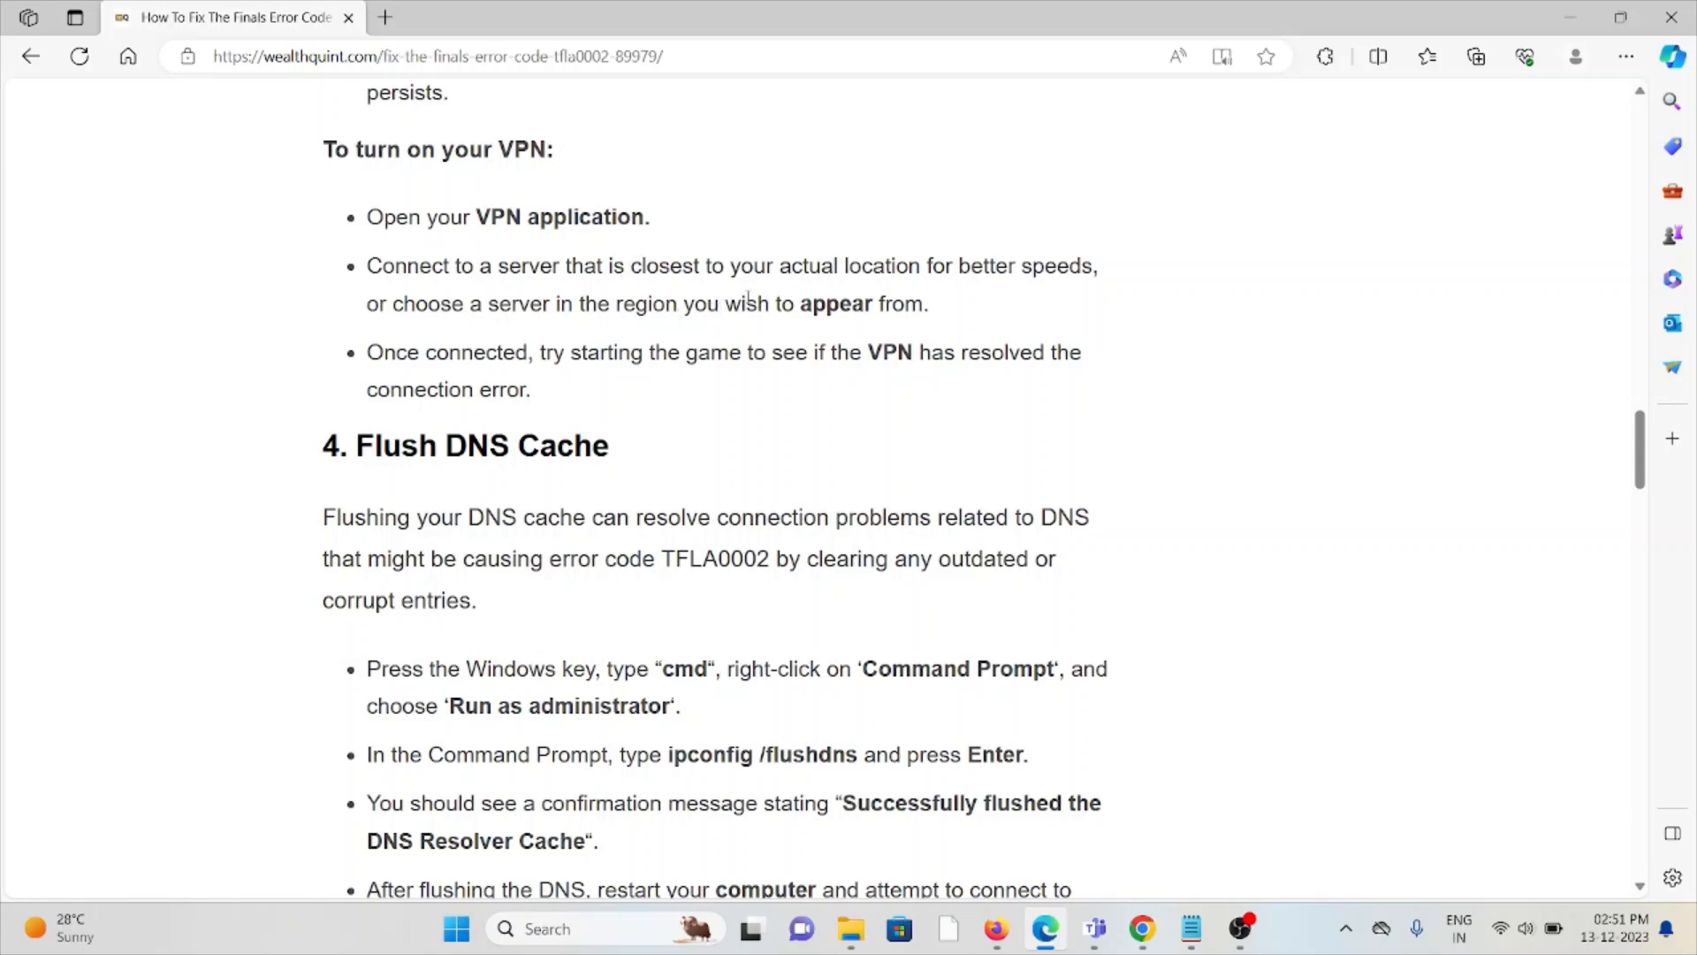
mouse_move(838, 294)
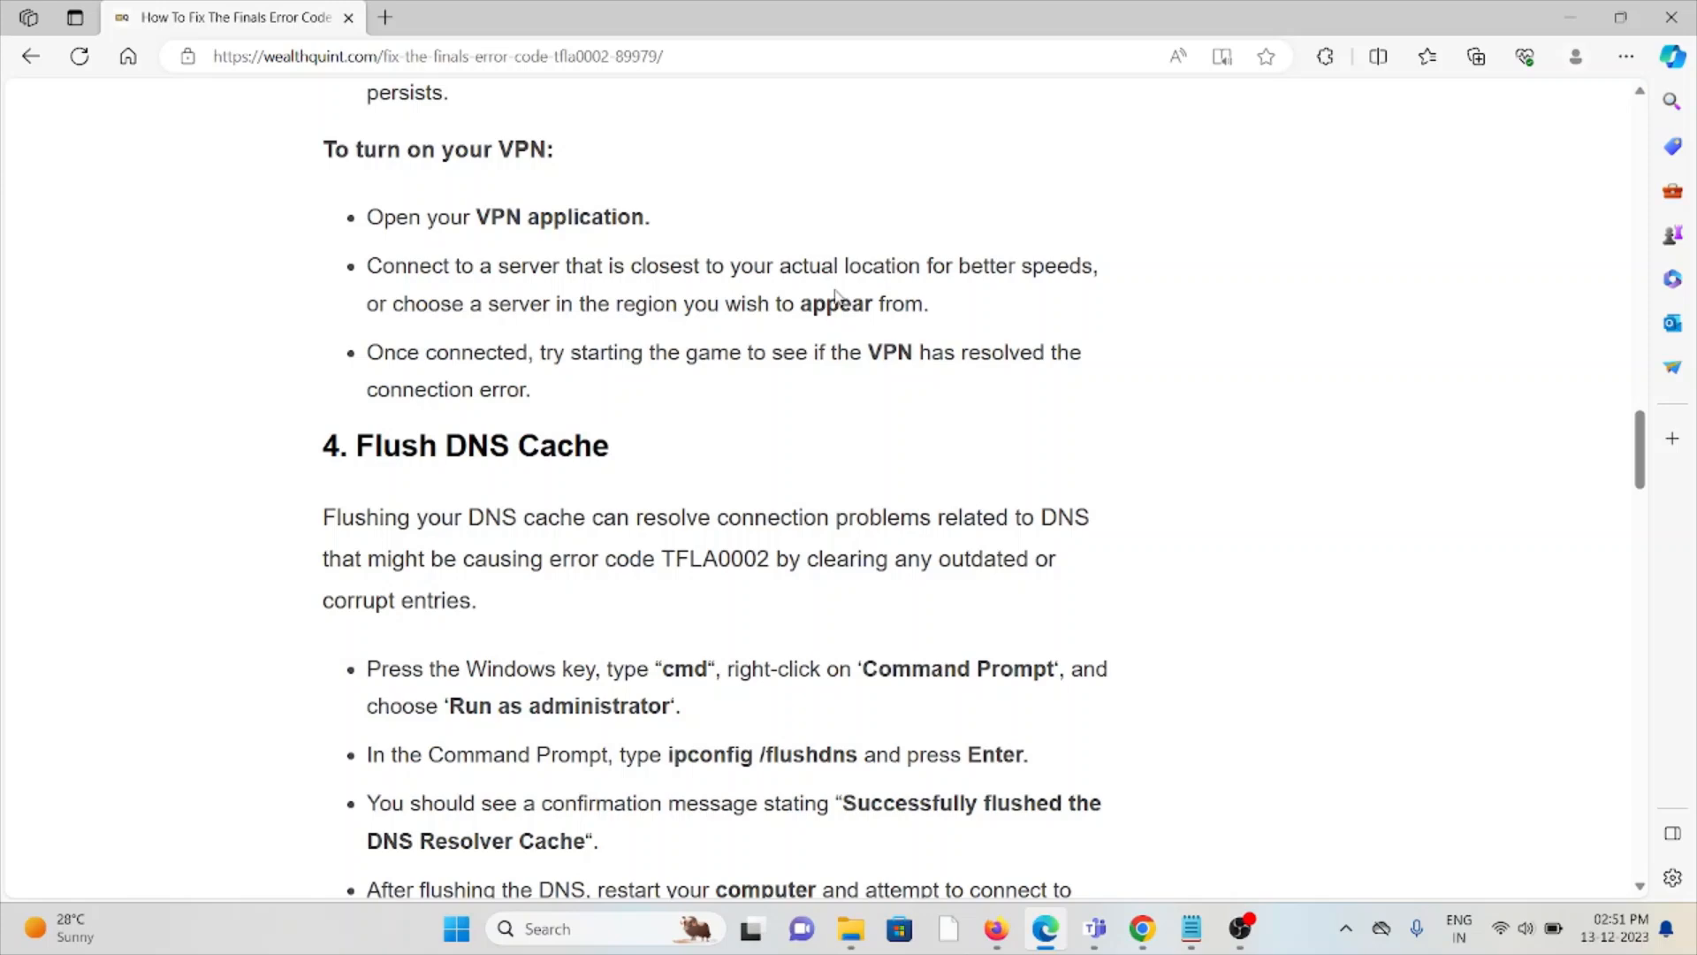
mouse_move(833, 286)
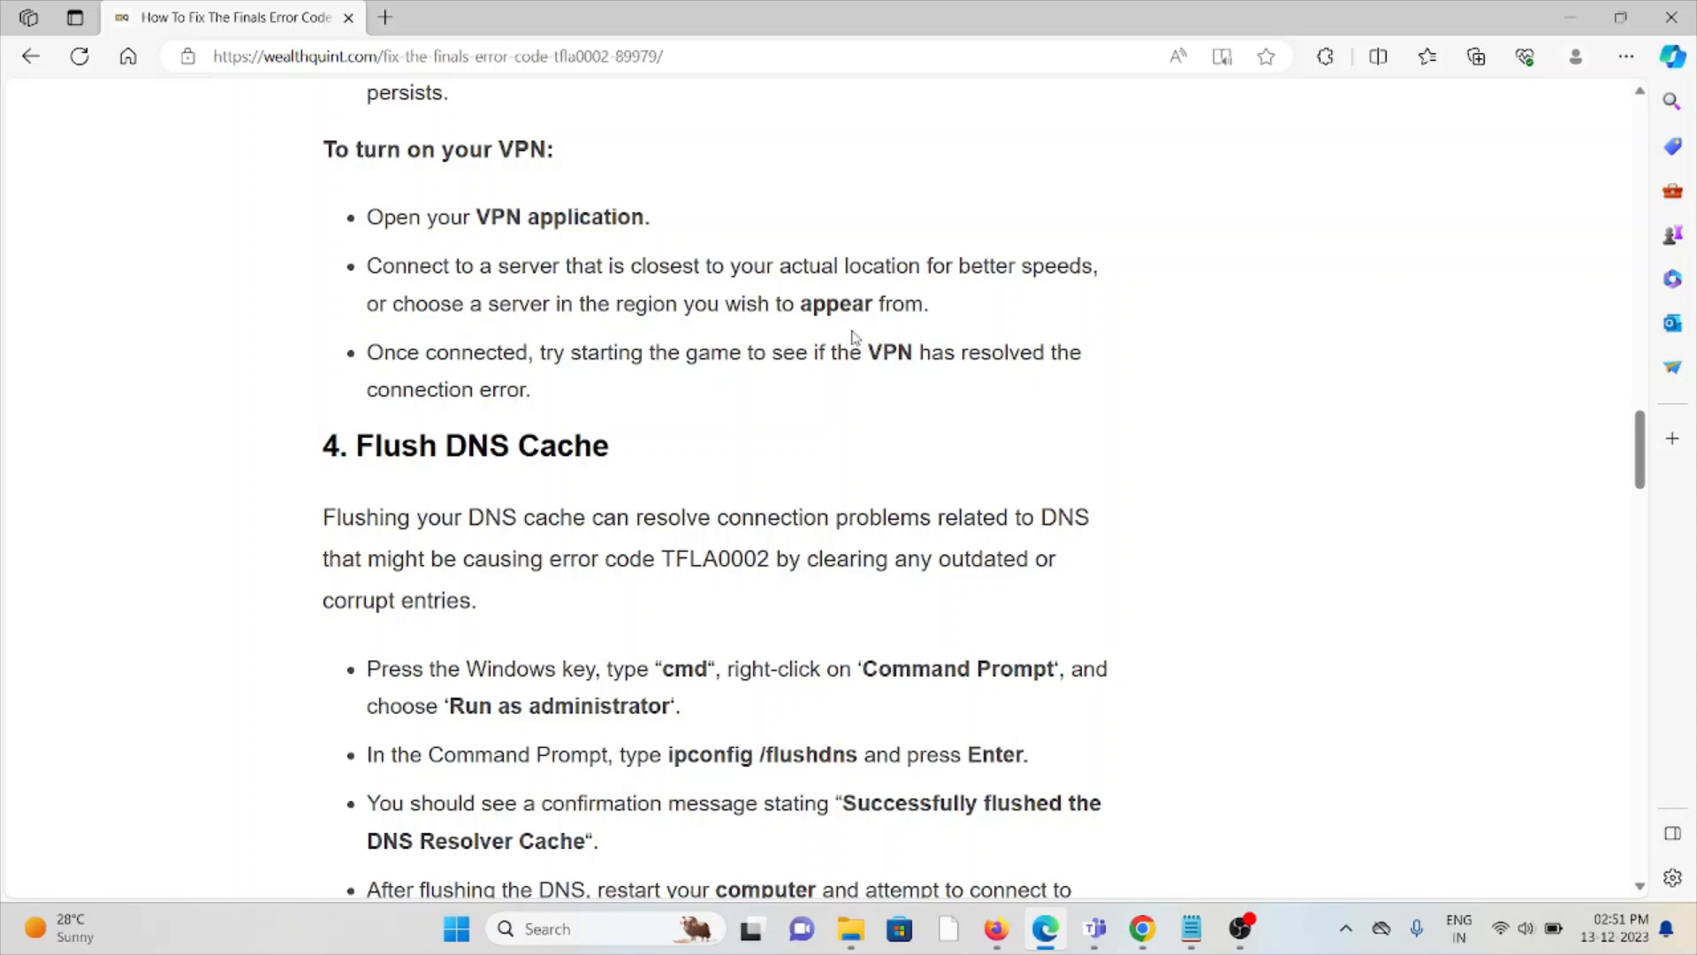
mouse_move(858, 379)
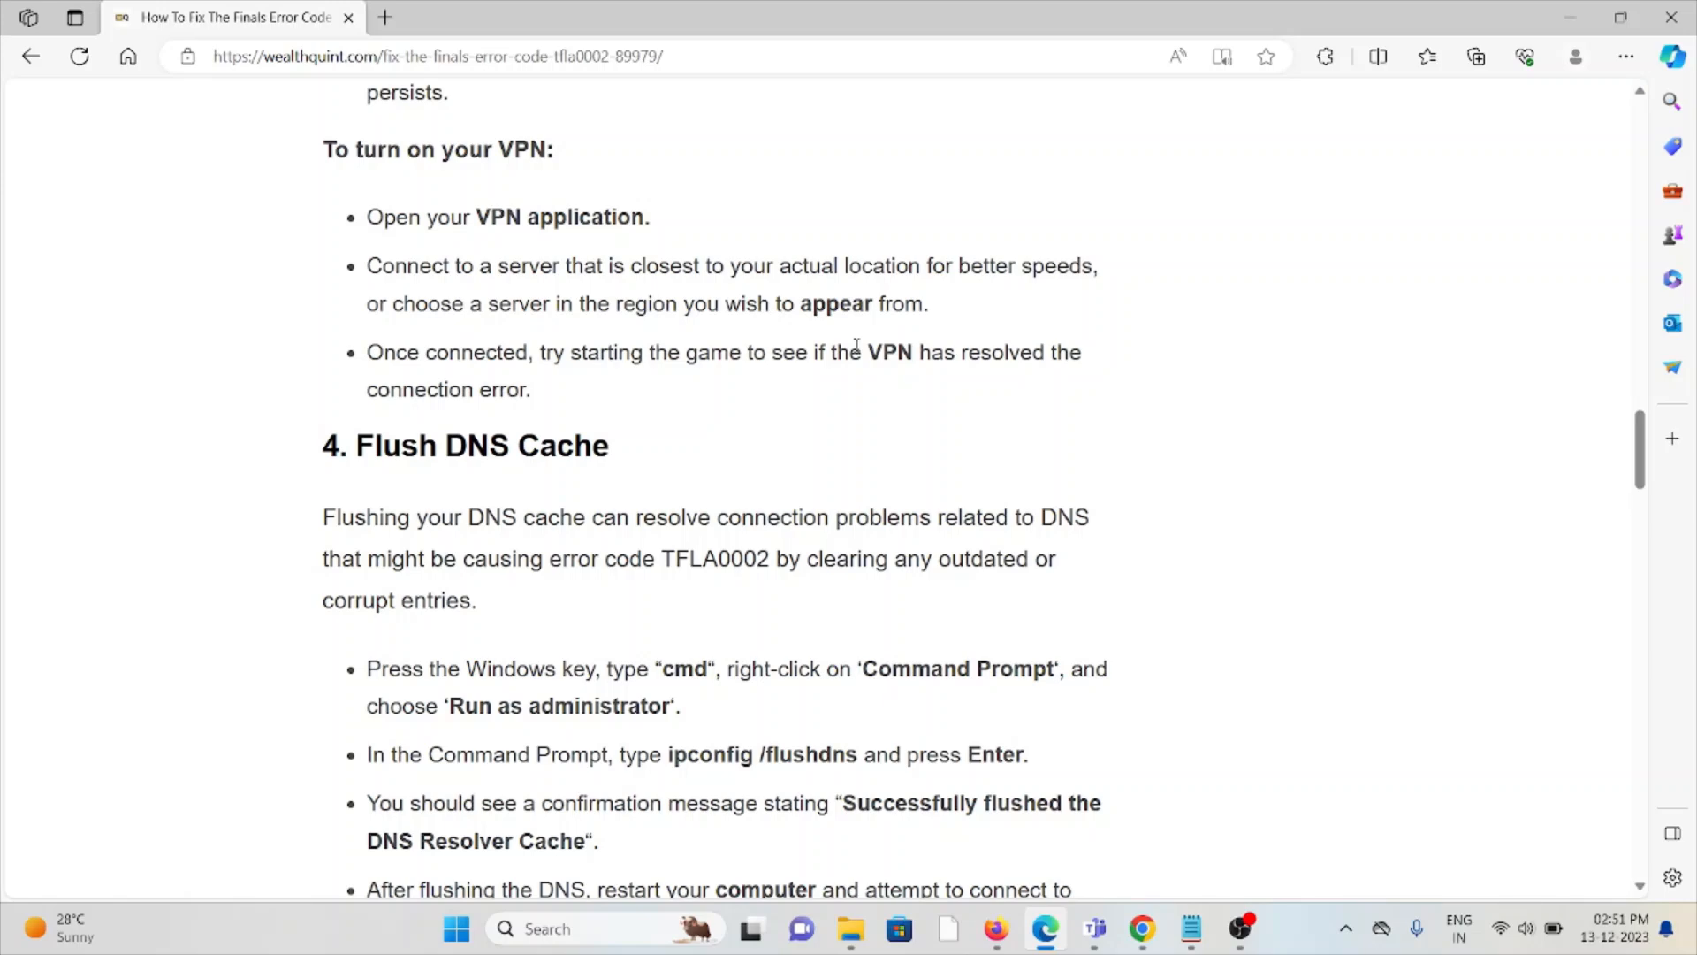
scroll("down", 3)
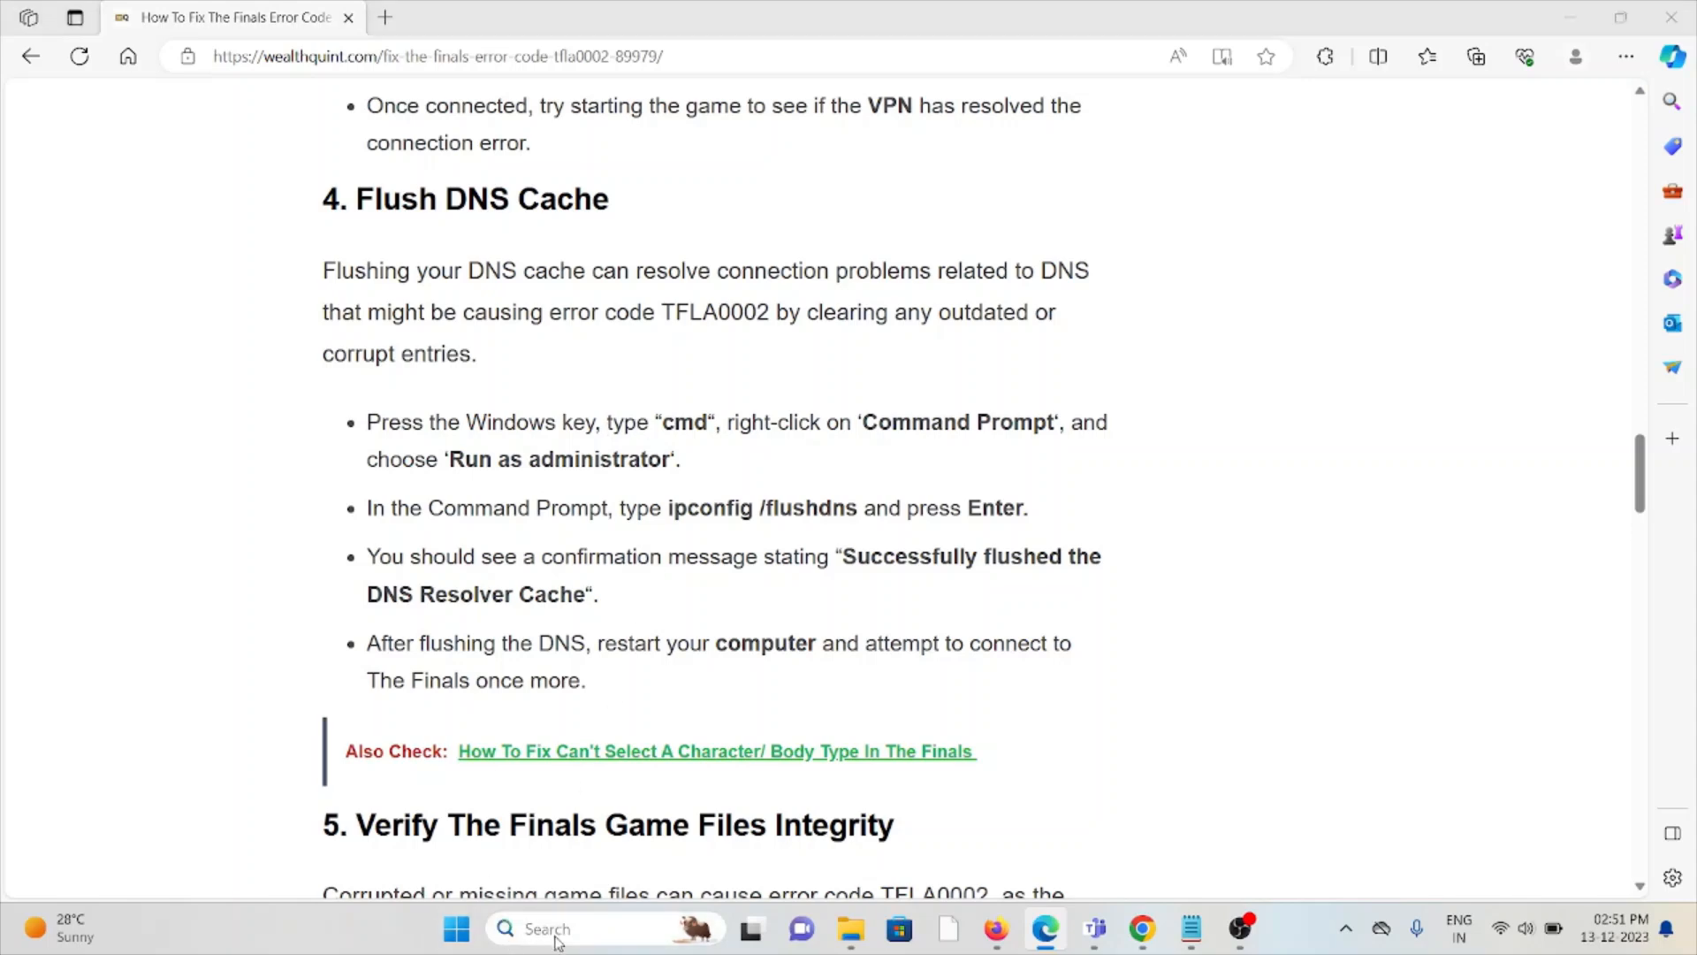
Dismiss the stray Run window and scroll to '5. Verify The Finals Game Files Integrity'.
left_click(559, 930)
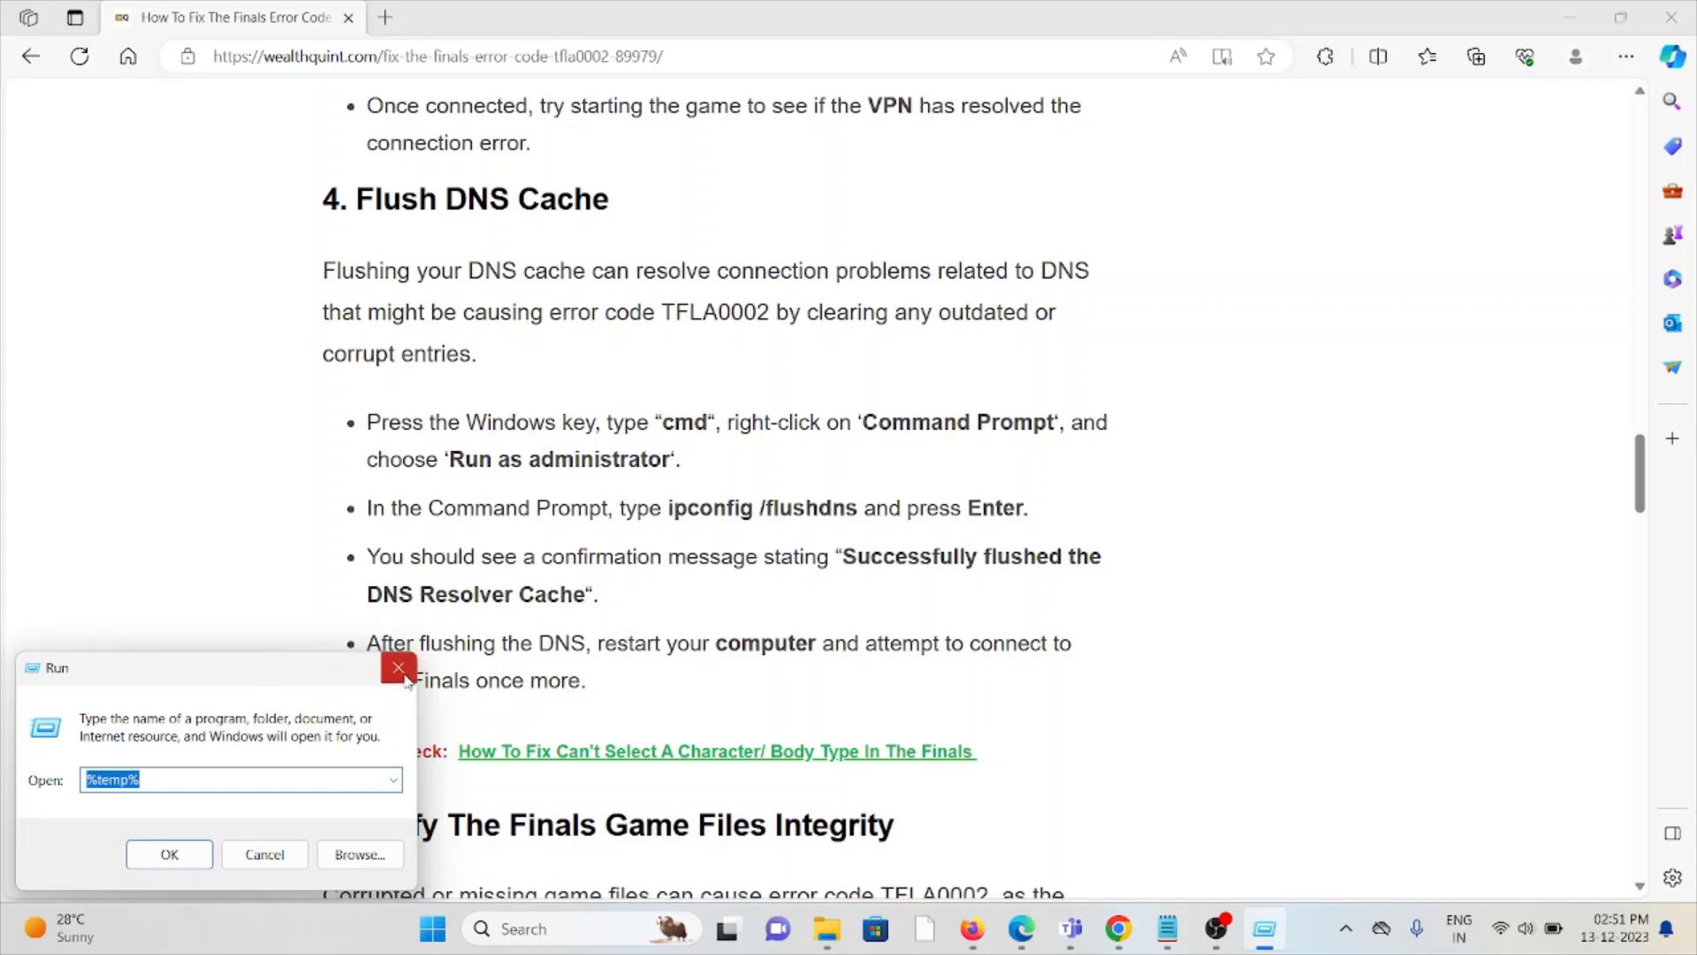
left_click(396, 666)
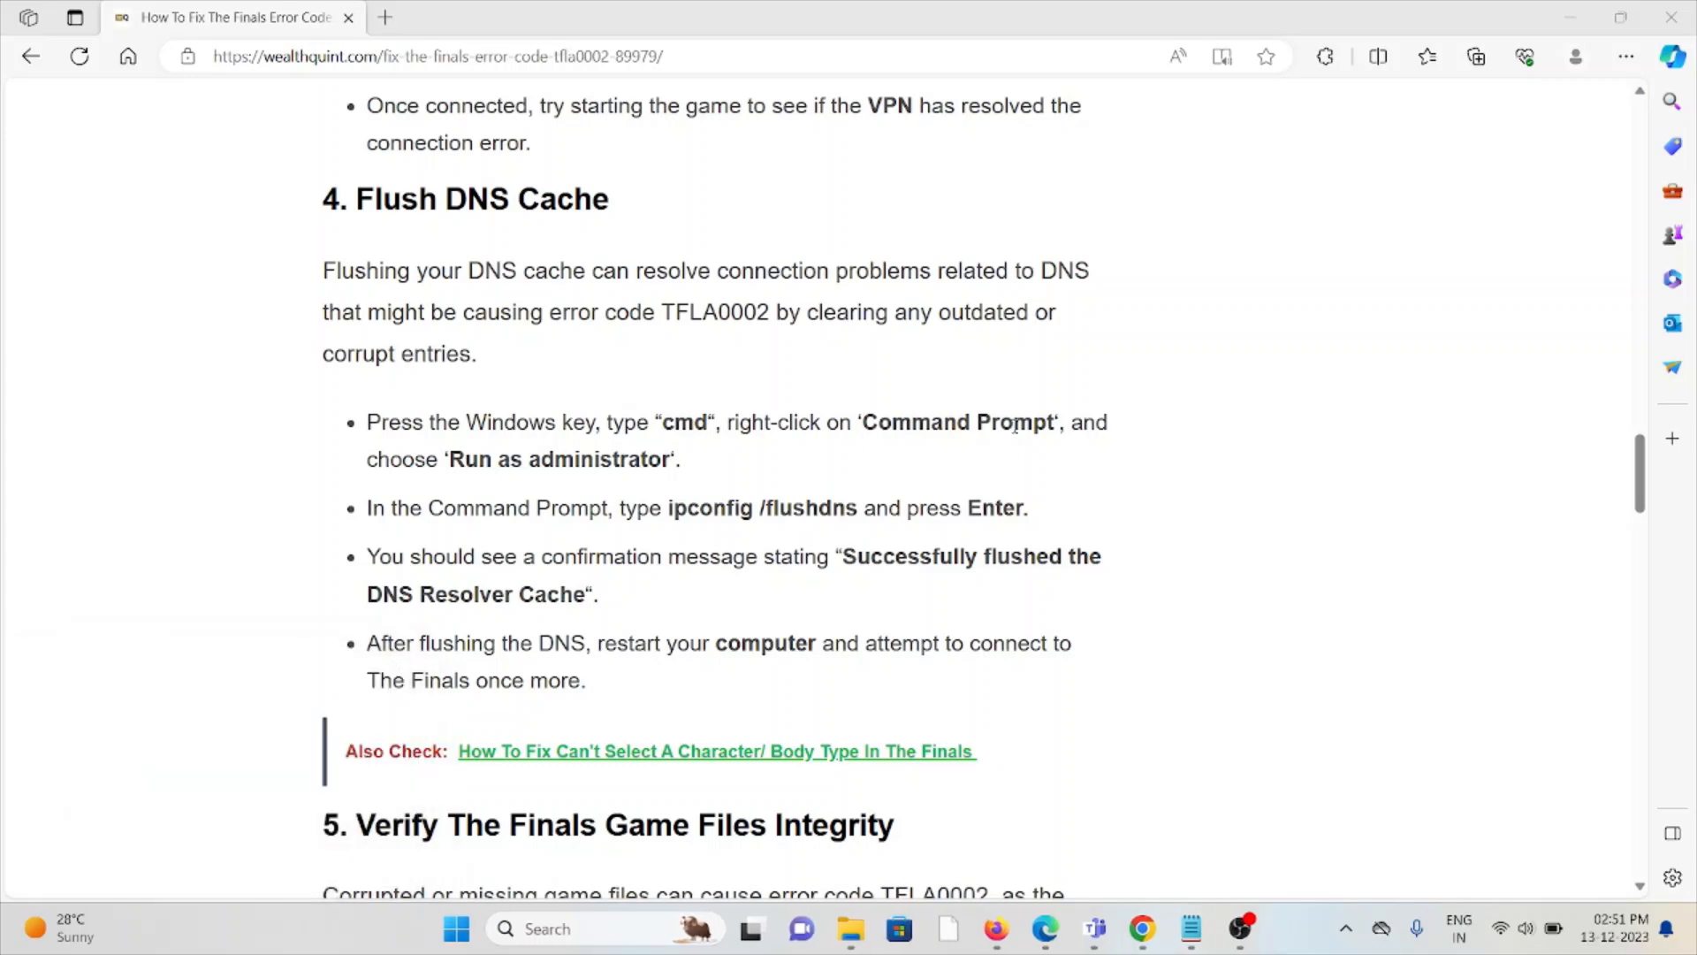
mouse_move(965, 459)
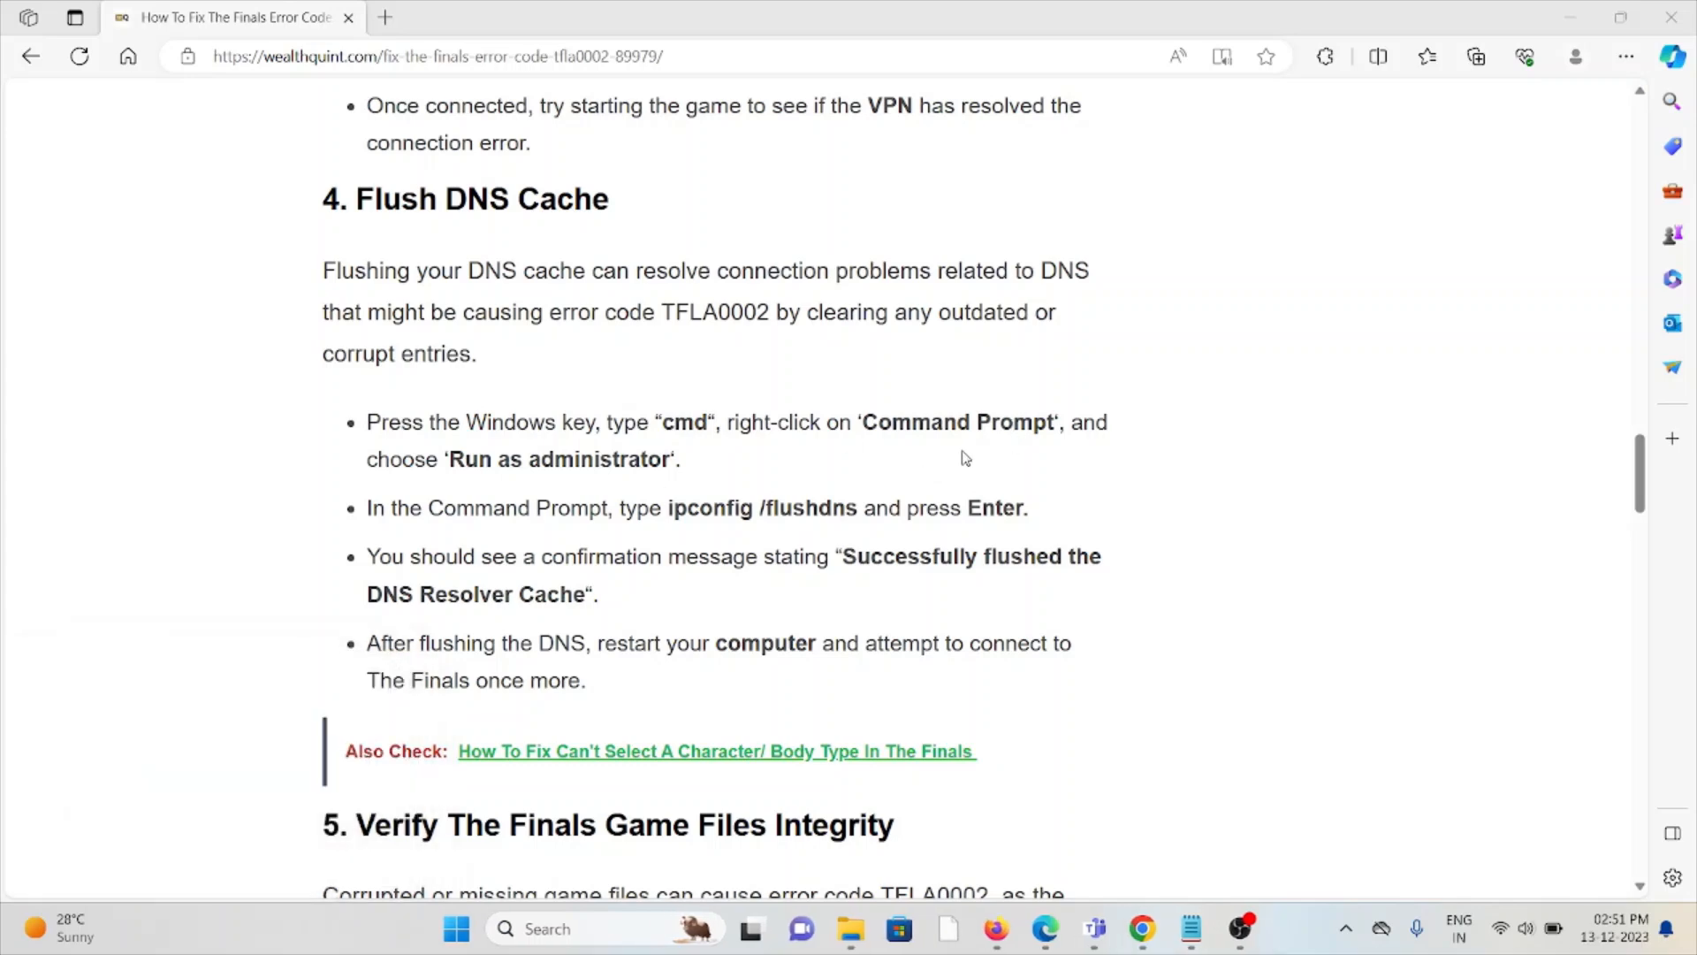
mouse_move(546, 479)
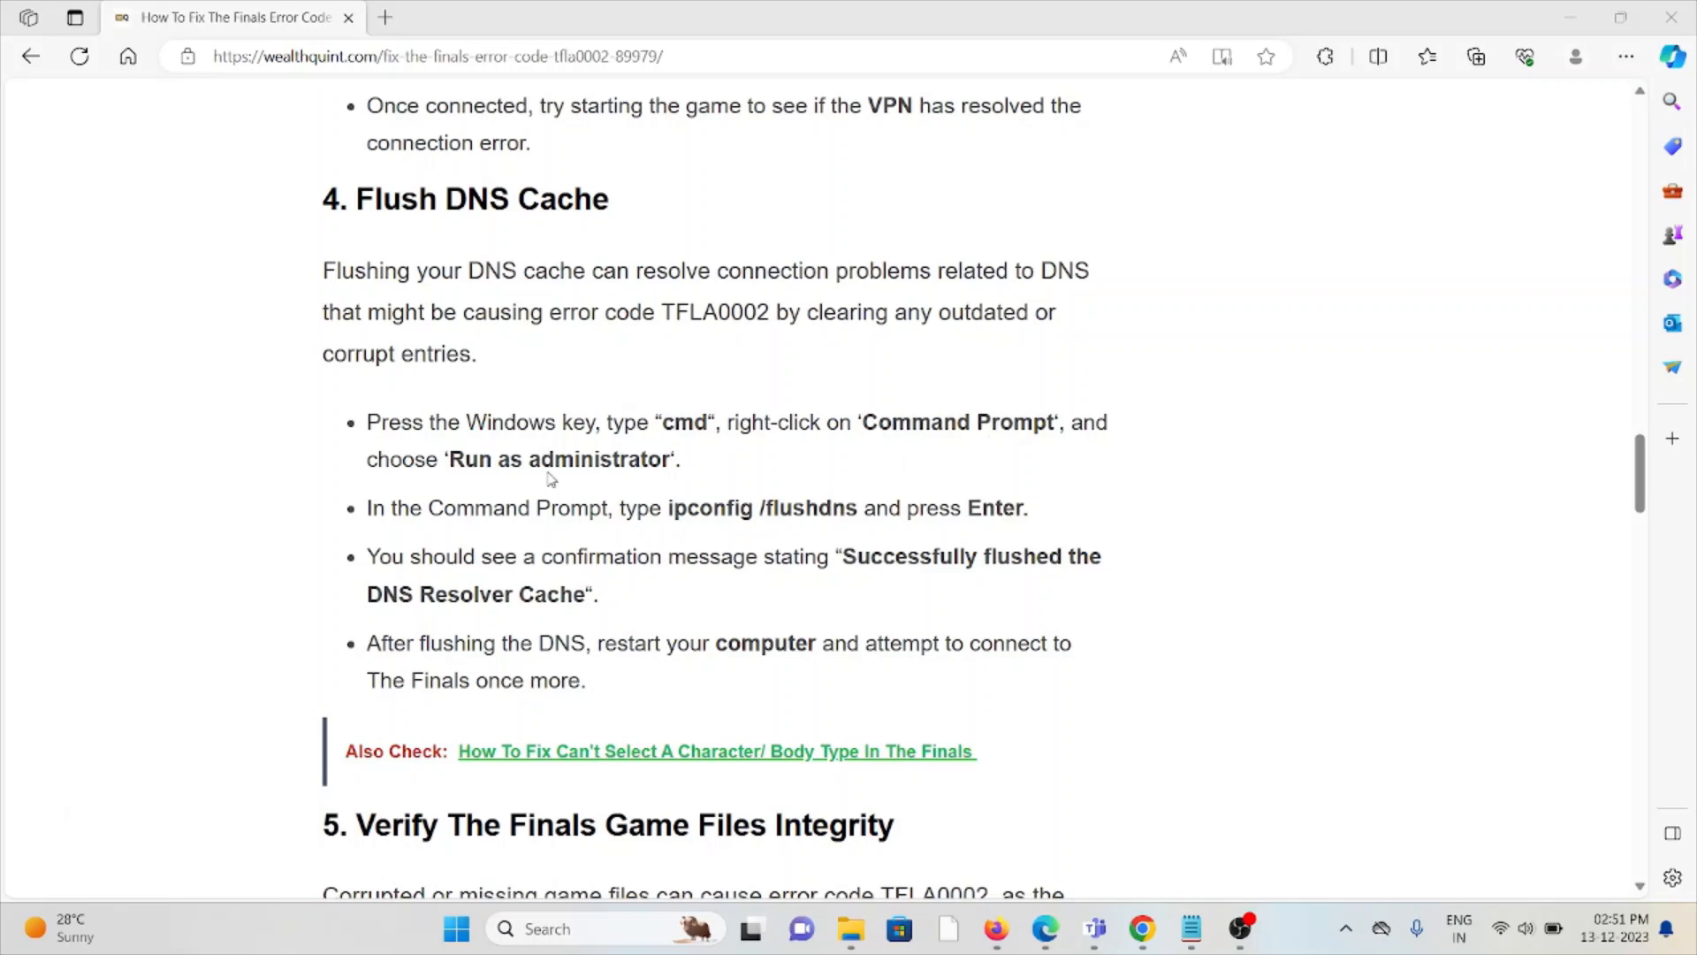
mouse_move(736, 528)
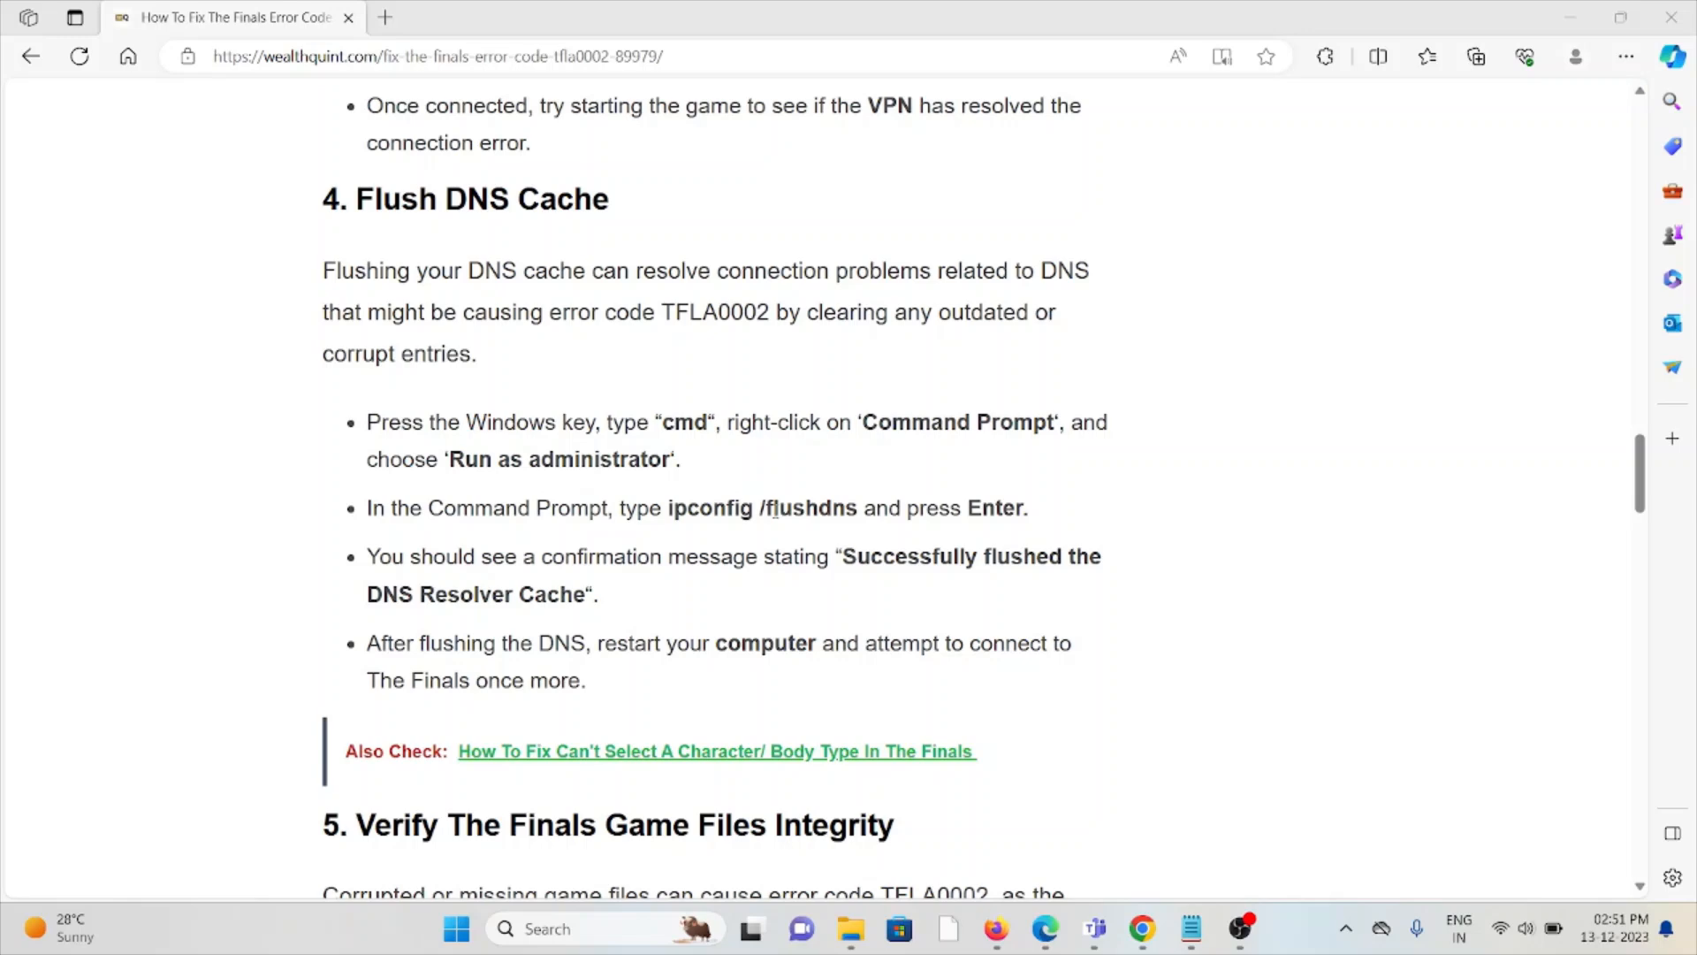
mouse_move(927, 608)
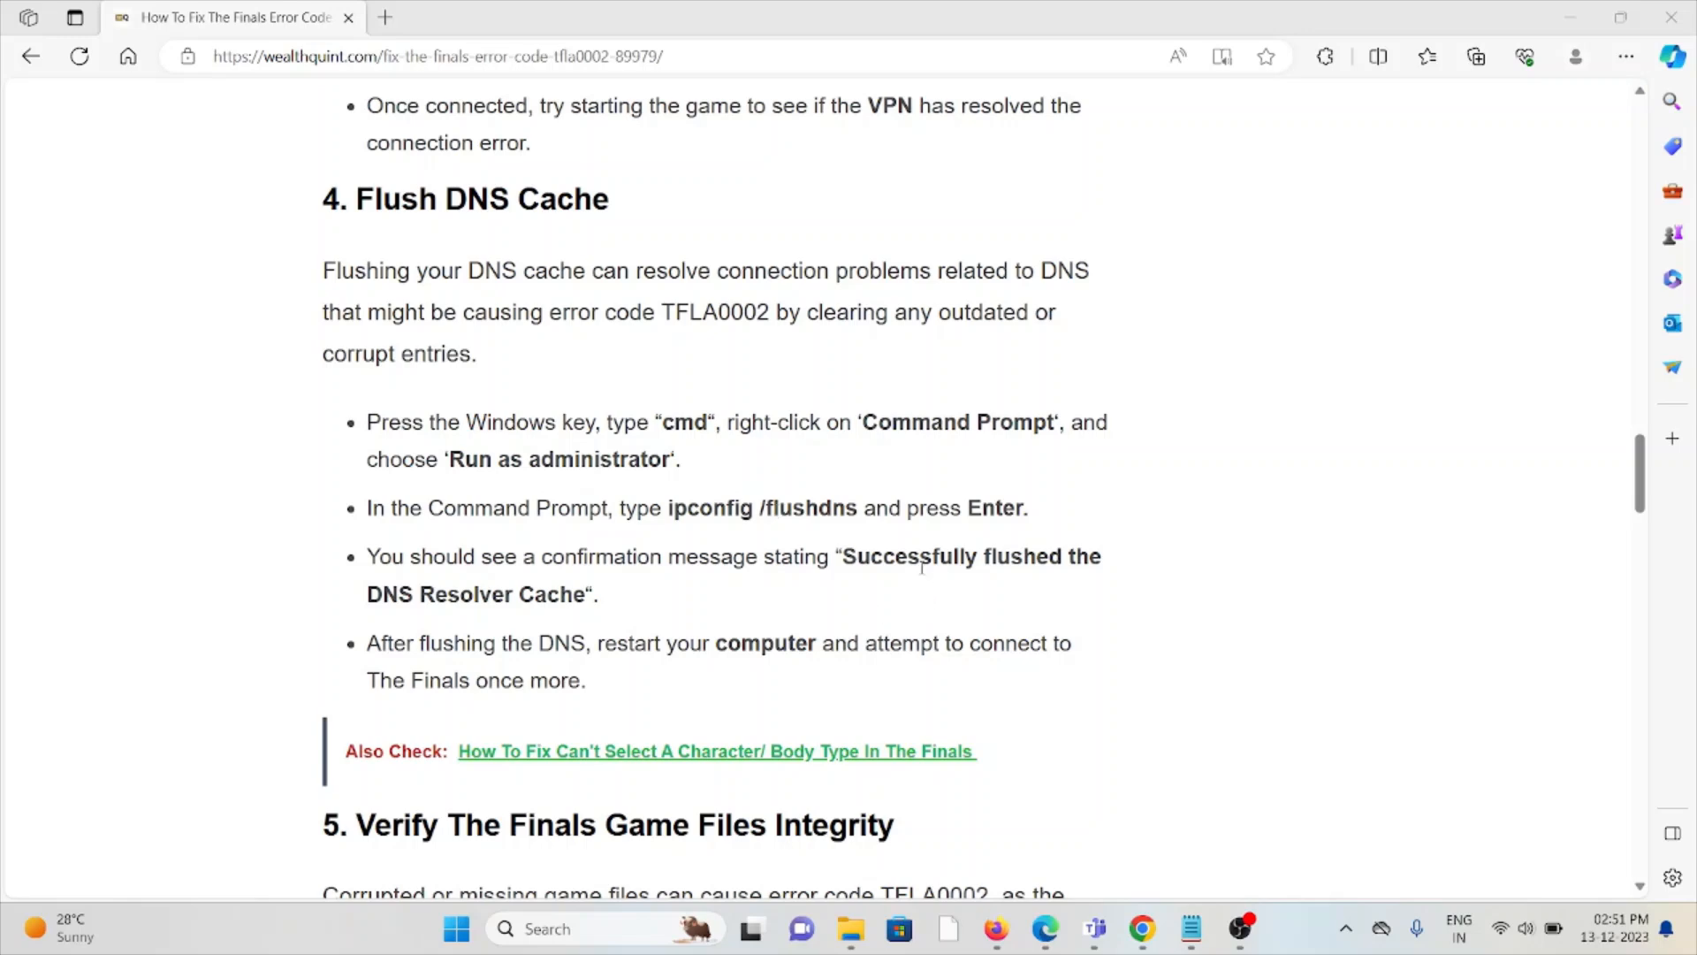
mouse_move(916, 561)
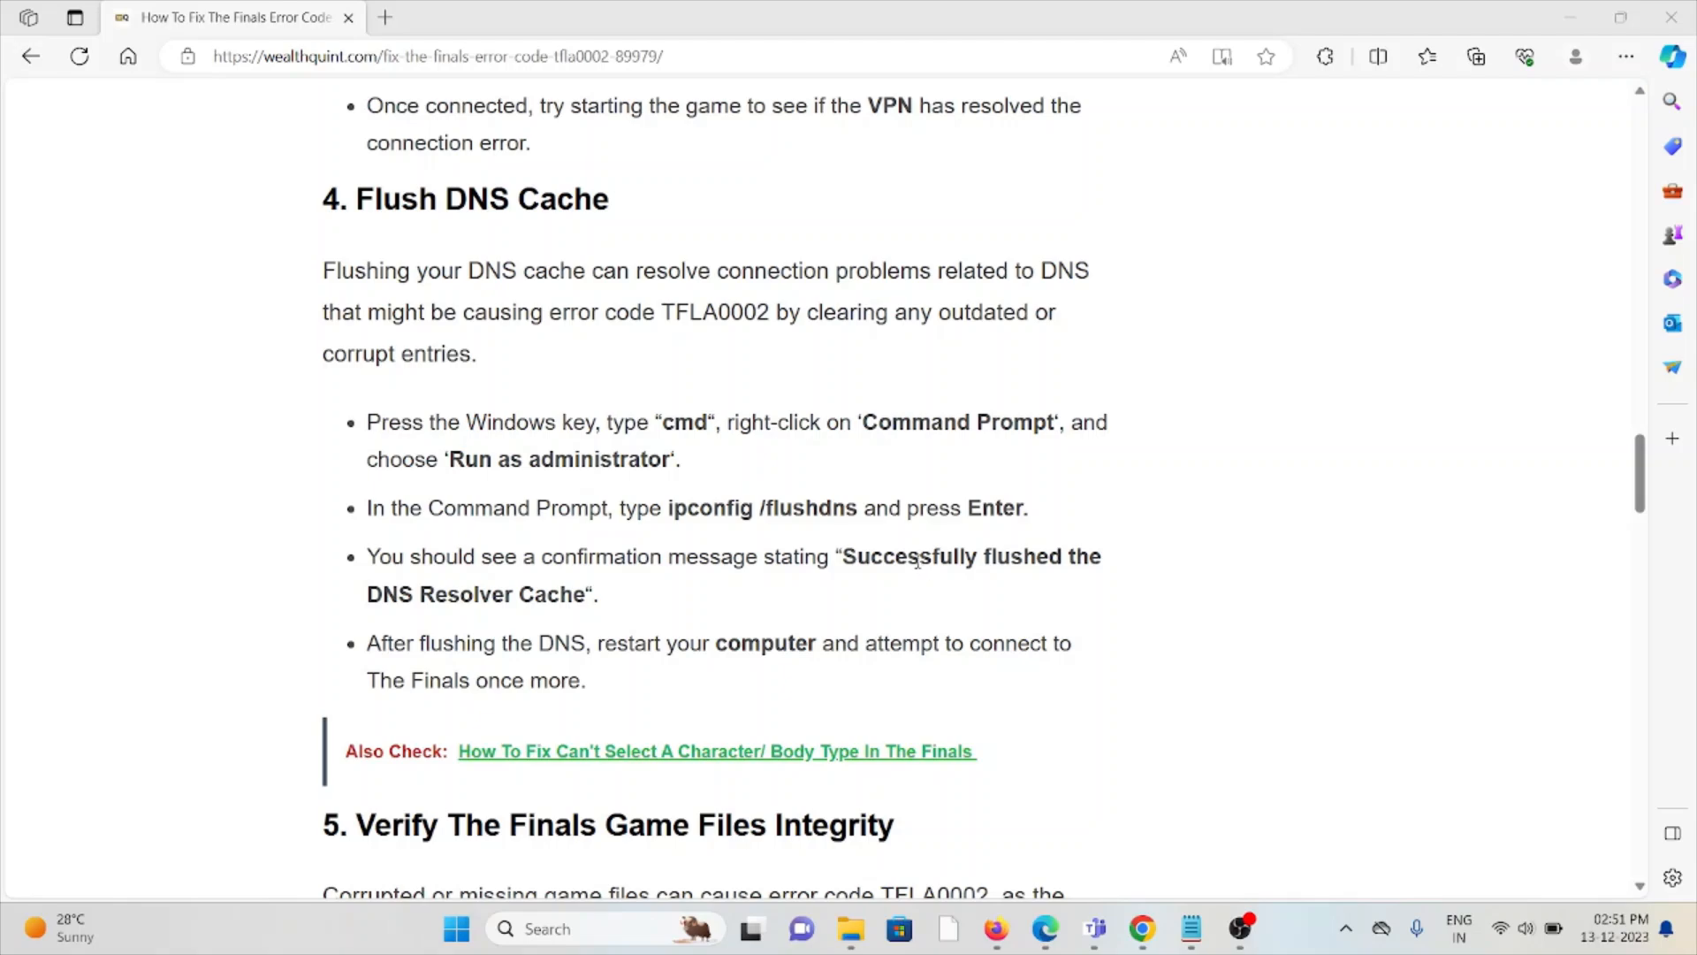
mouse_move(946, 564)
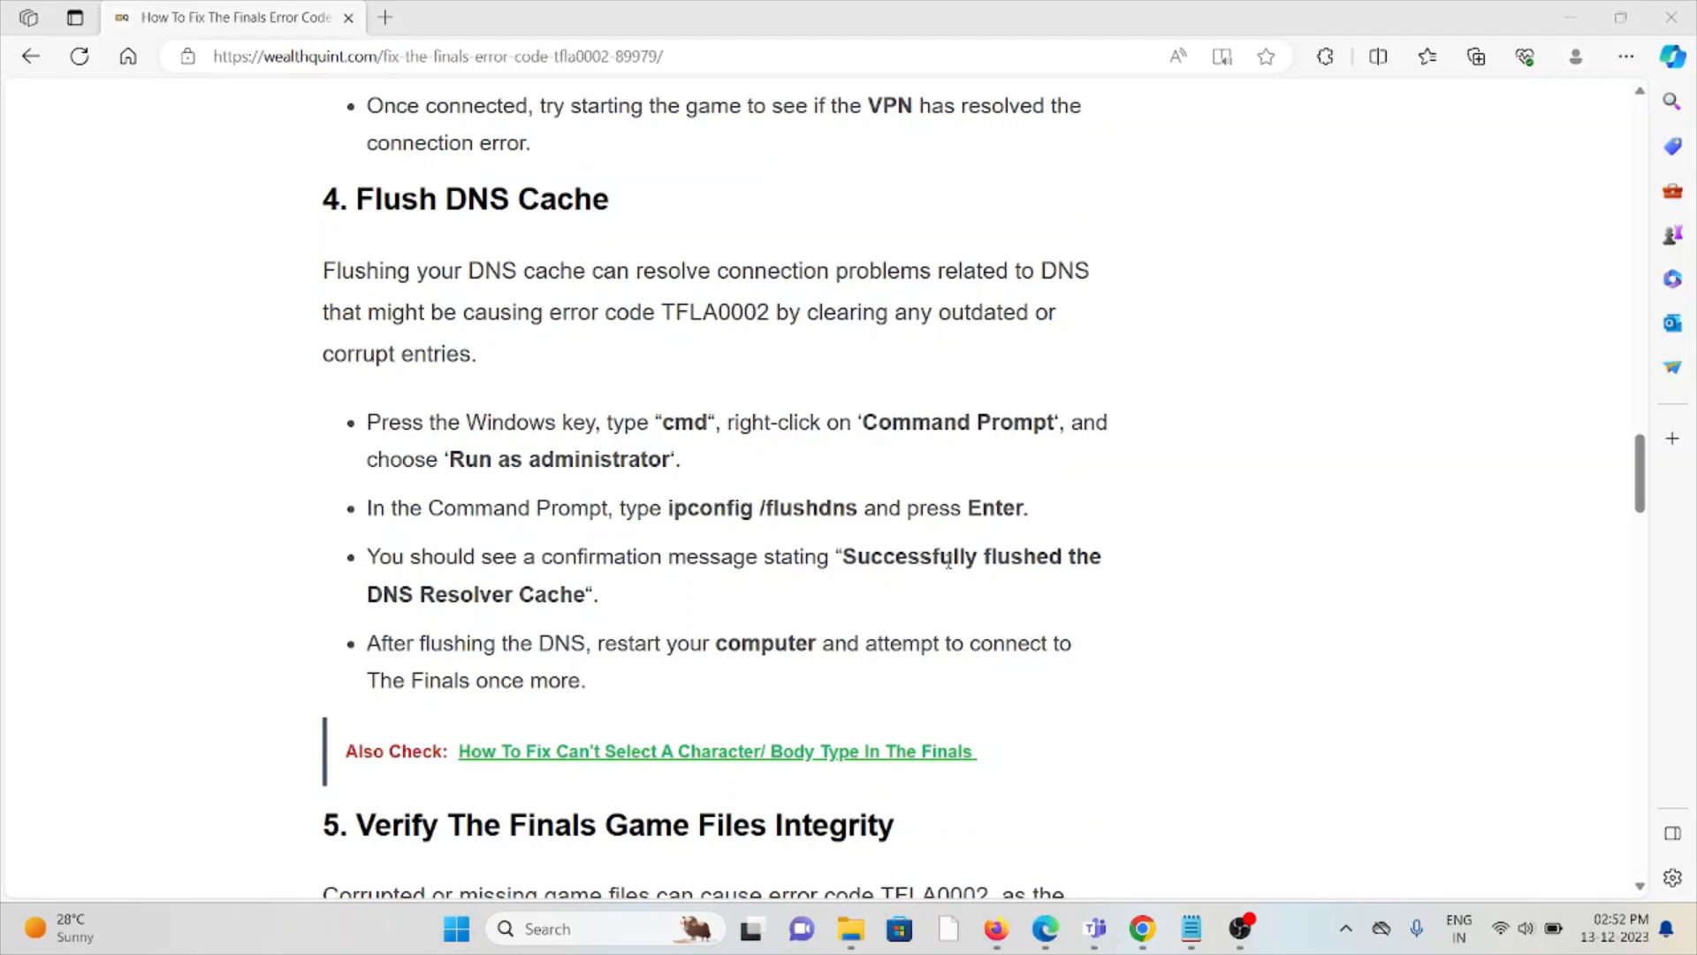
scroll("down", 3)
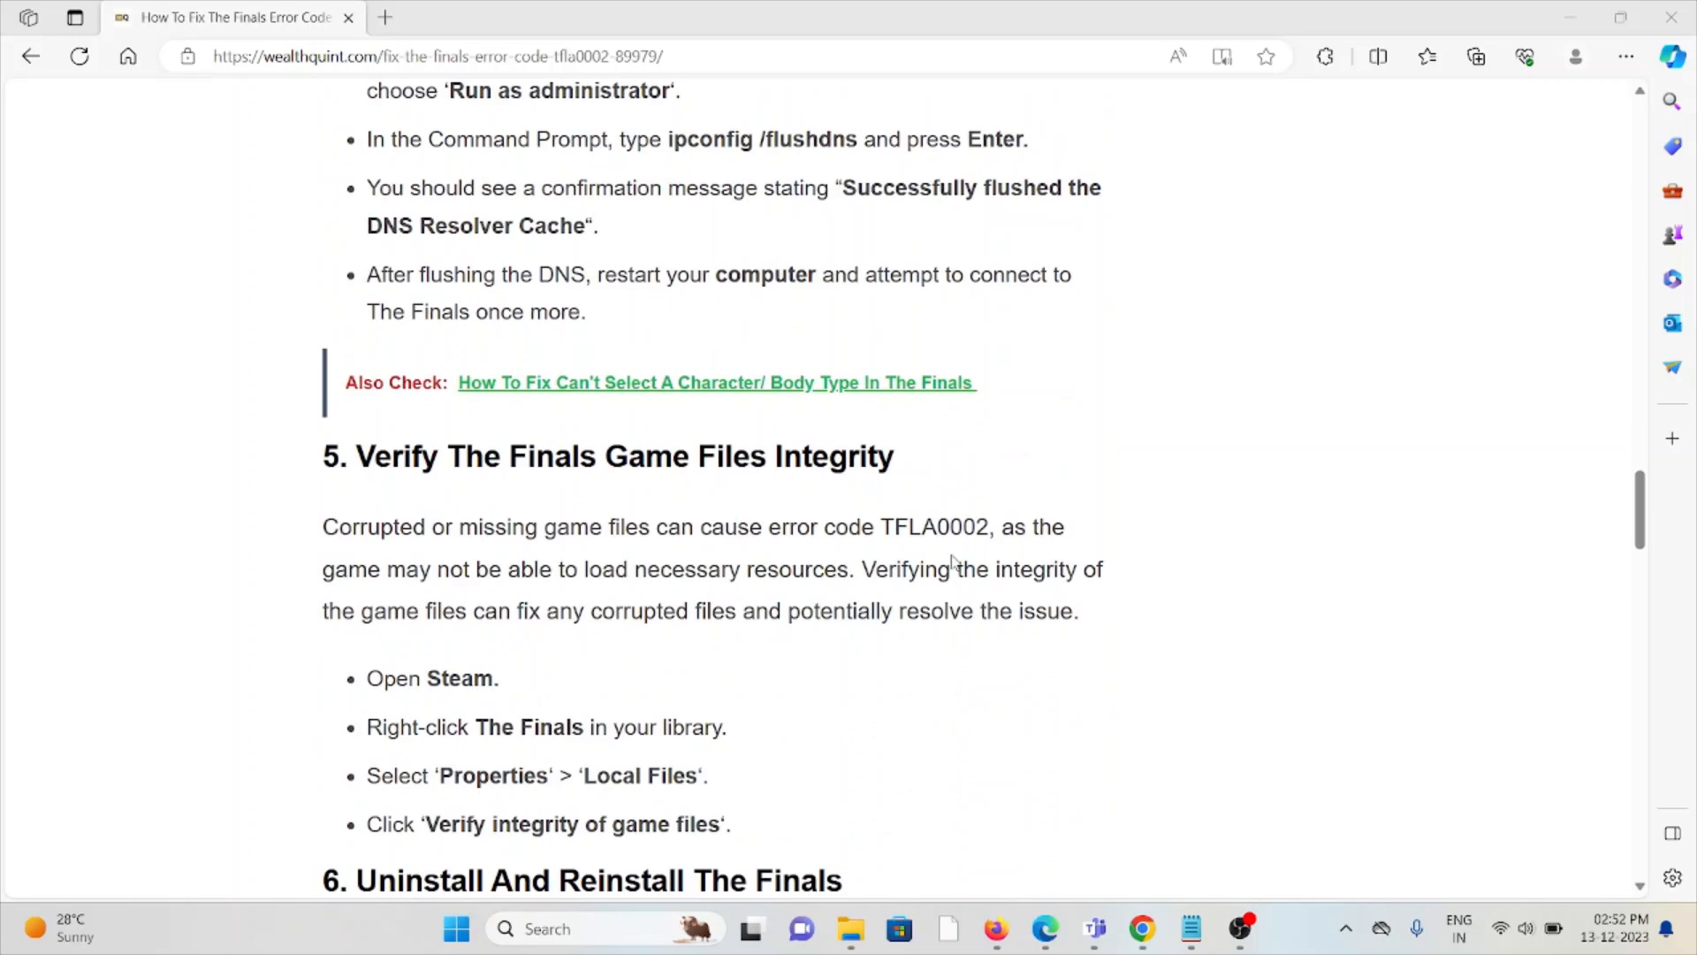
Scroll to '6. Uninstall And Reinstall The Finals' with its Steam steps and Xbox heading.
scroll("down", 3)
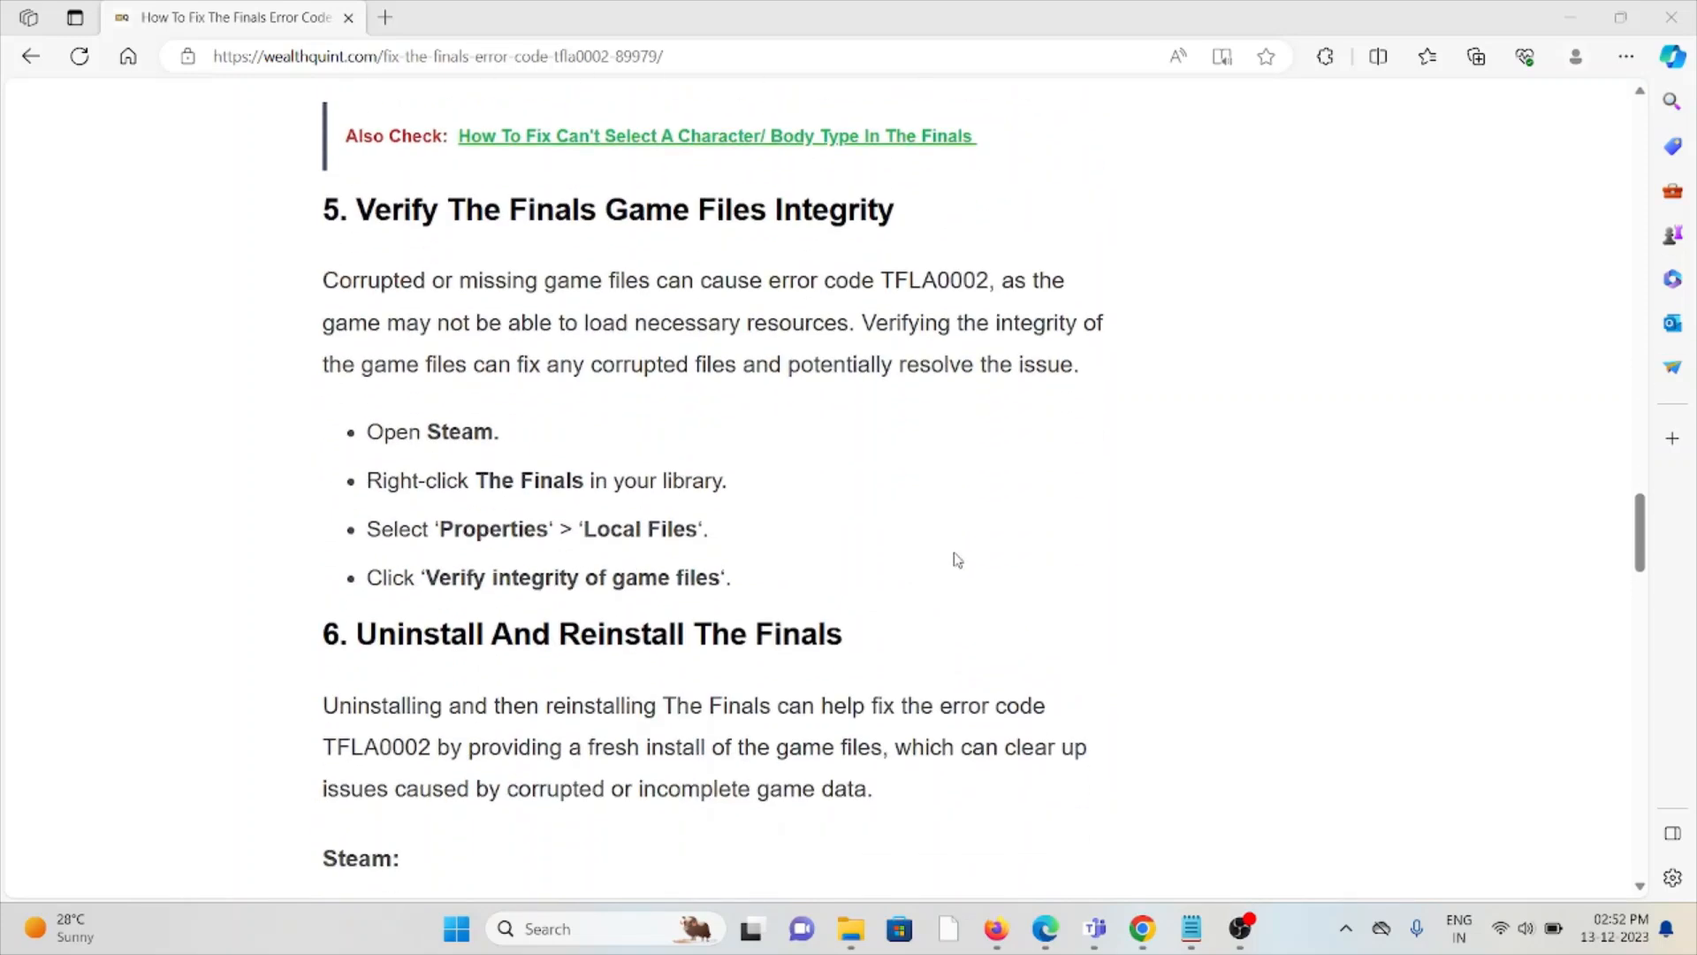
mouse_move(957, 564)
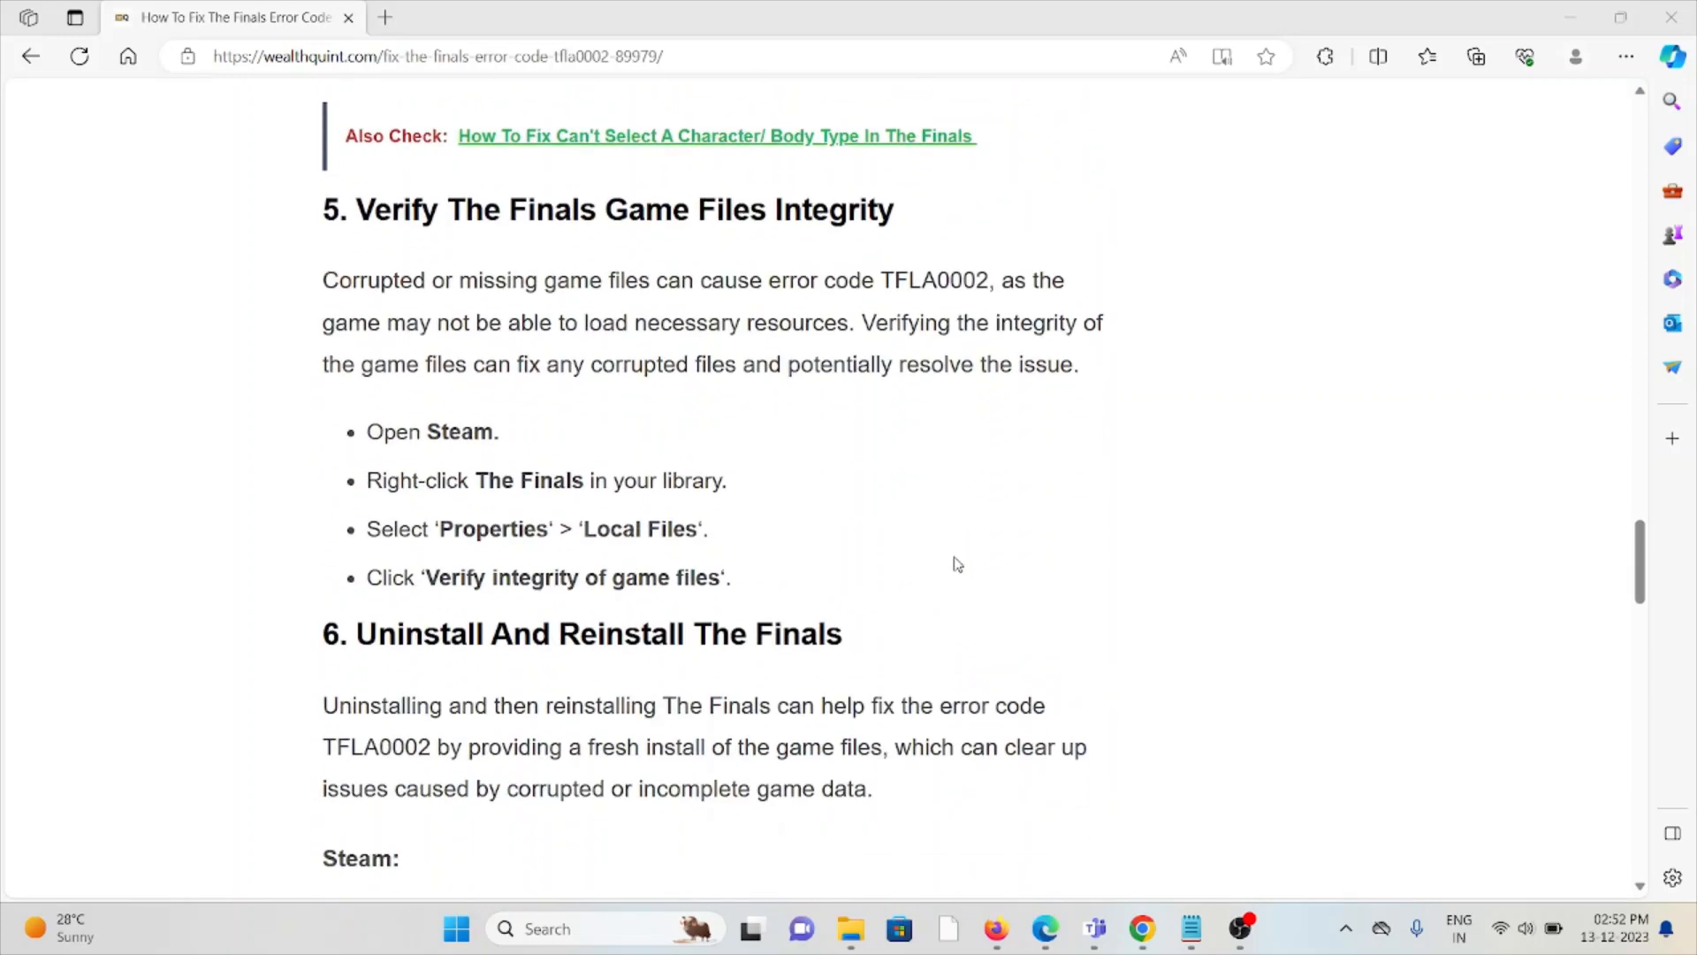
mouse_move(944, 565)
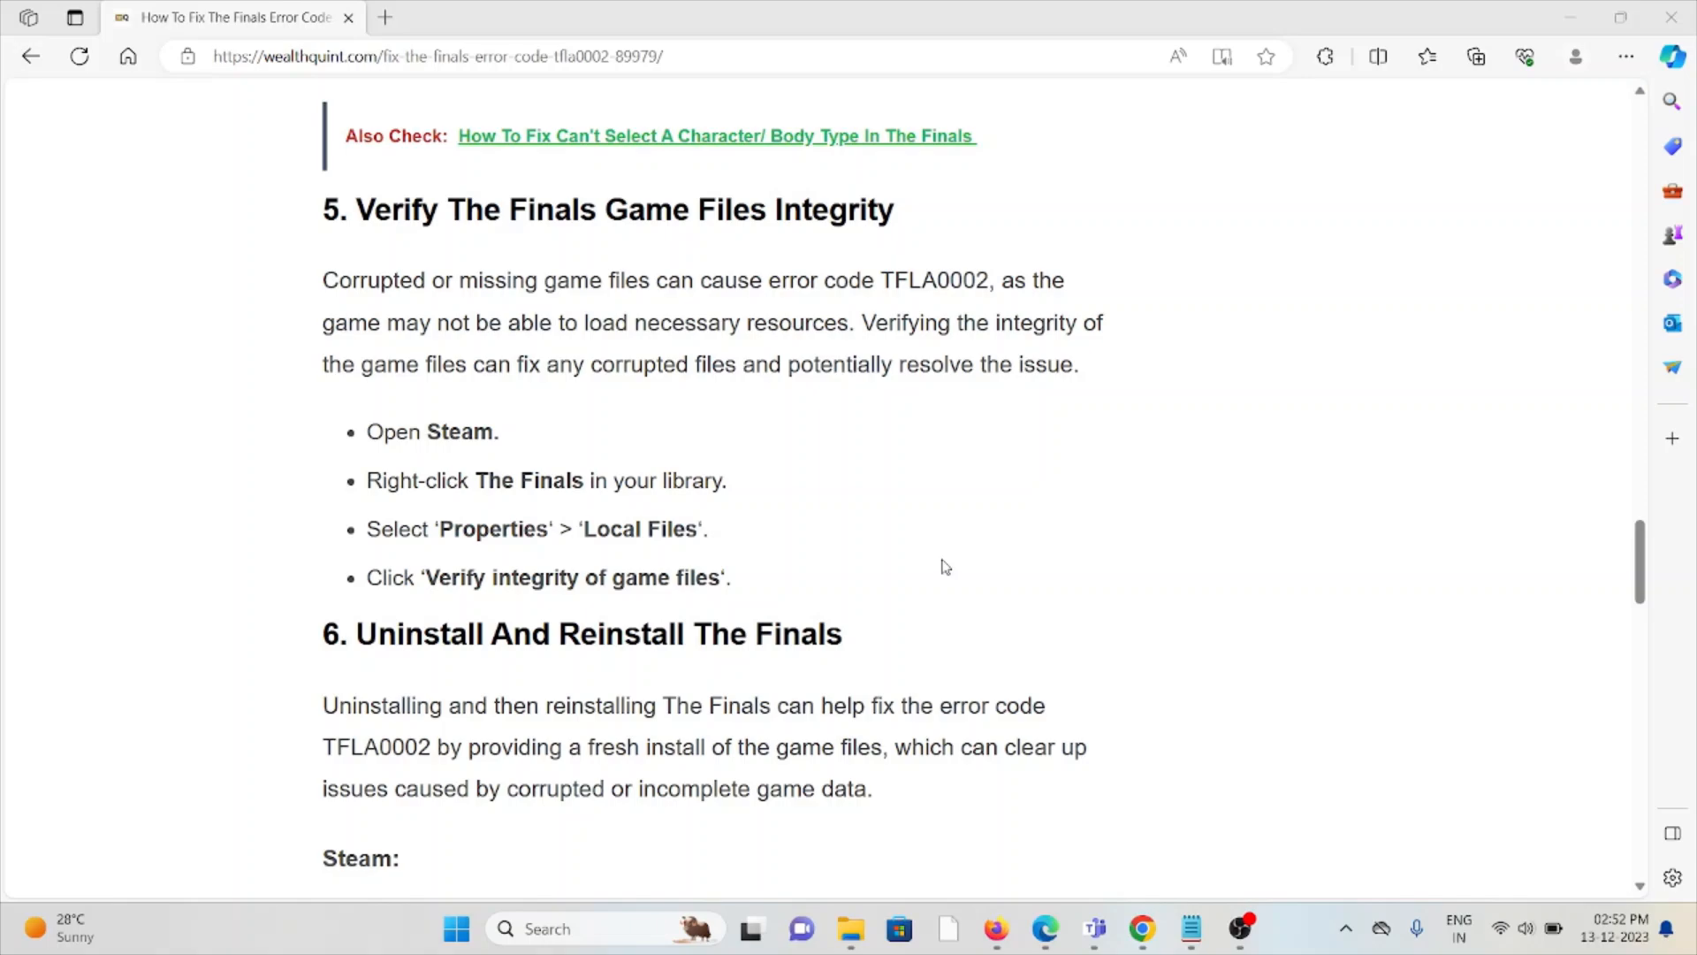
scroll("down", 3)
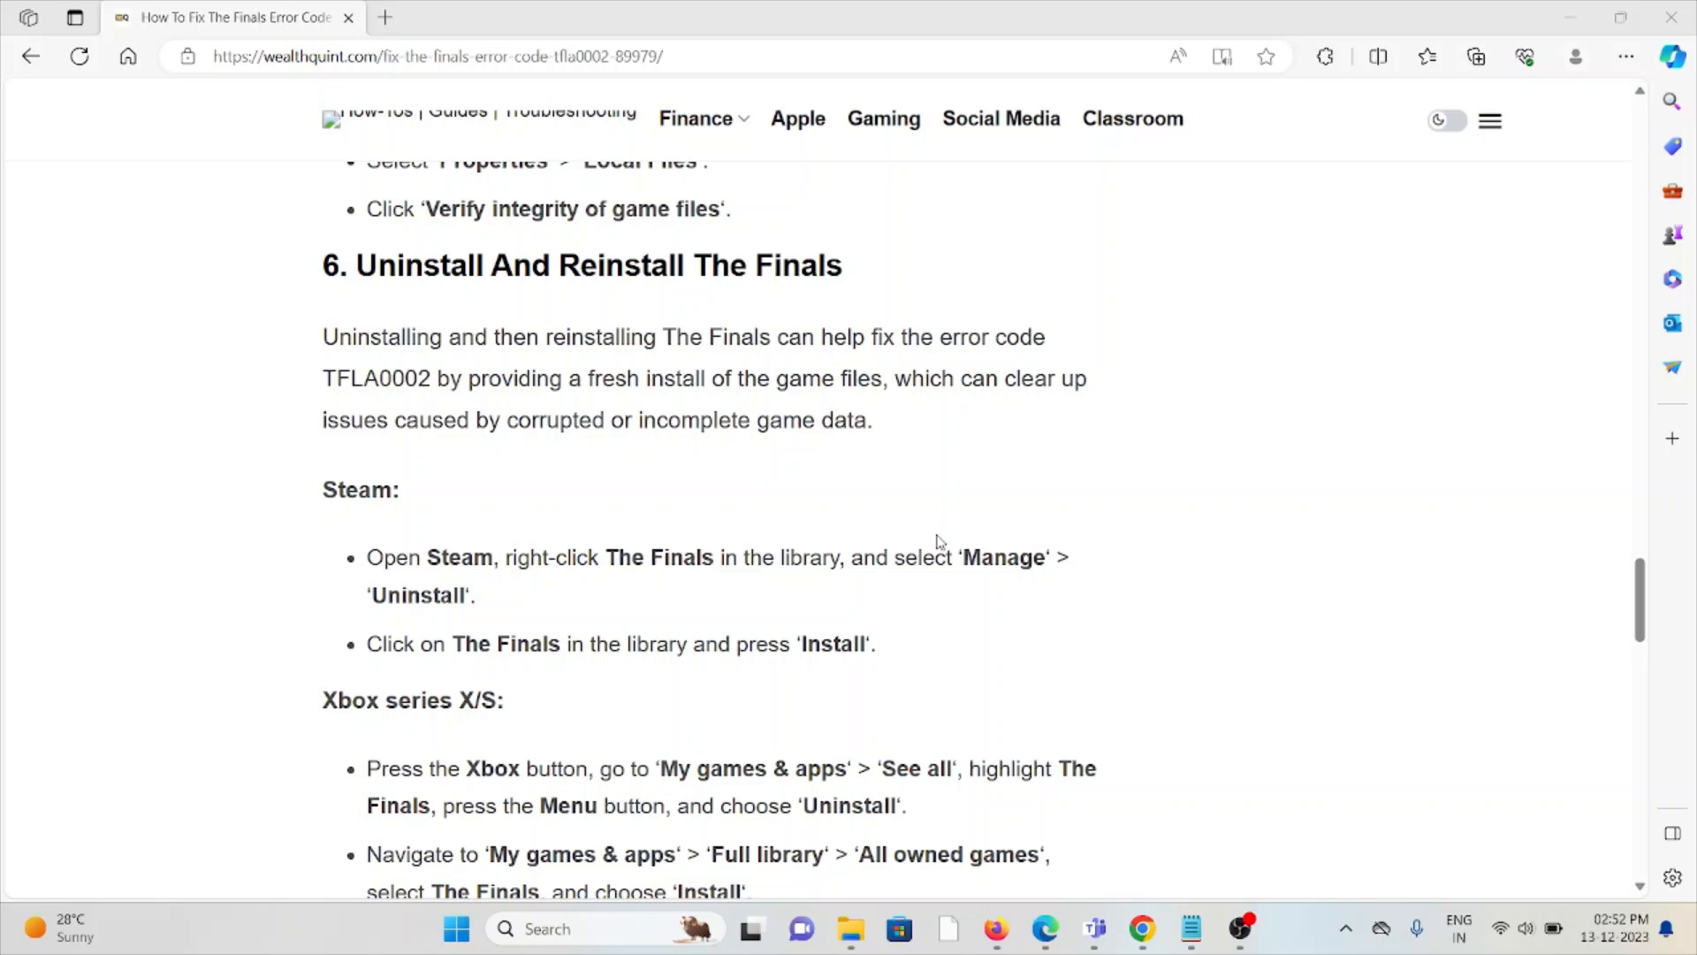
Scroll past the Xbox and PlayStation 5 steps to '7. Contact The Finals Support'.
scroll("down", 3)
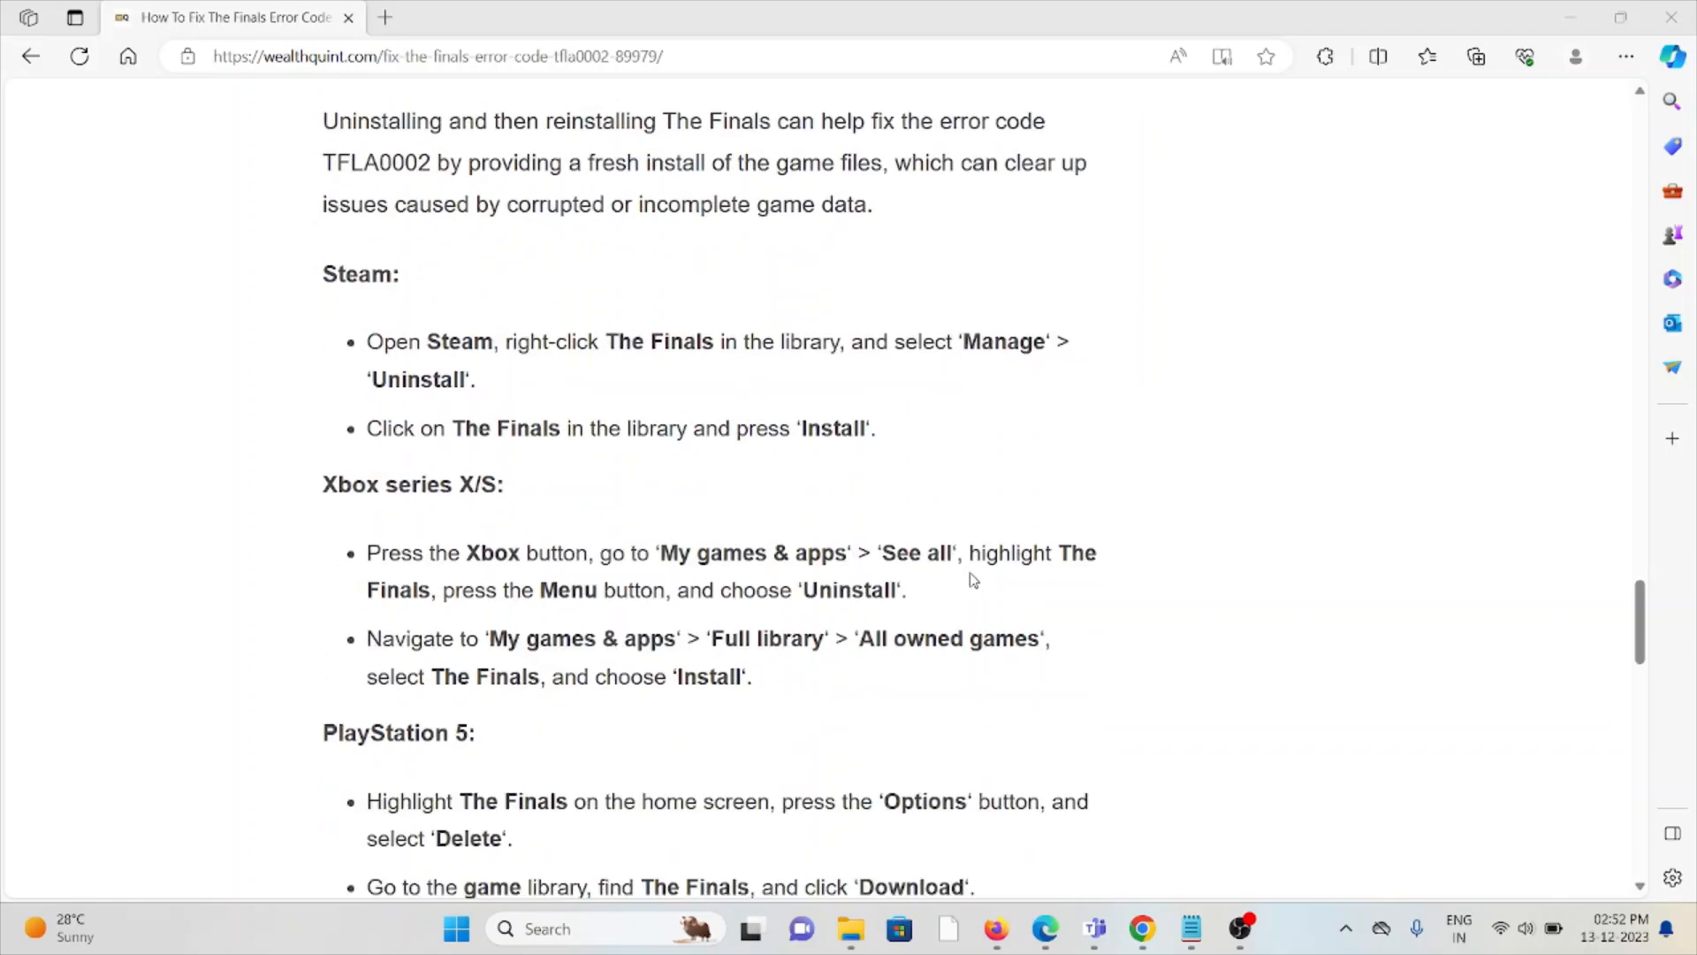
scroll("down", 3)
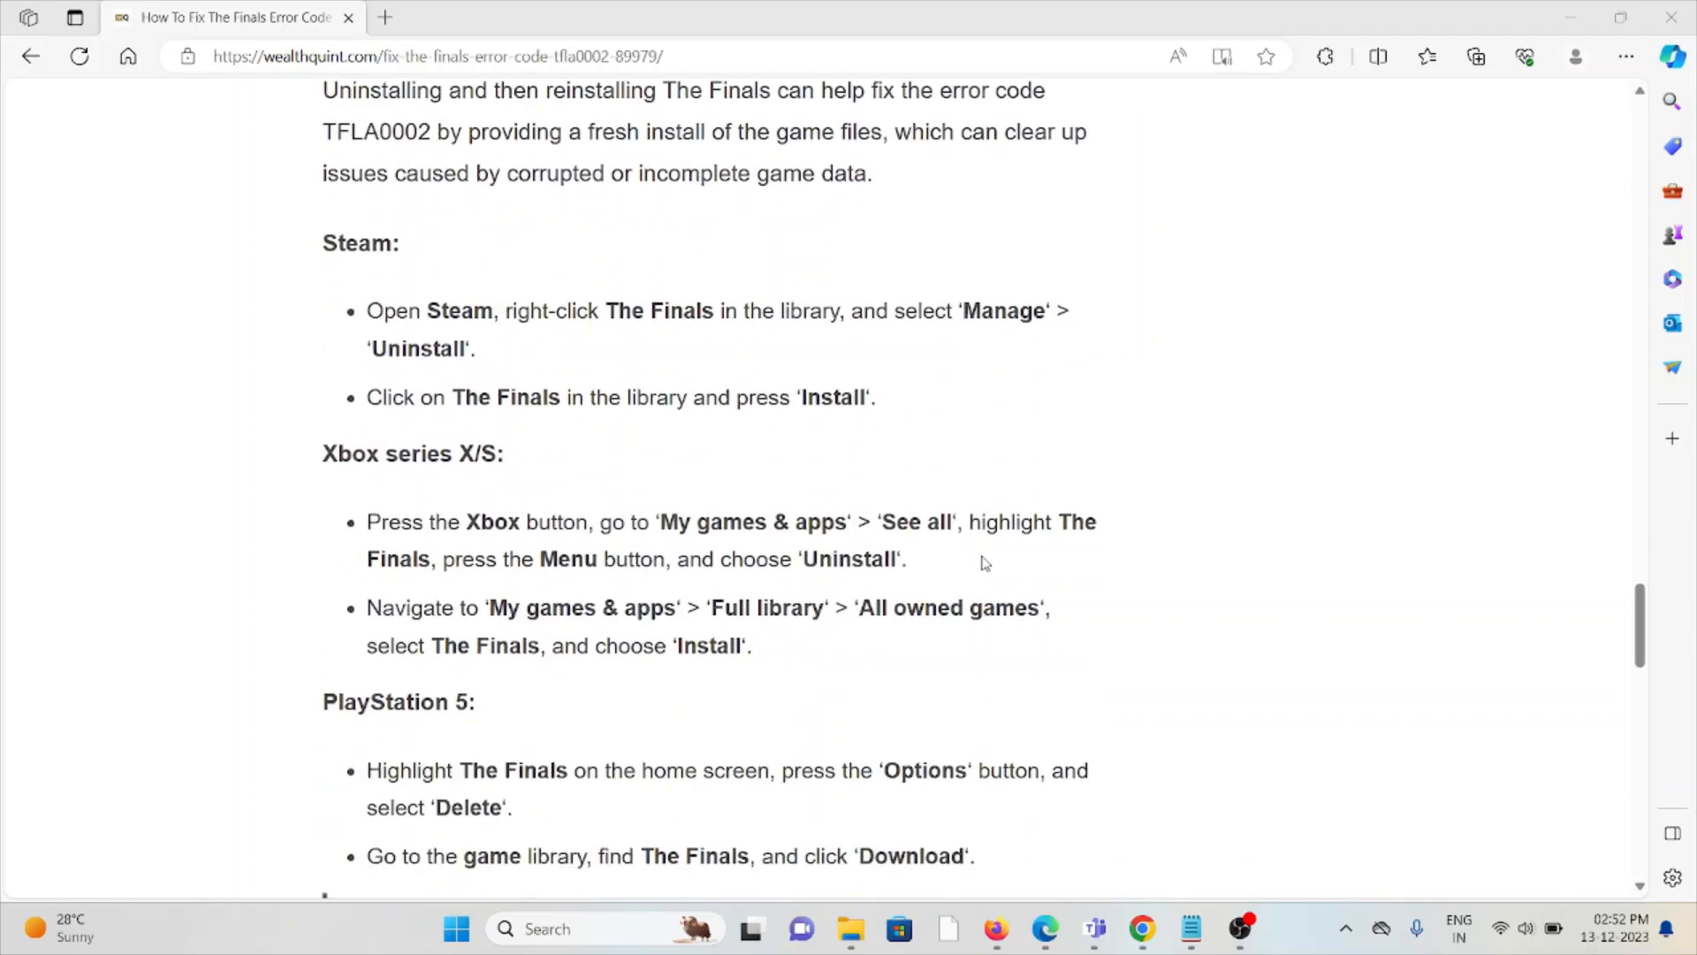
scroll("down", 3)
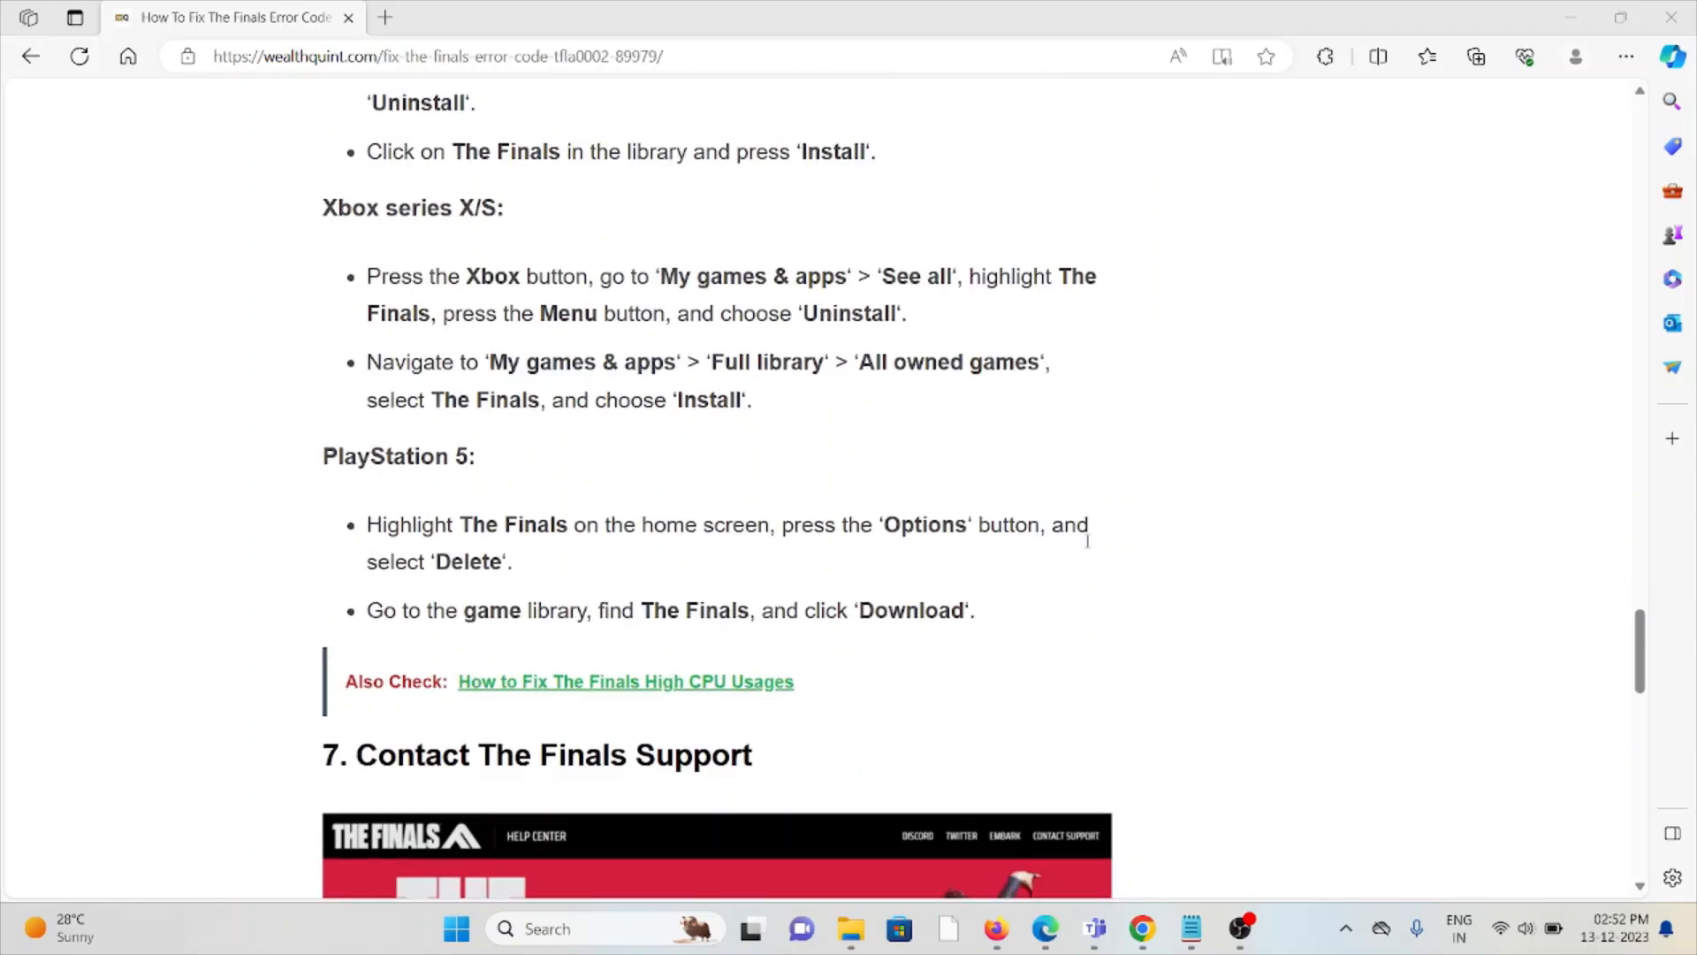
scroll("down", 3)
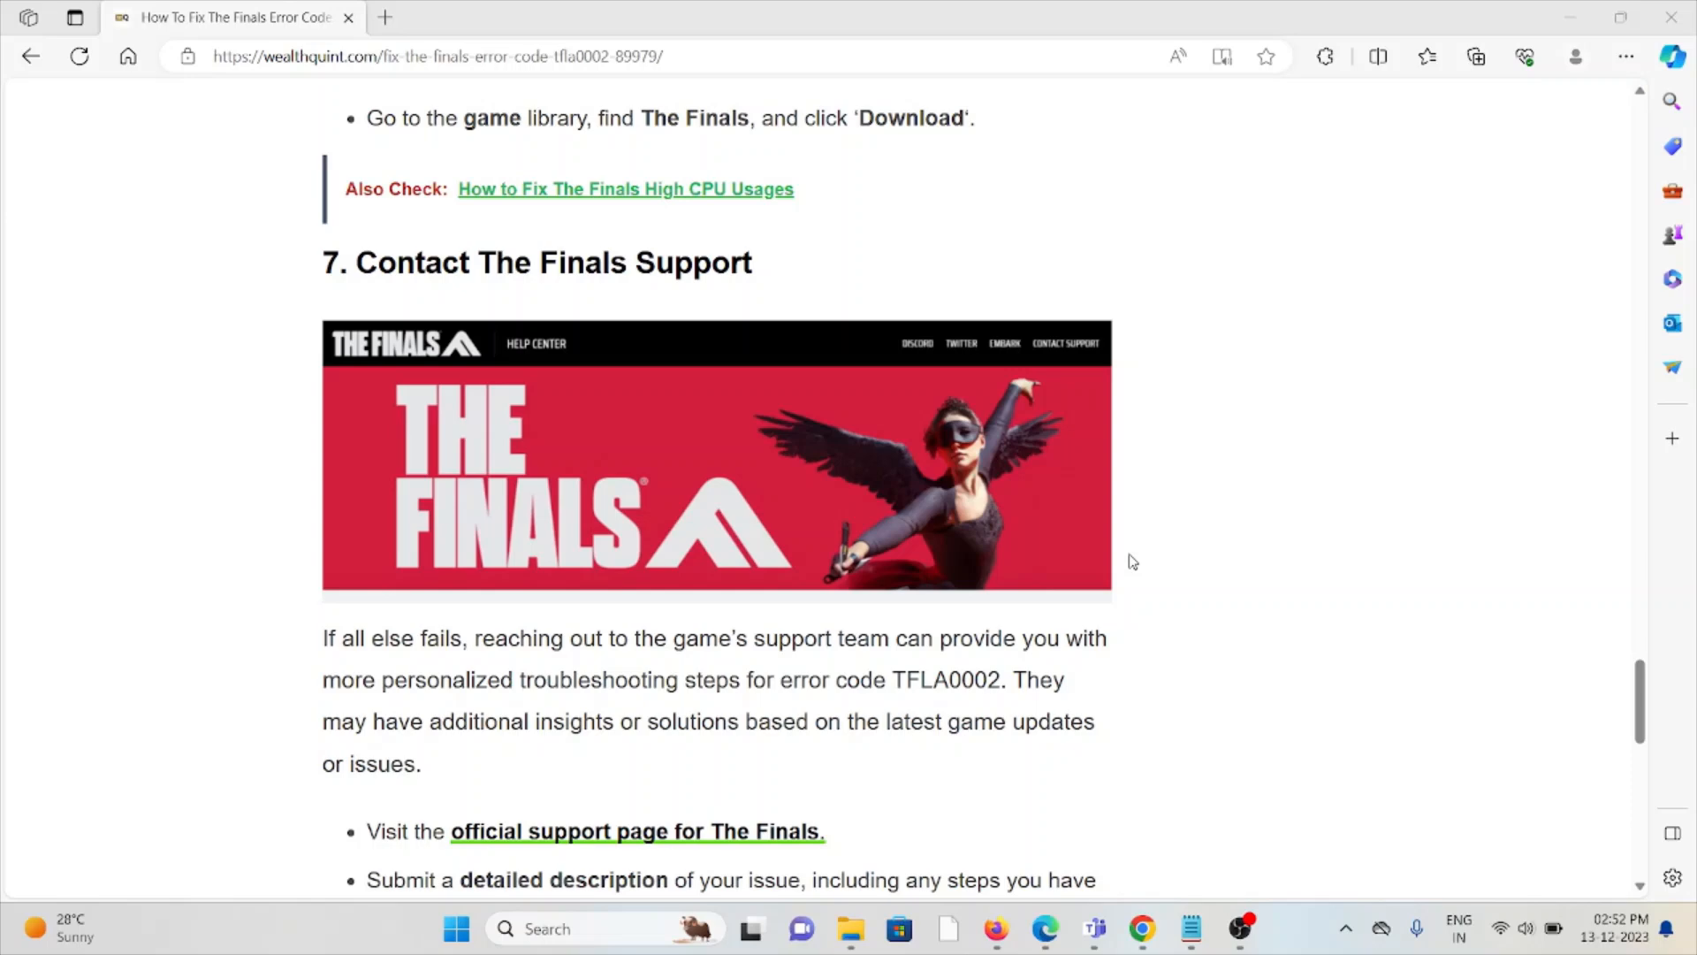
mouse_move(1344, 579)
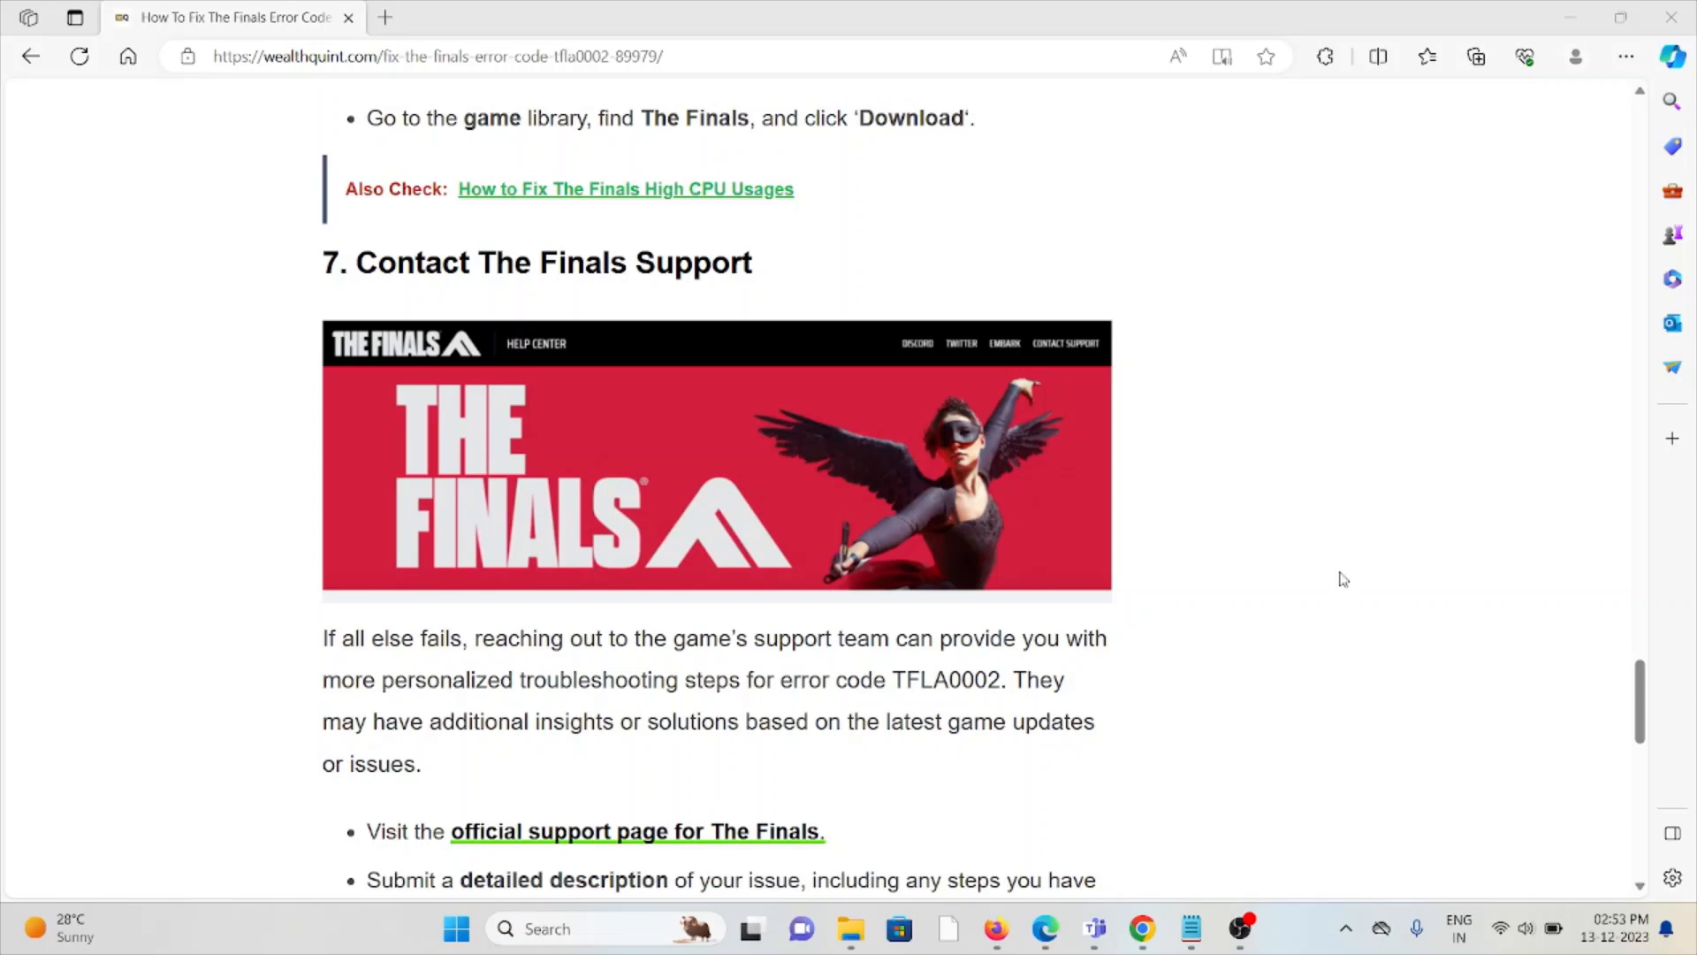
mouse_move(1234, 242)
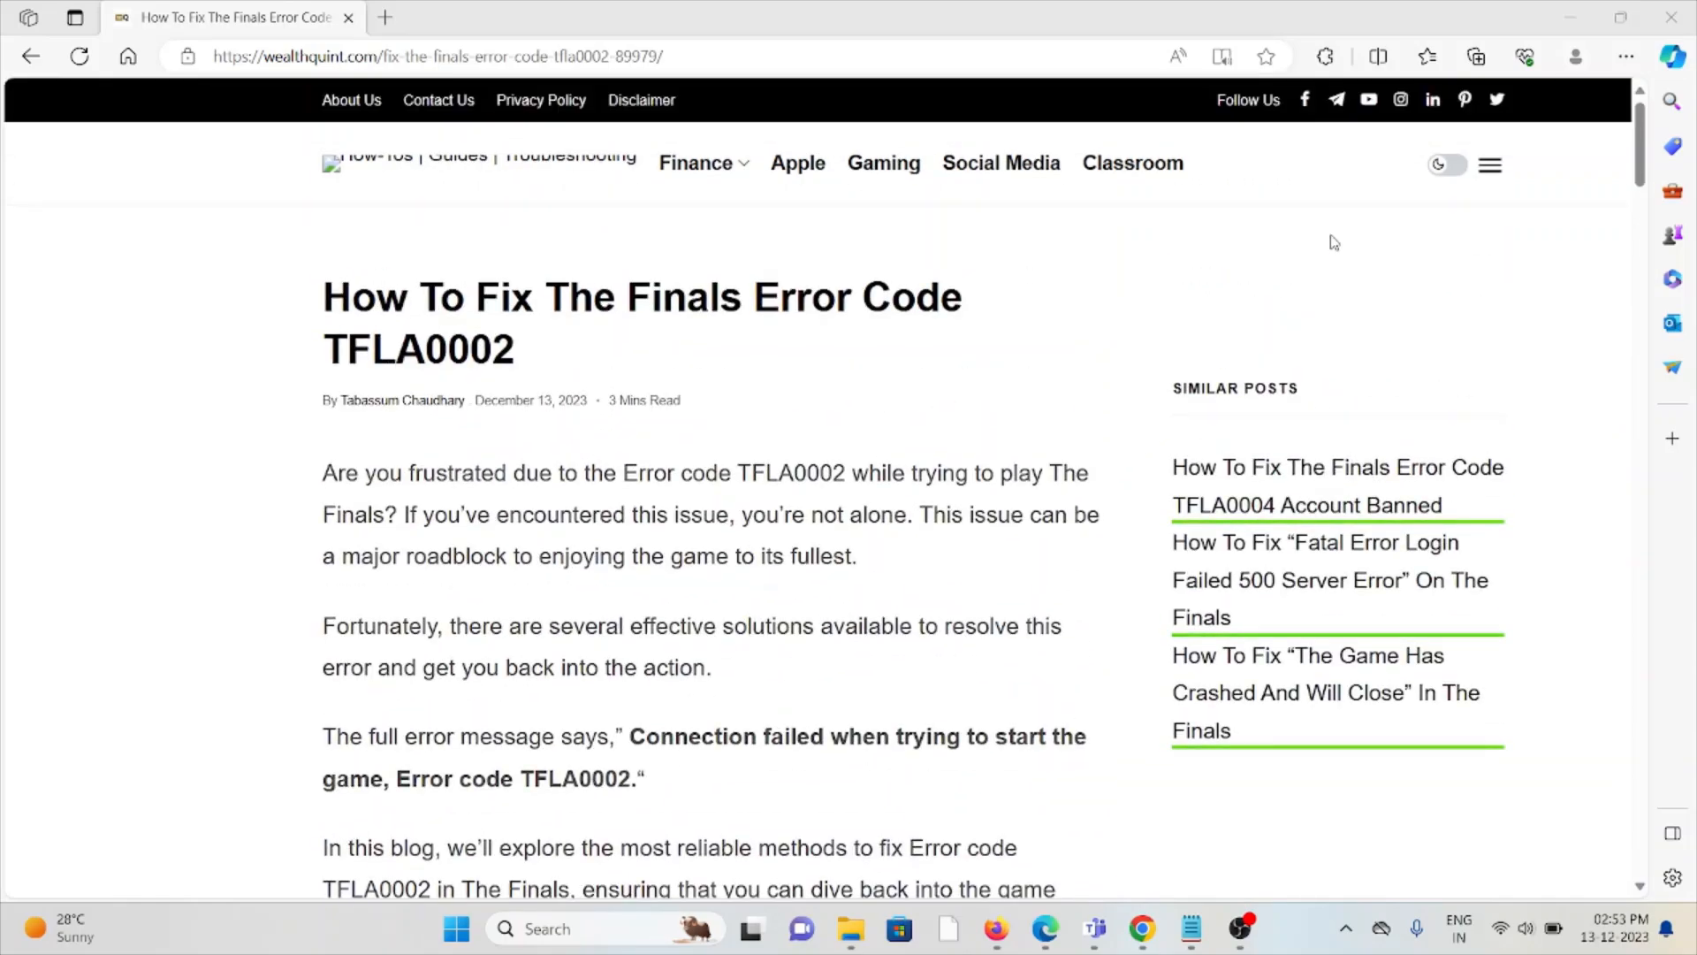
Scroll to the article's end, showing Related Articles and the site footer.
scroll("down", 3)
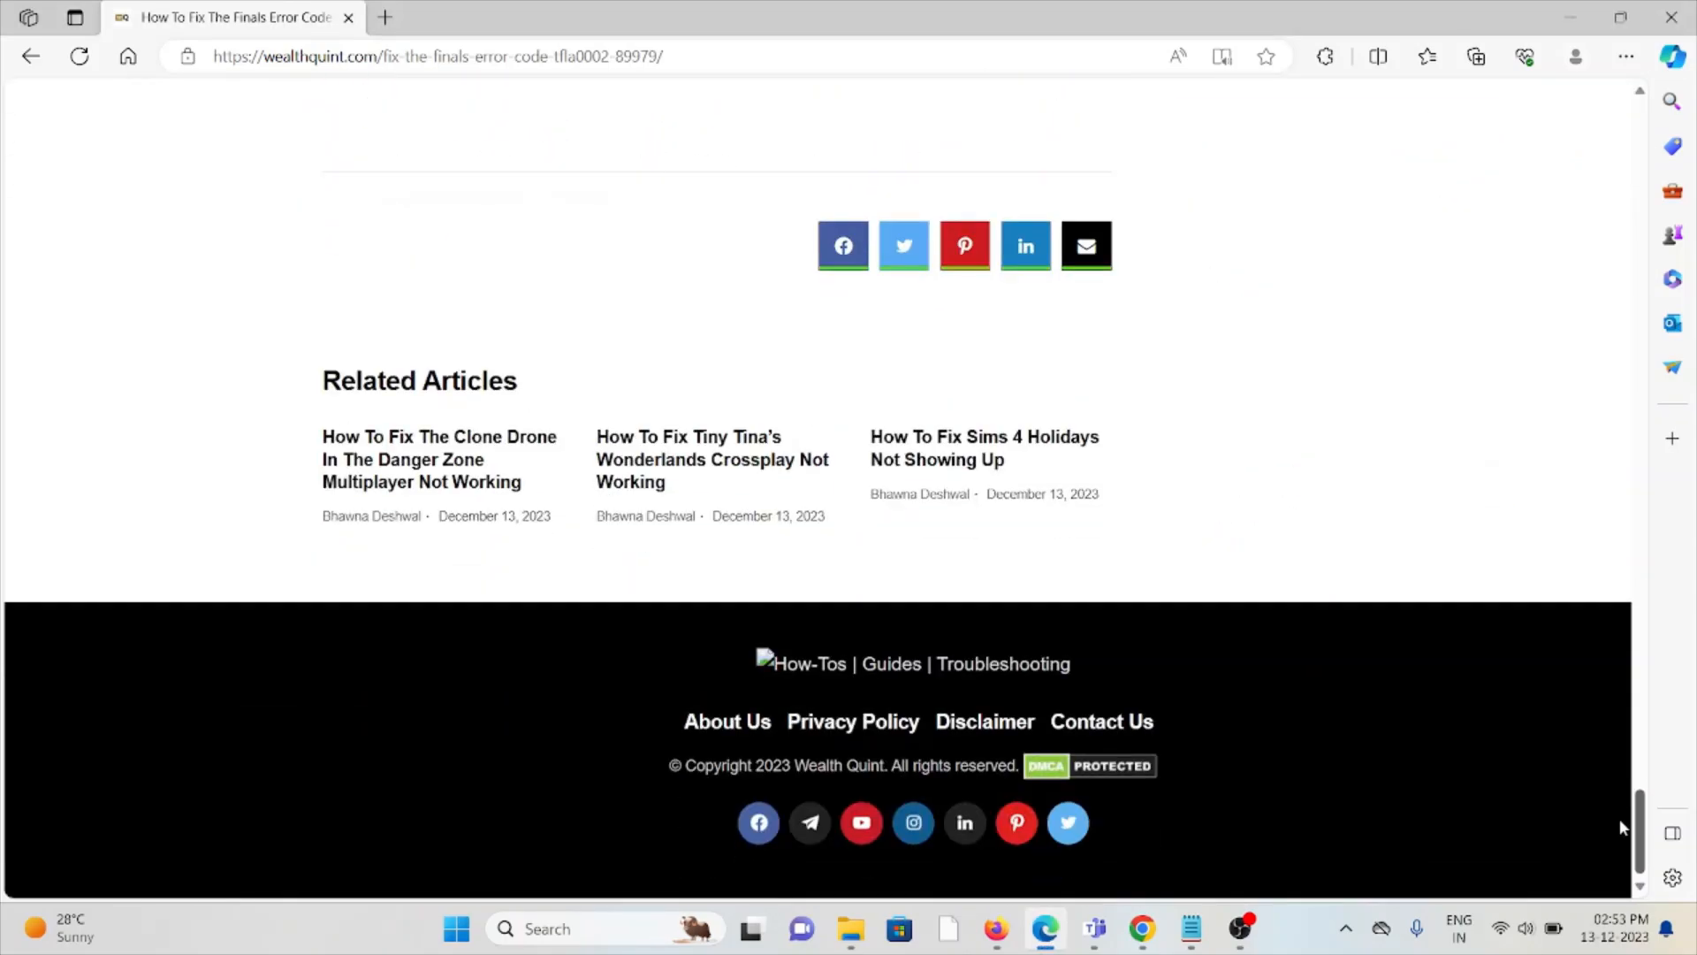
scroll("up", 3)
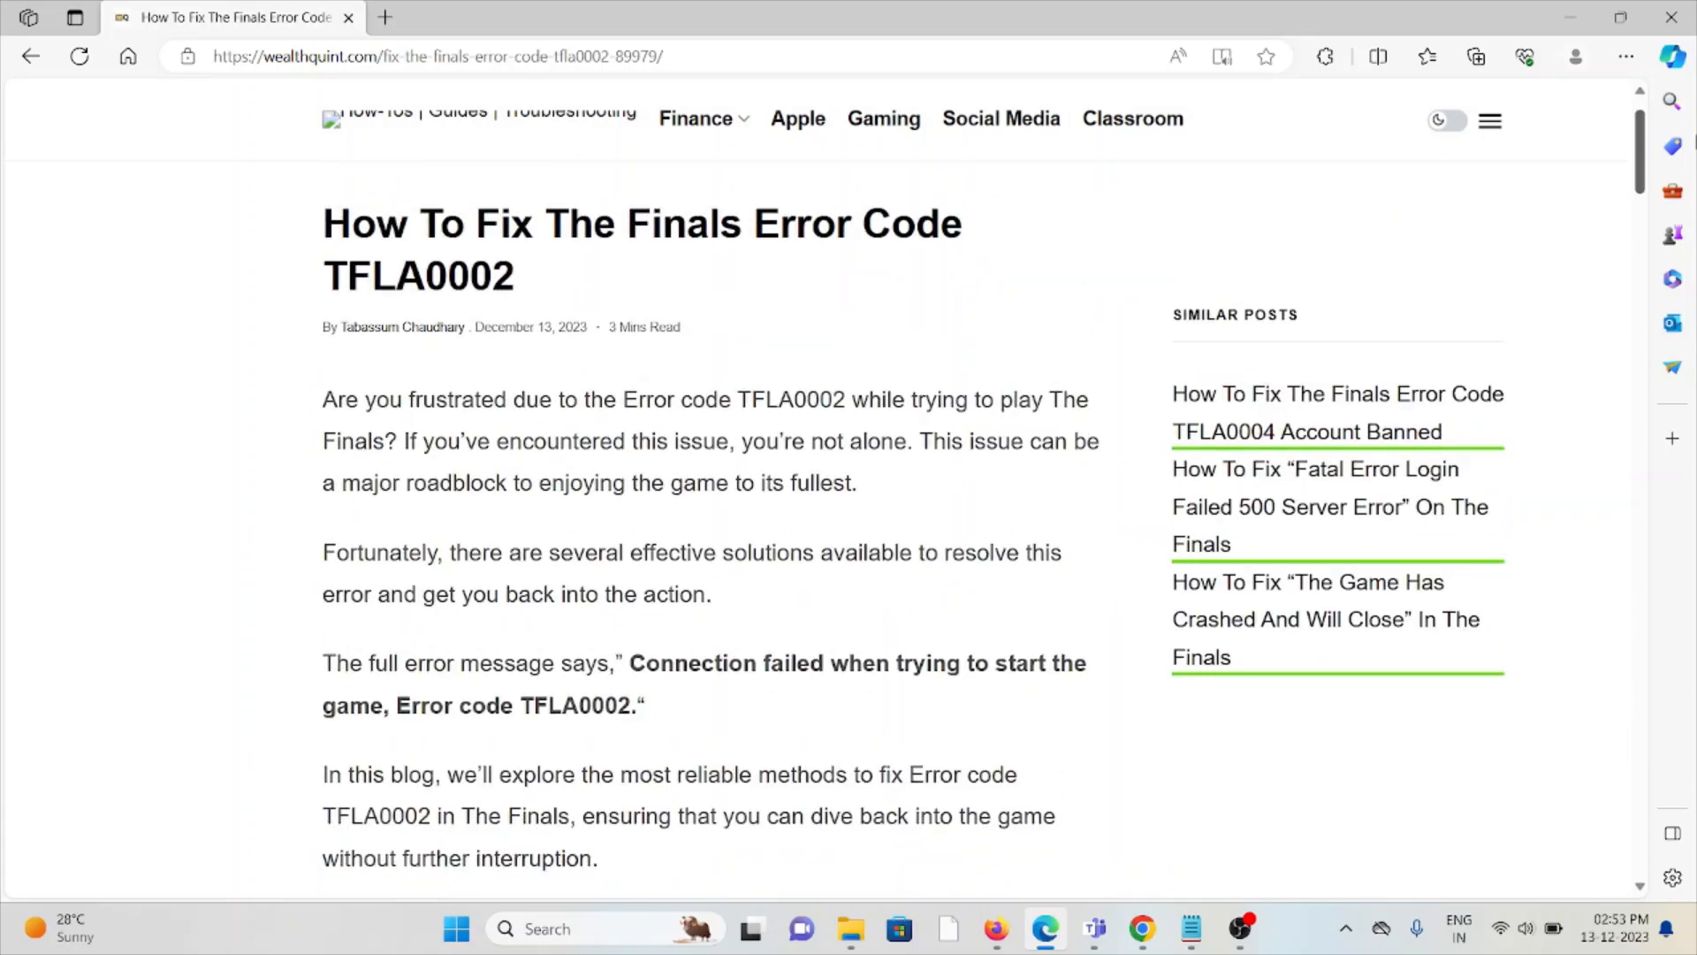
scroll("down", 3)
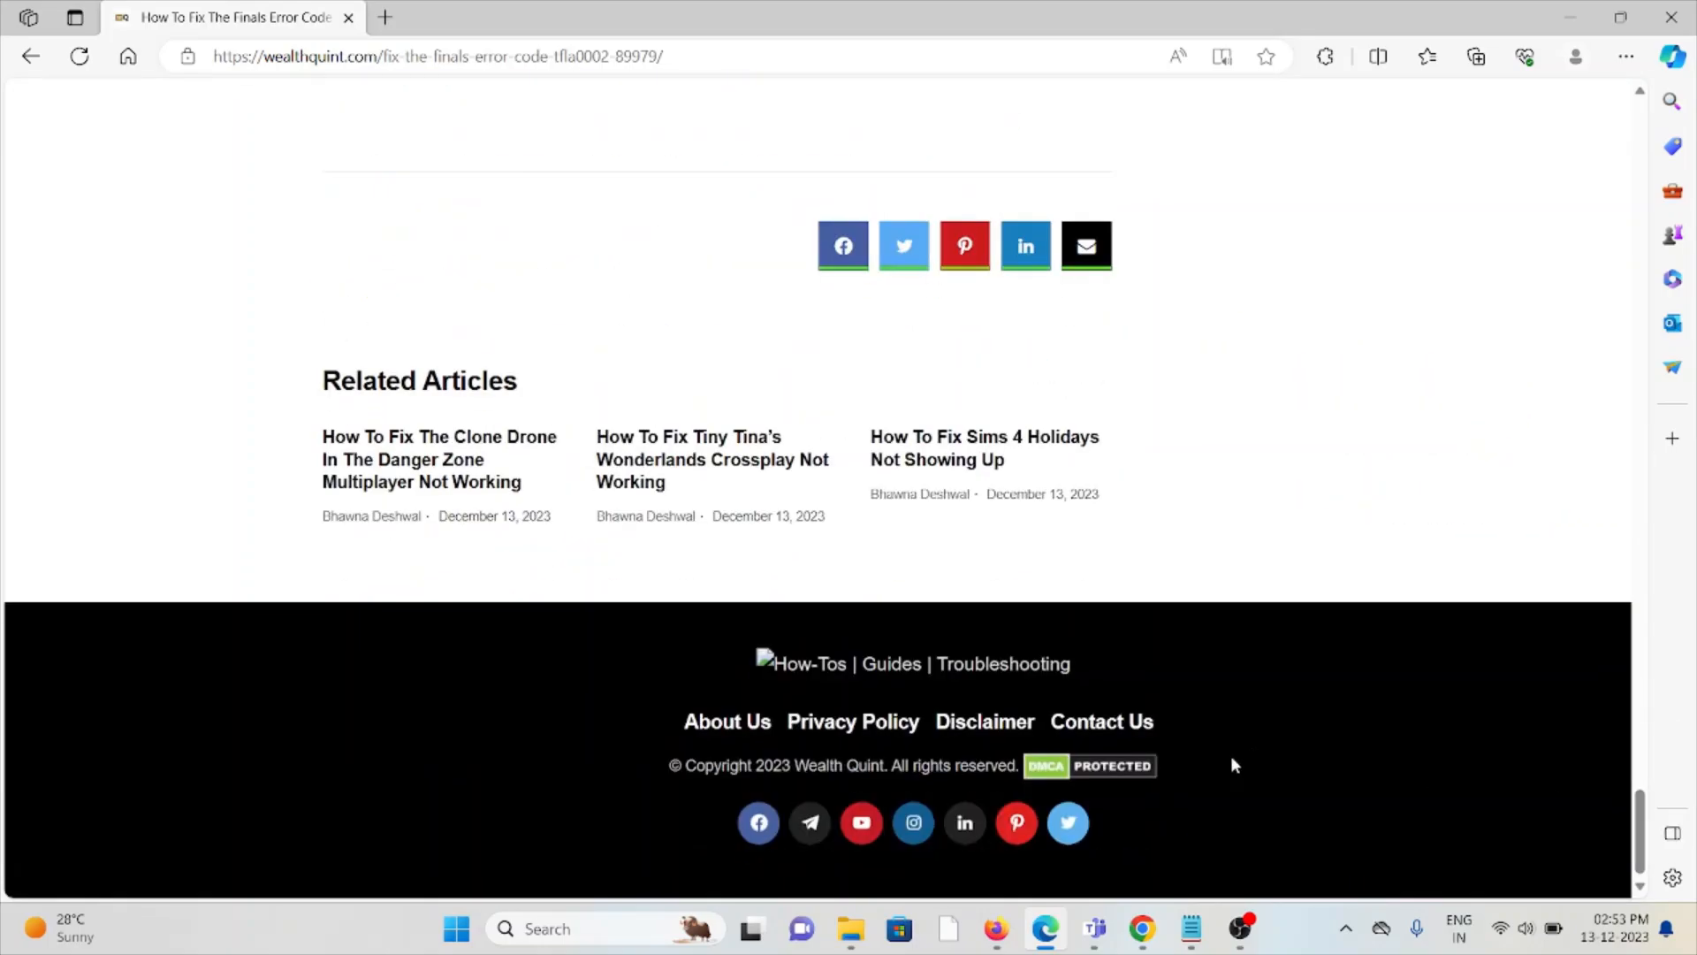